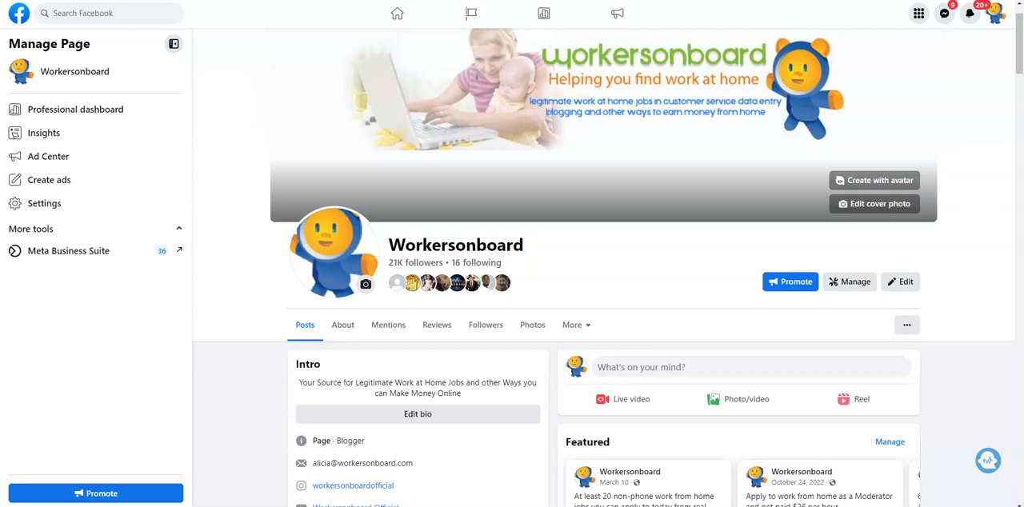
mouse_move(1020, 331)
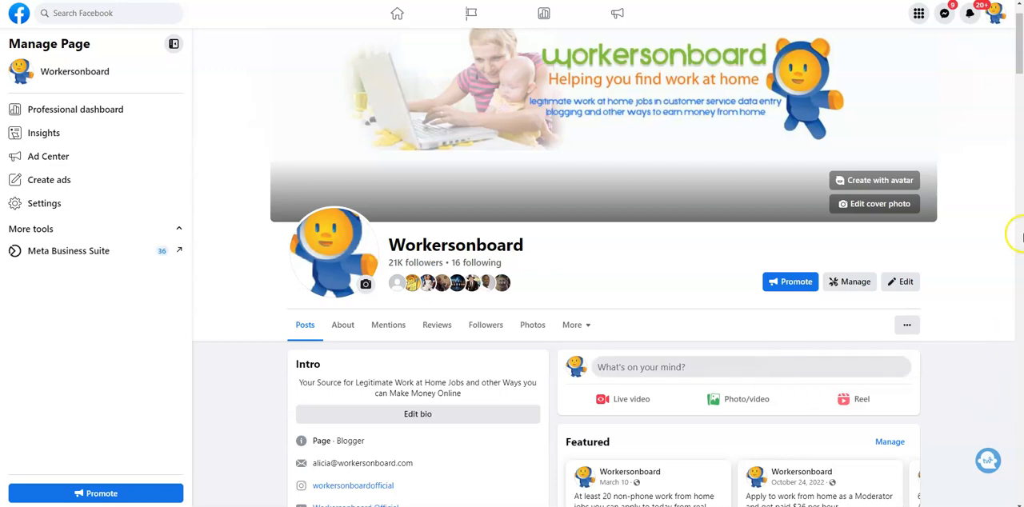
Scroll the Workersonboard feed down to older posts, including the 30 Best Side Hustles article
scroll("down", 3)
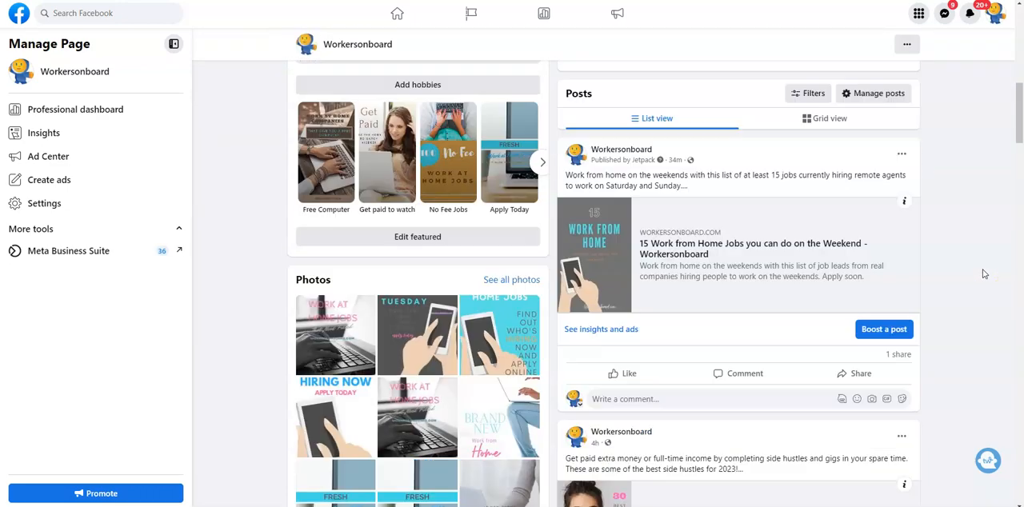
scroll("down", 3)
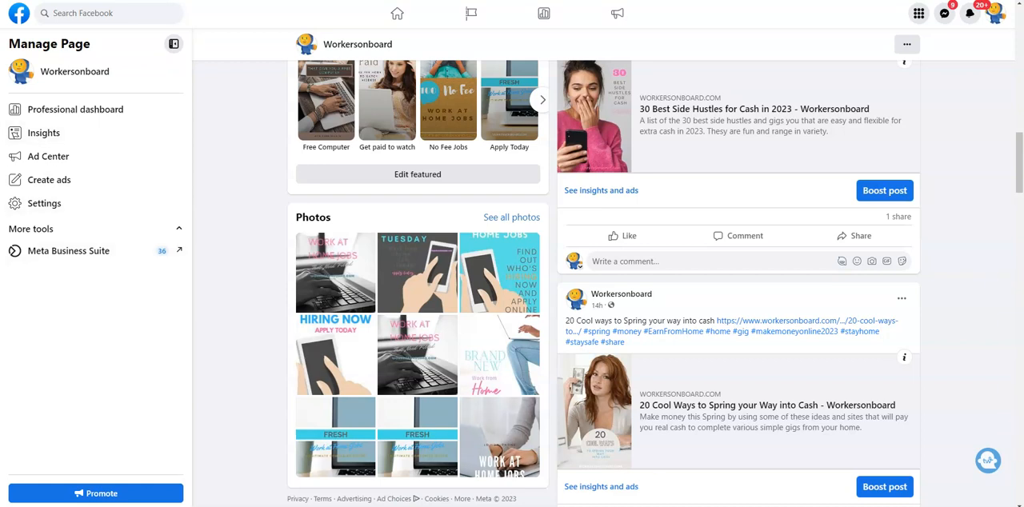
mouse_move(695, 51)
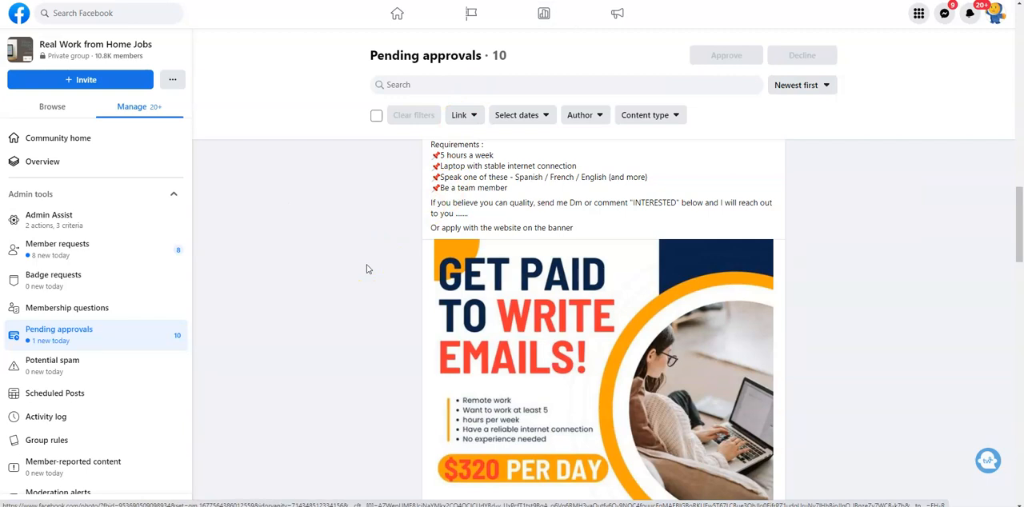
mouse_move(369, 282)
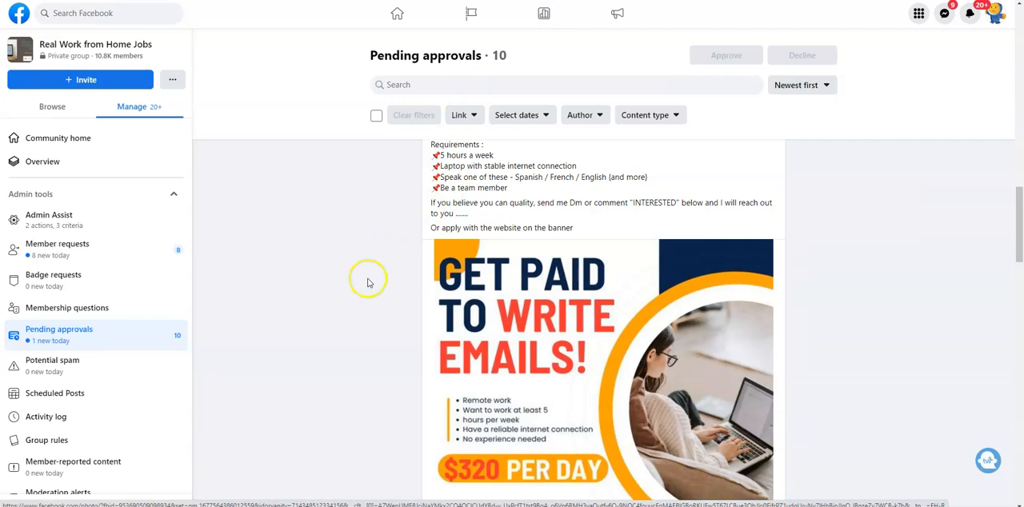
mouse_move(376, 435)
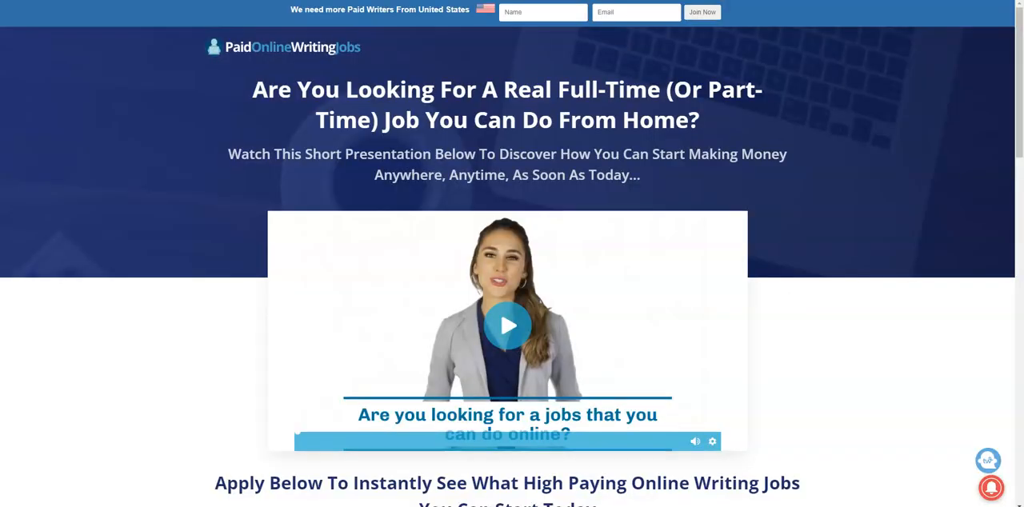
mouse_move(102, 296)
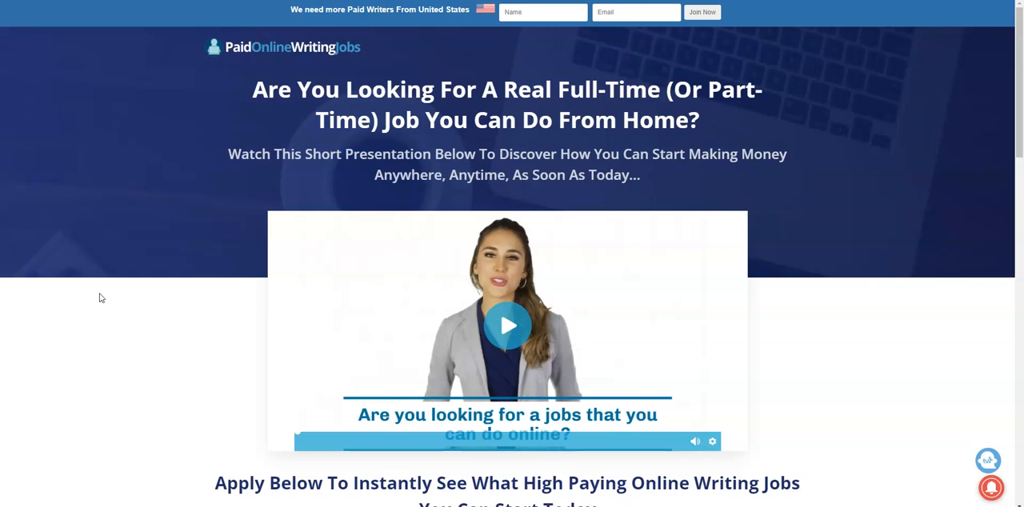
mouse_move(376, 55)
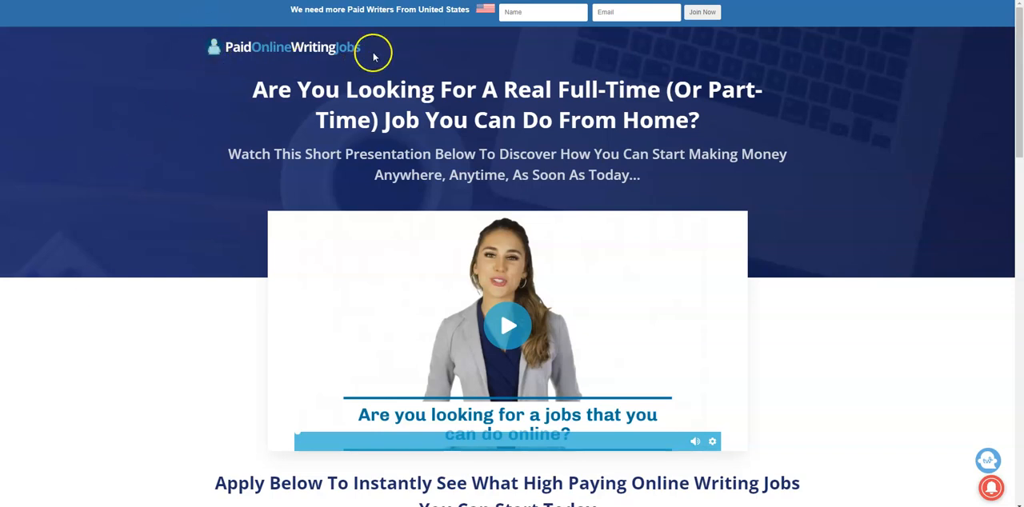
mouse_move(79, 358)
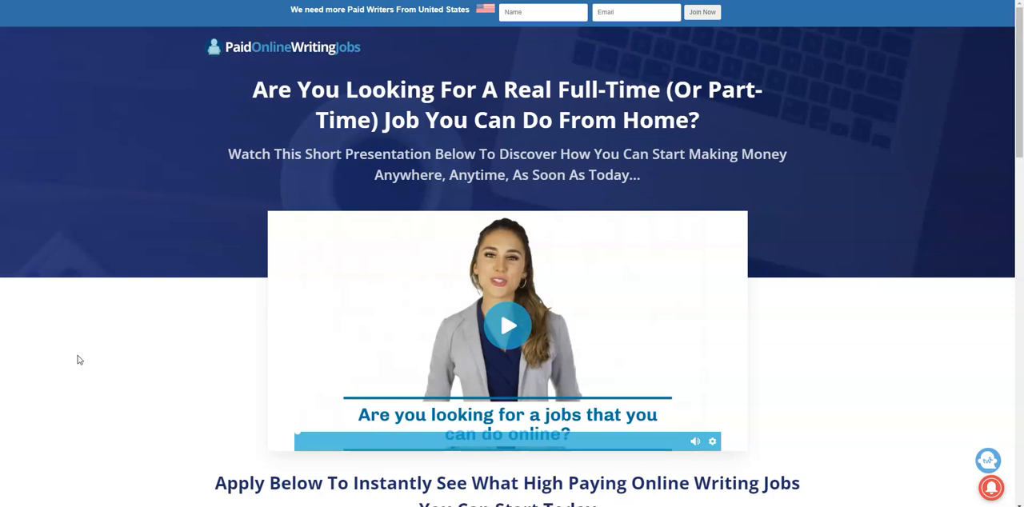
mouse_move(582, 39)
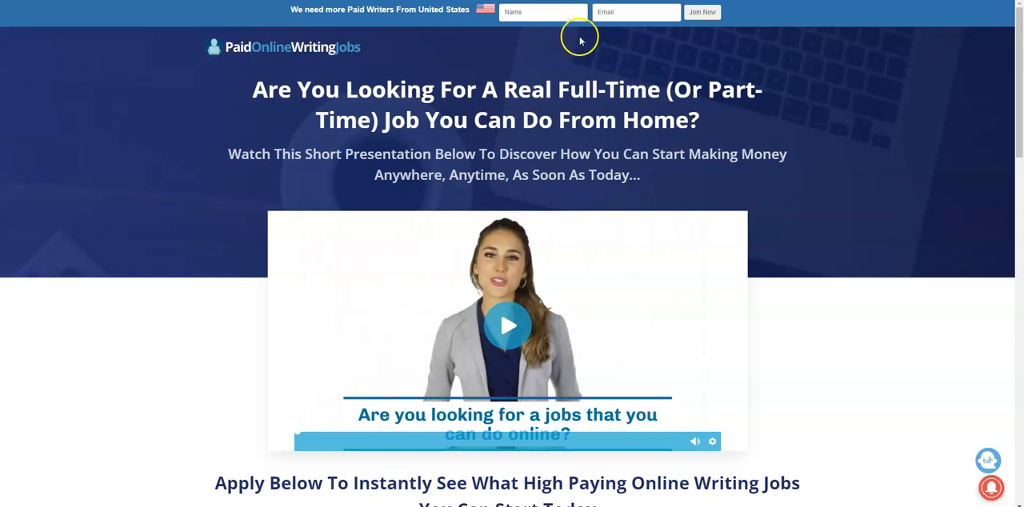
mouse_move(680, 177)
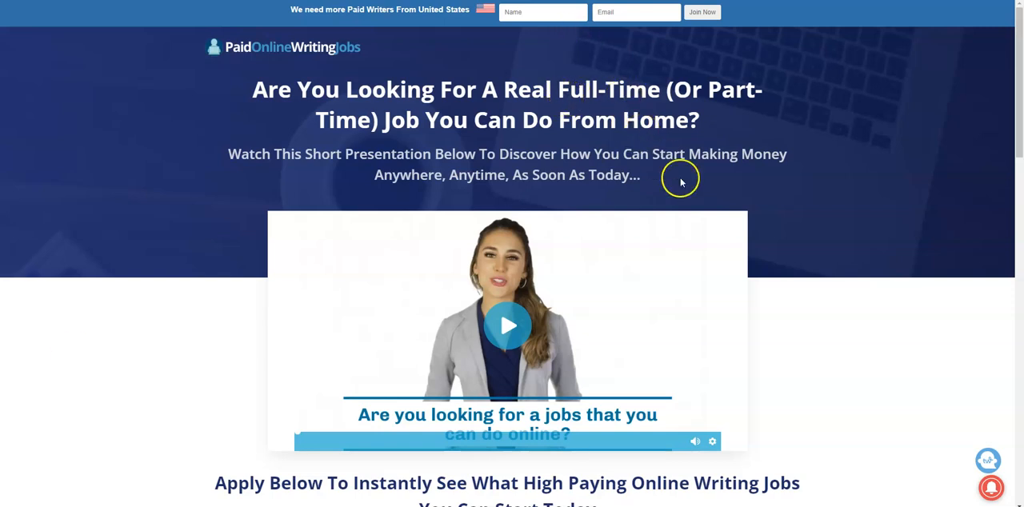
Scroll the Paid Online Writing Jobs landing page to the apply section below the video
scroll("down", 3)
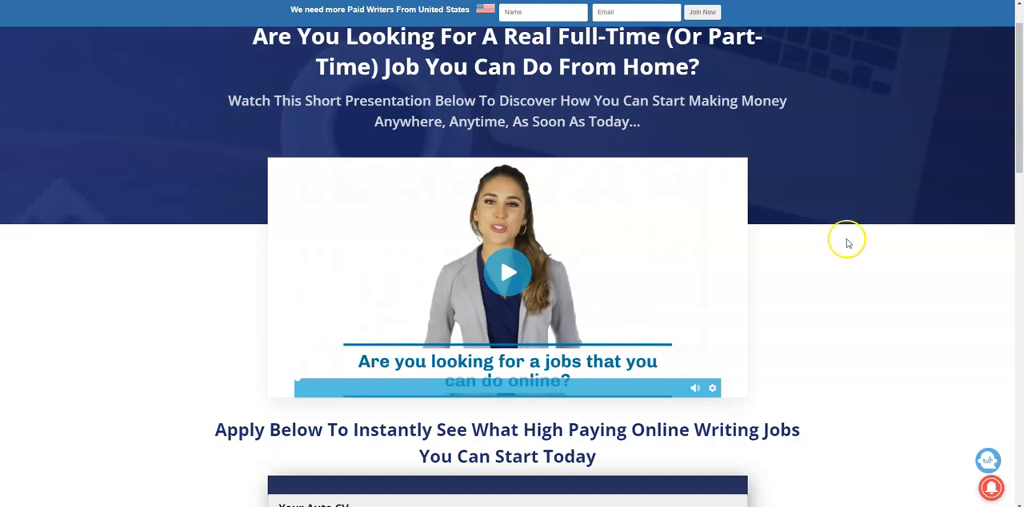
Submit the Auto CV form to reach the Congratulations page with four matched writing jobs
scroll("down", 3)
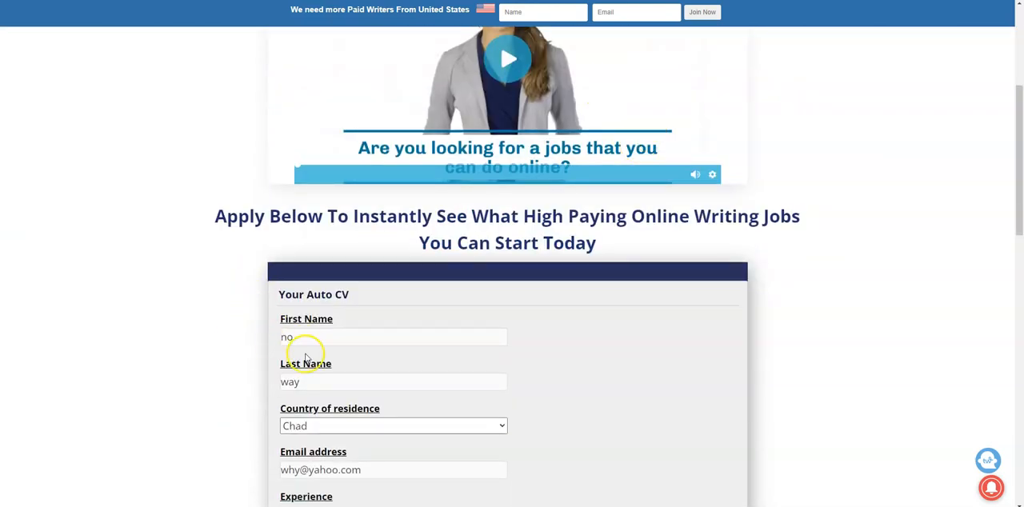
scroll("down", 3)
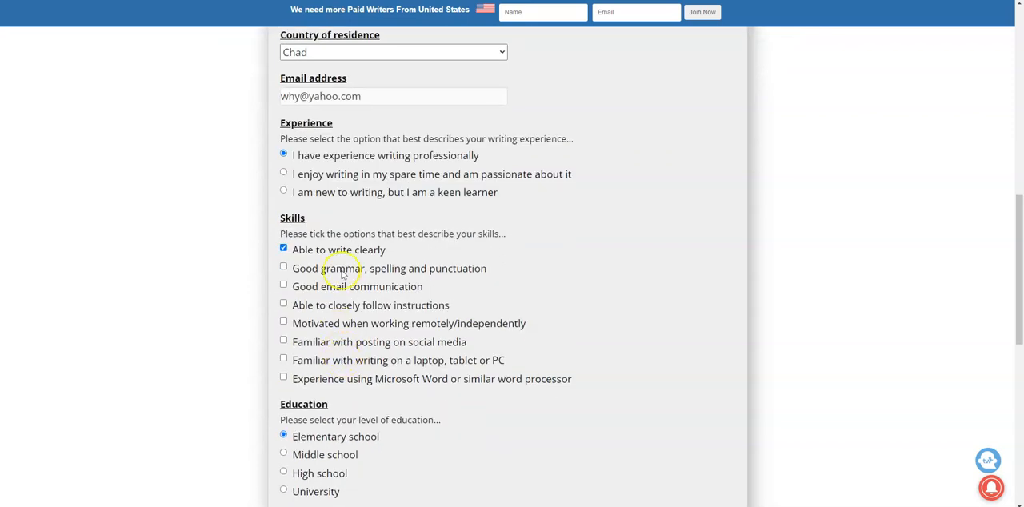
scroll("down", 3)
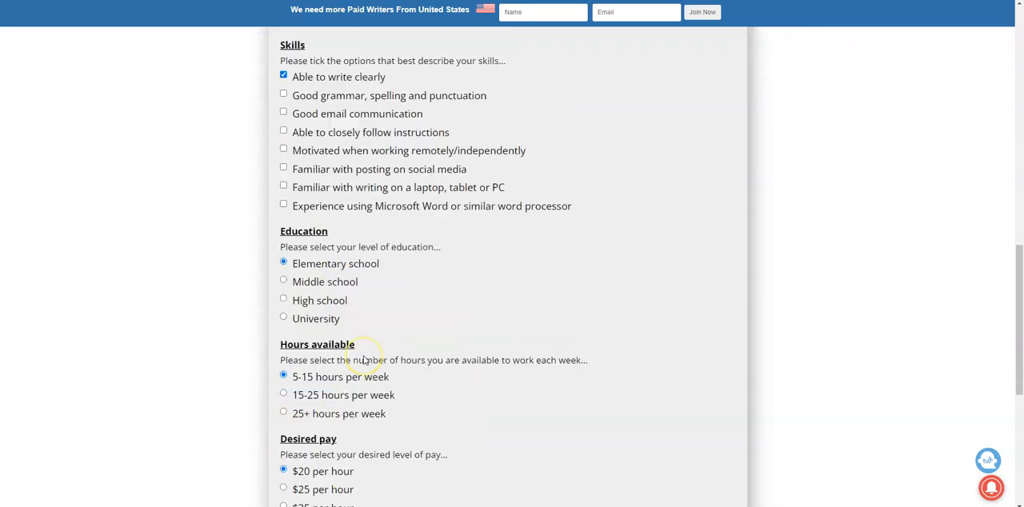
scroll("down", 3)
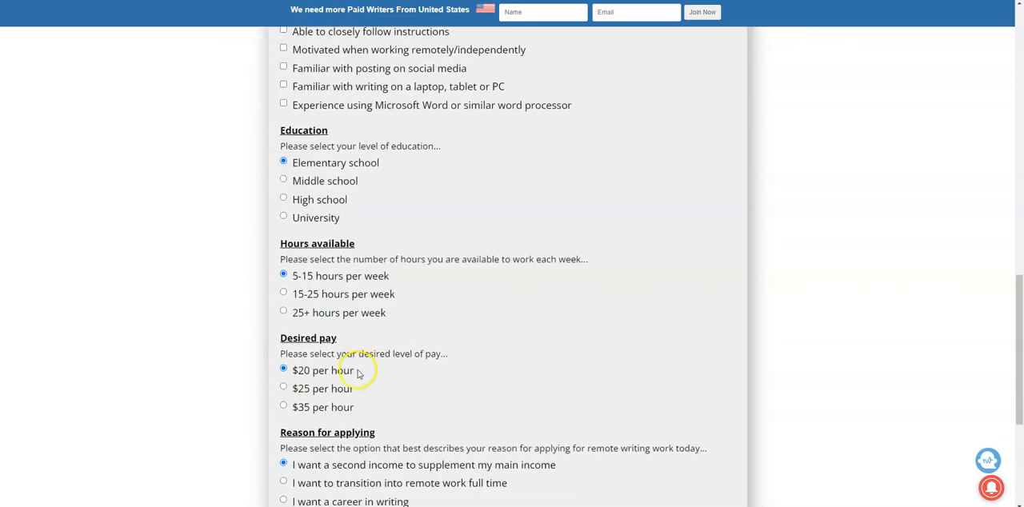
scroll("down", 3)
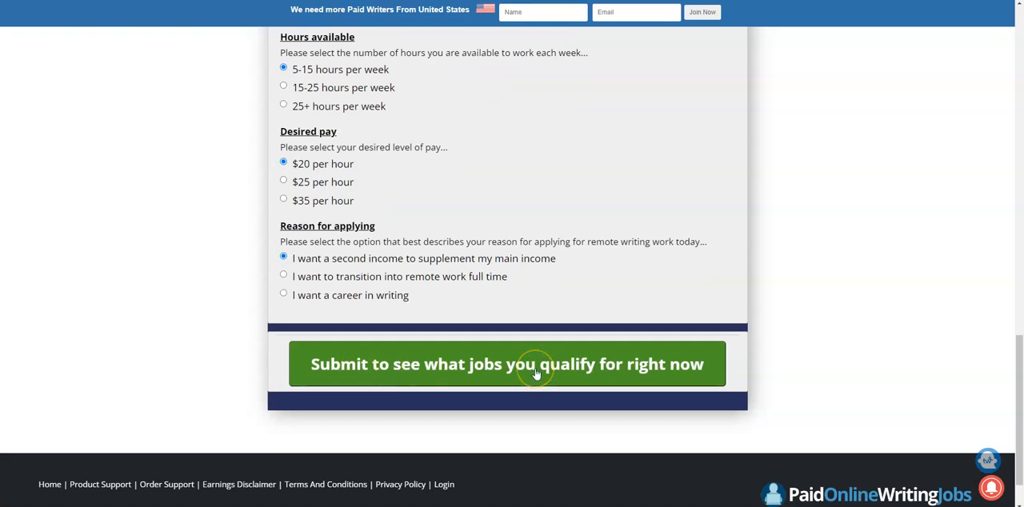
left_click(535, 363)
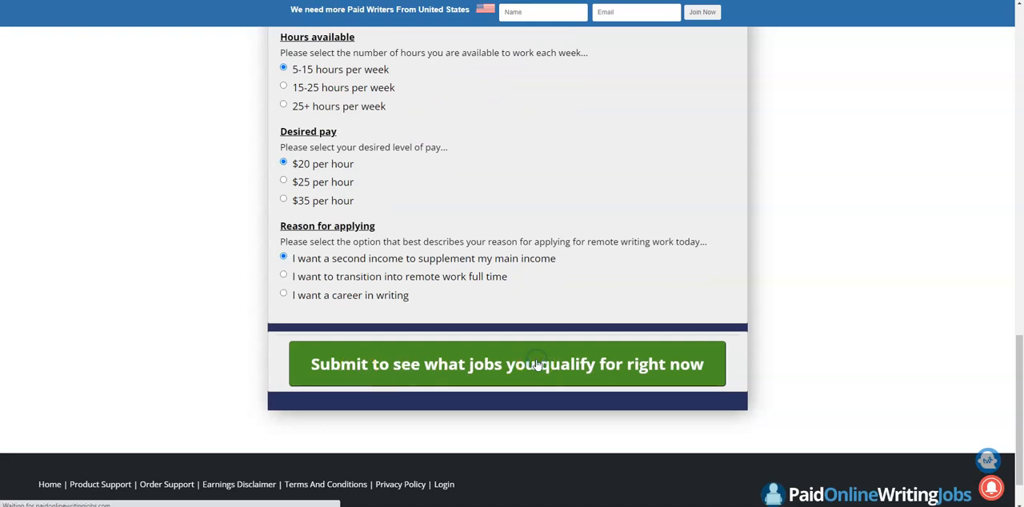
left_click(507, 364)
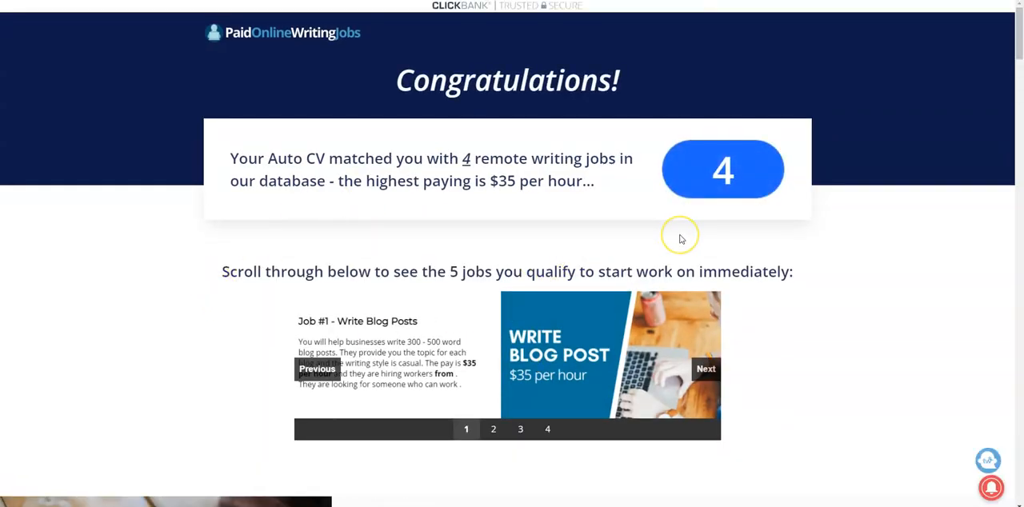
Read down the results page to the certification offer cutting $99 membership to $1
left_click(705, 369)
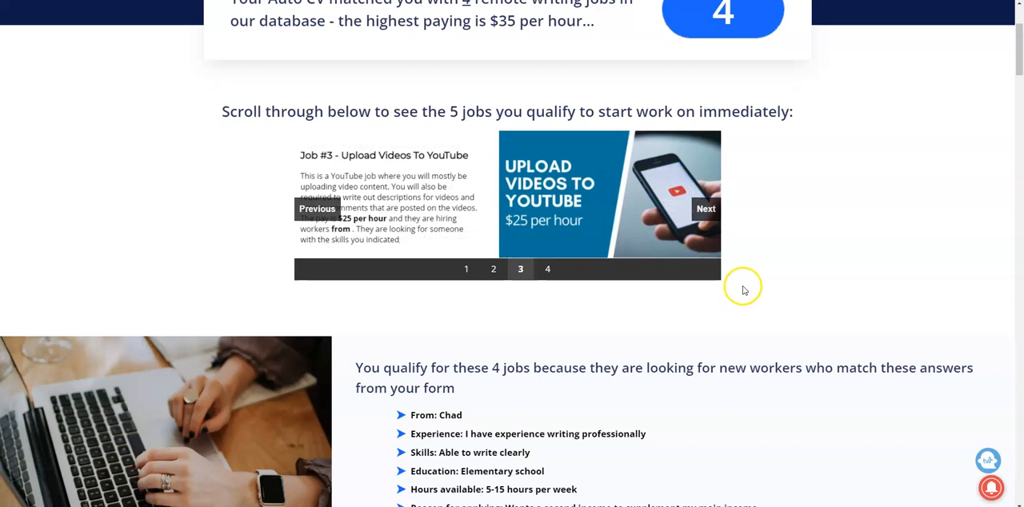
scroll("down", 3)
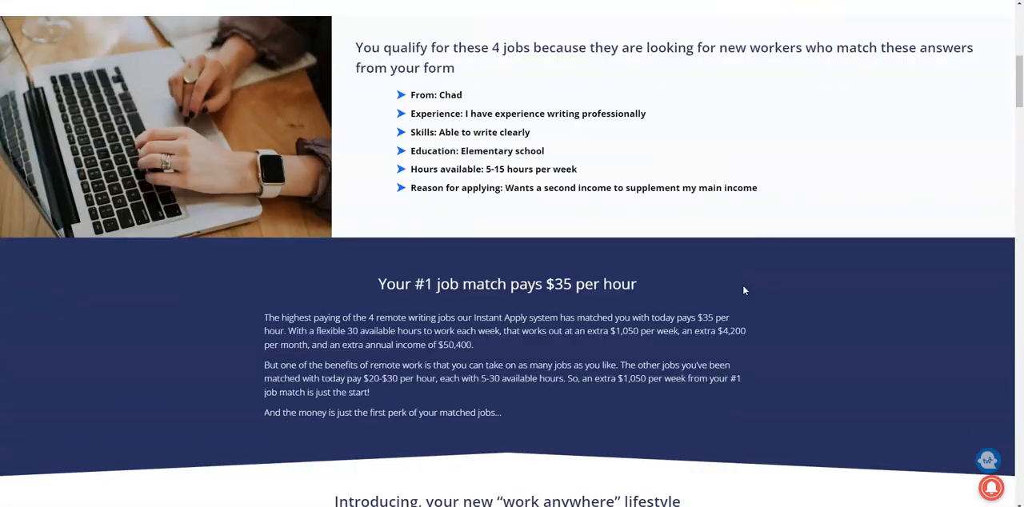
scroll("down", 3)
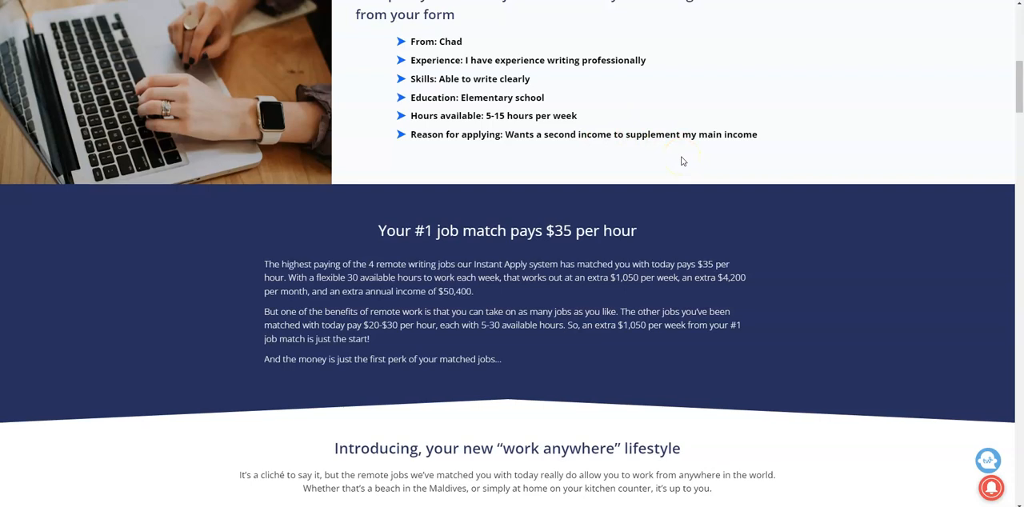
scroll("down", 3)
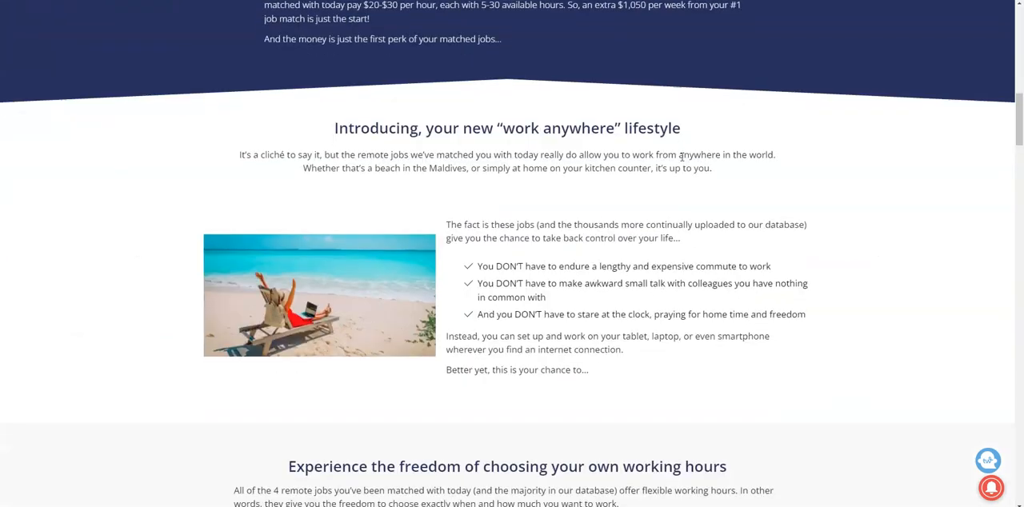
scroll("down", 3)
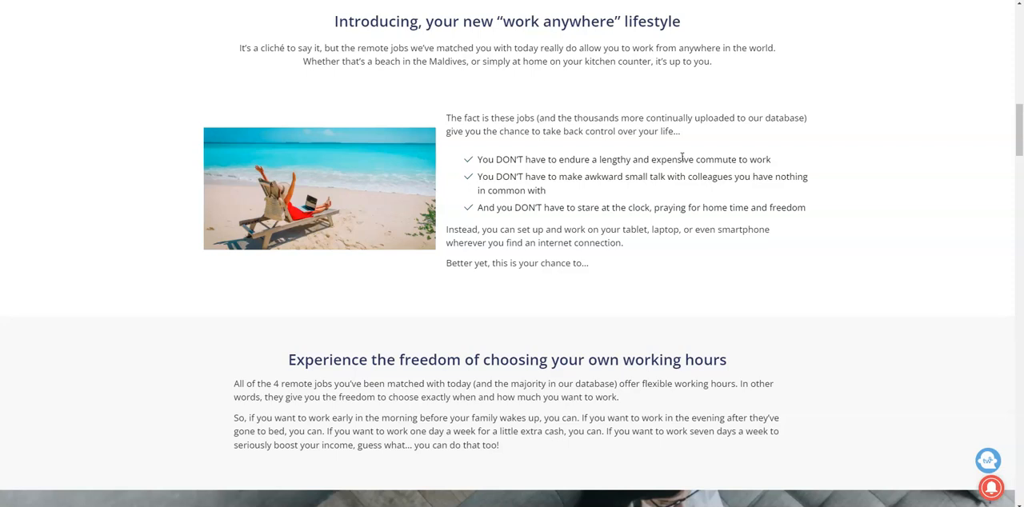
scroll("down", 3)
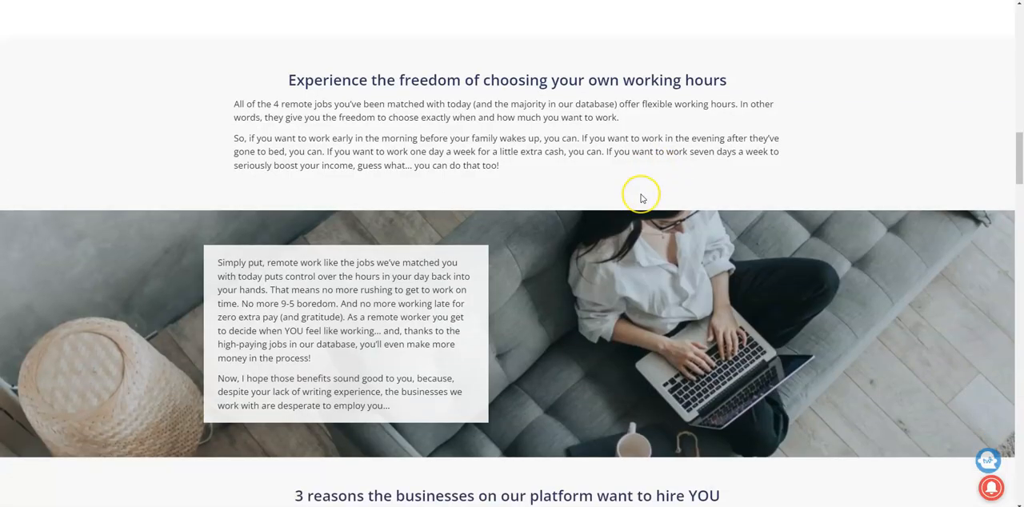
scroll("down", 3)
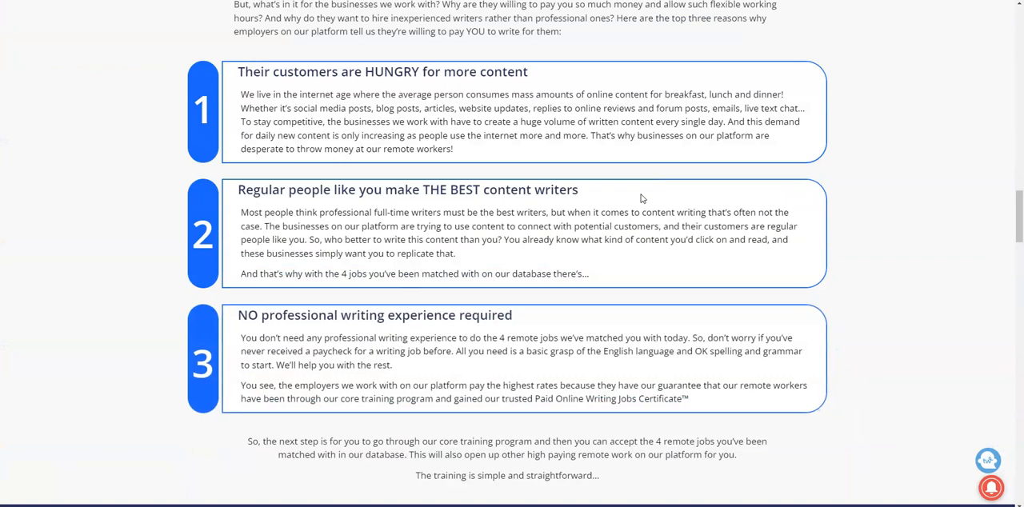
scroll("down", 3)
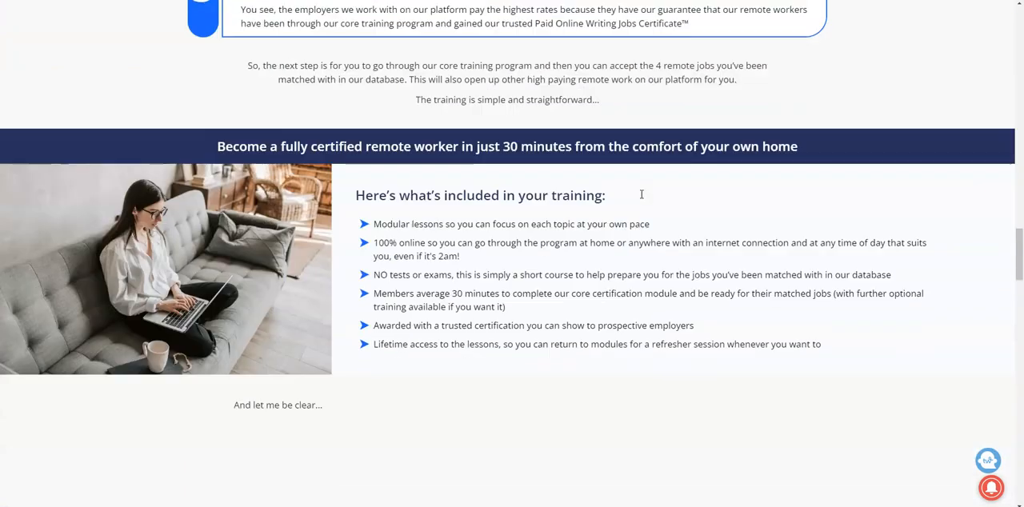
scroll("down", 3)
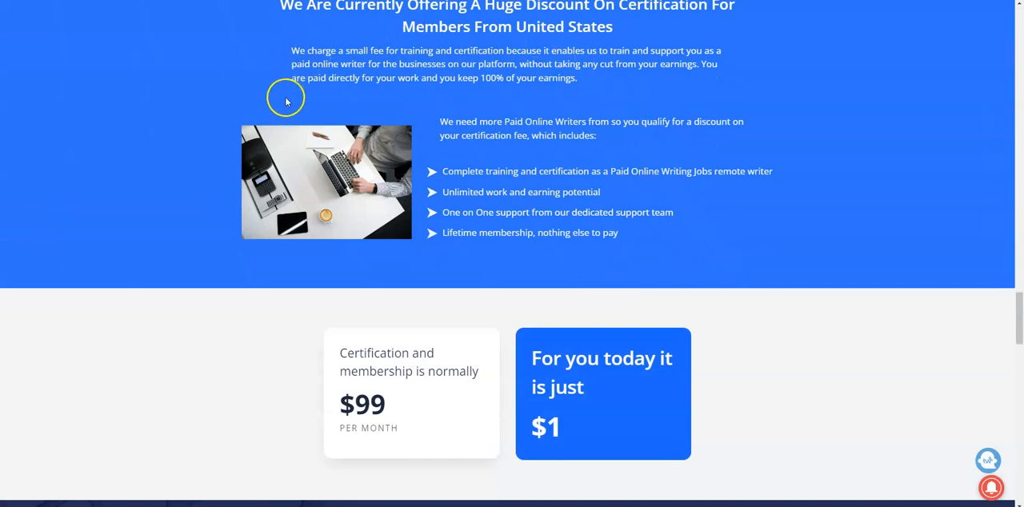
Scroll through the pricing and training sections of the $1 certification offer page
scroll("down", 3)
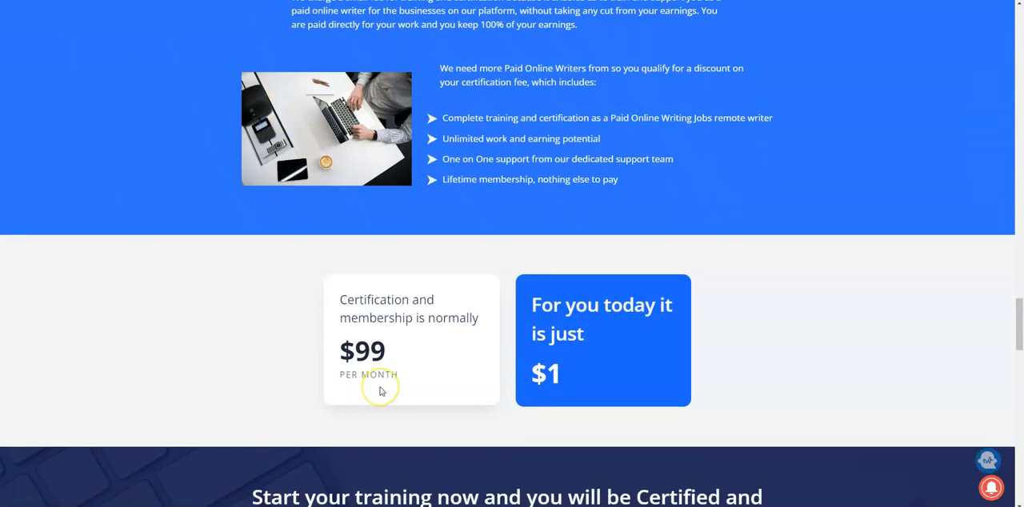
mouse_move(380, 368)
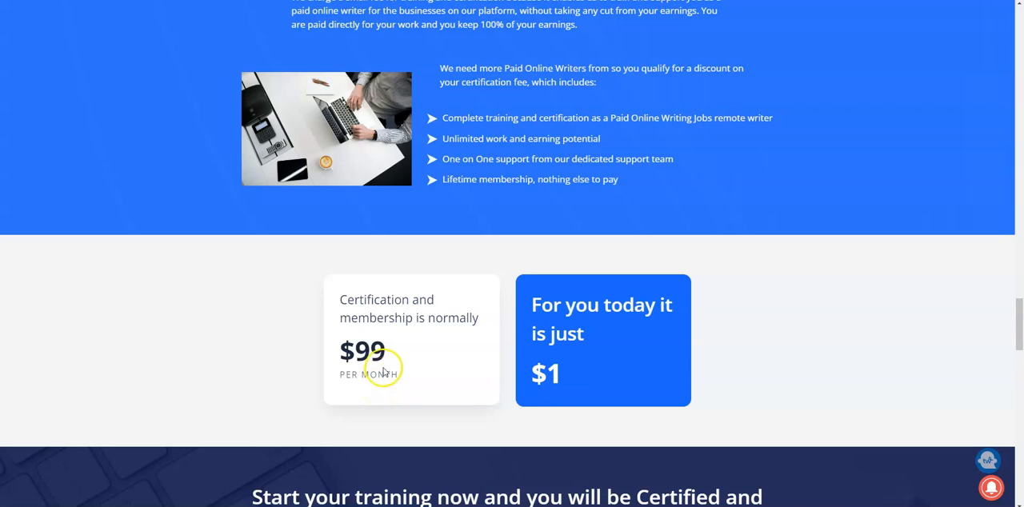
mouse_move(688, 138)
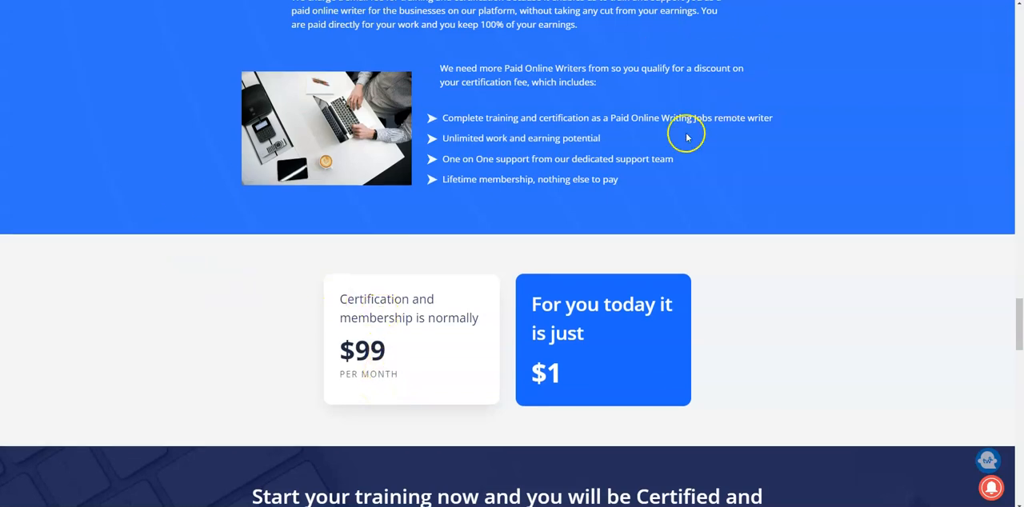
mouse_move(638, 121)
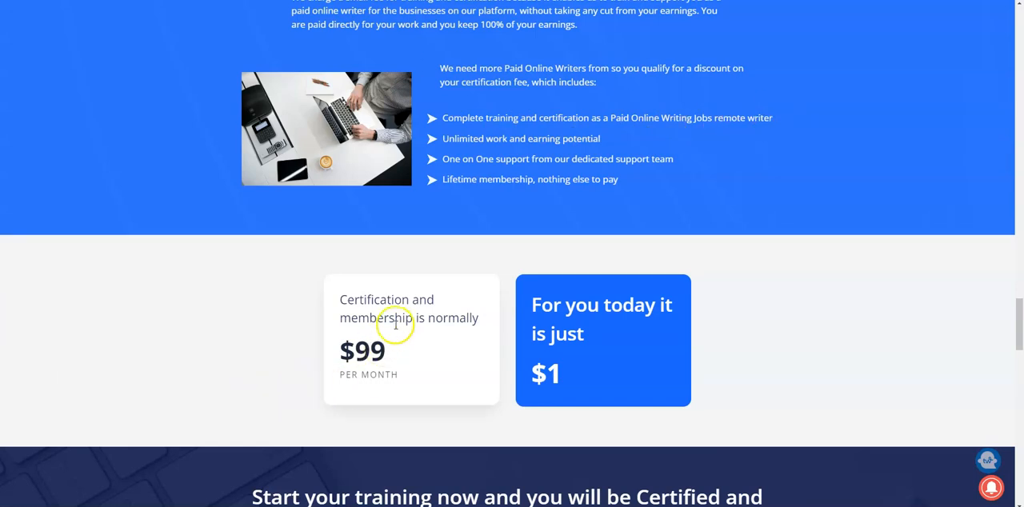
mouse_move(448, 304)
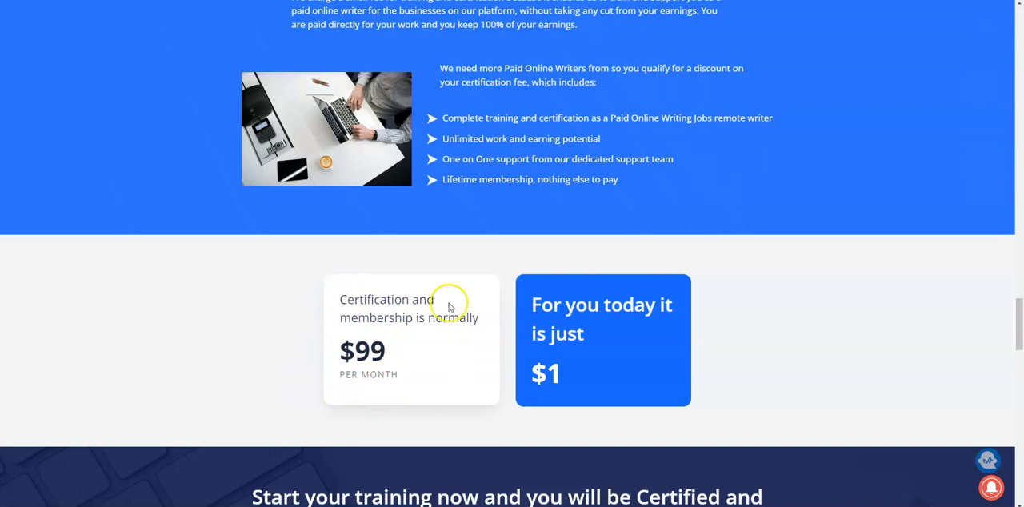
mouse_move(686, 342)
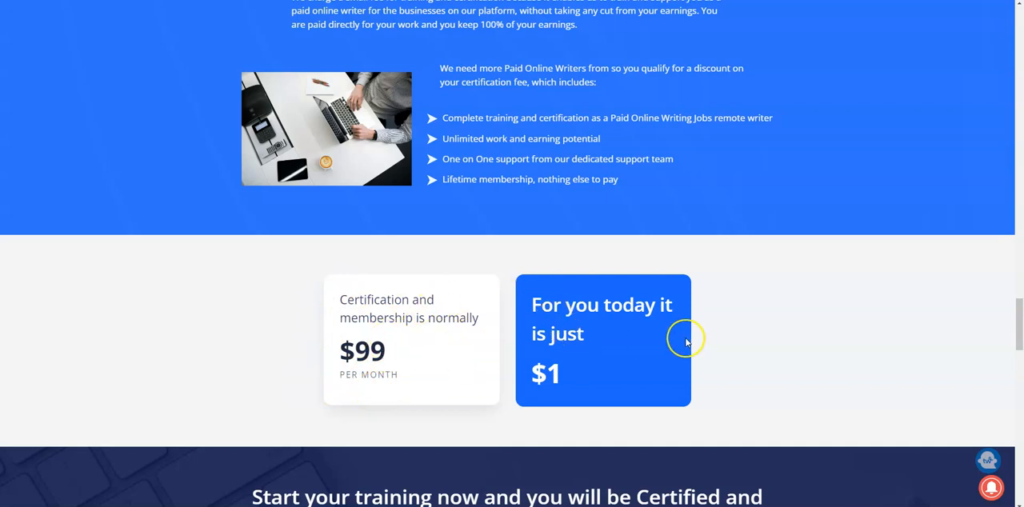
mouse_move(245, 354)
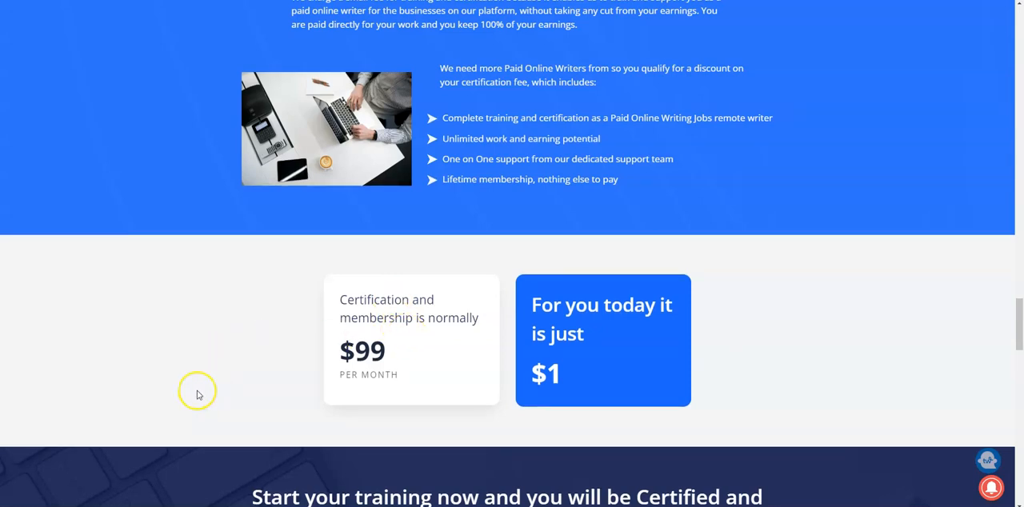
mouse_move(131, 250)
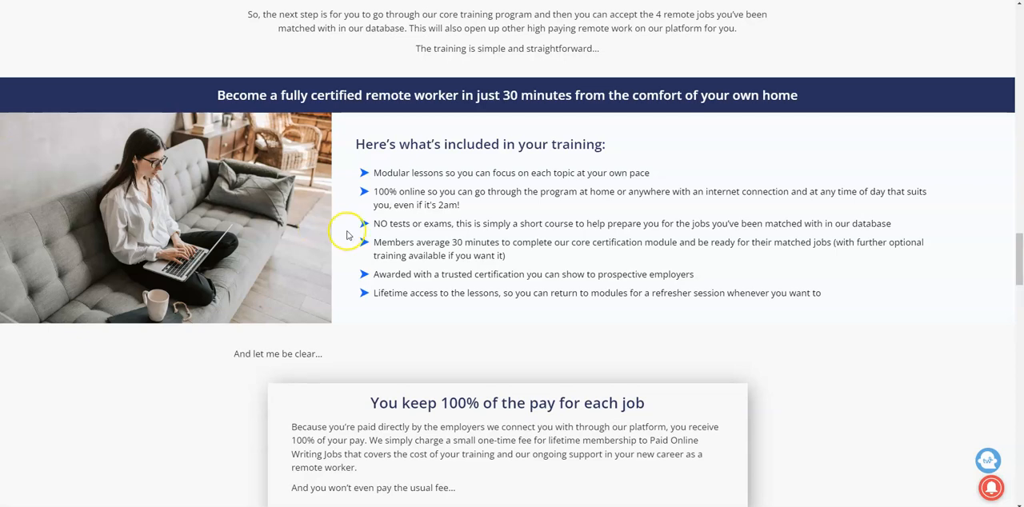
scroll("down", 3)
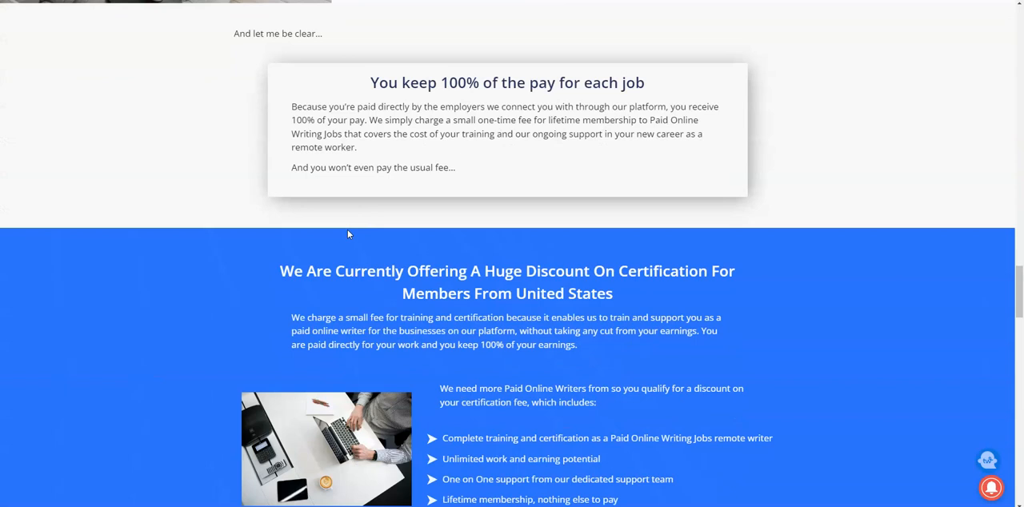
scroll("down", 3)
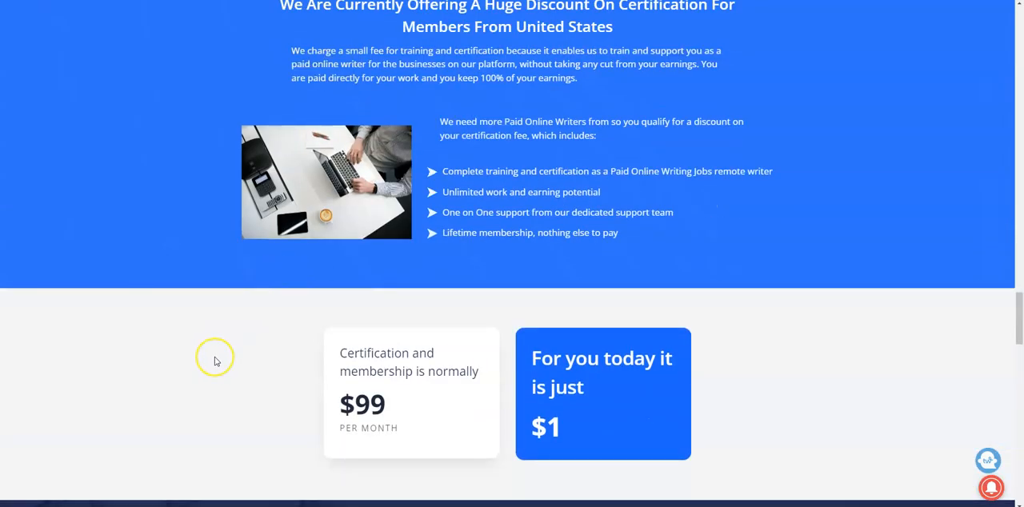
mouse_move(216, 361)
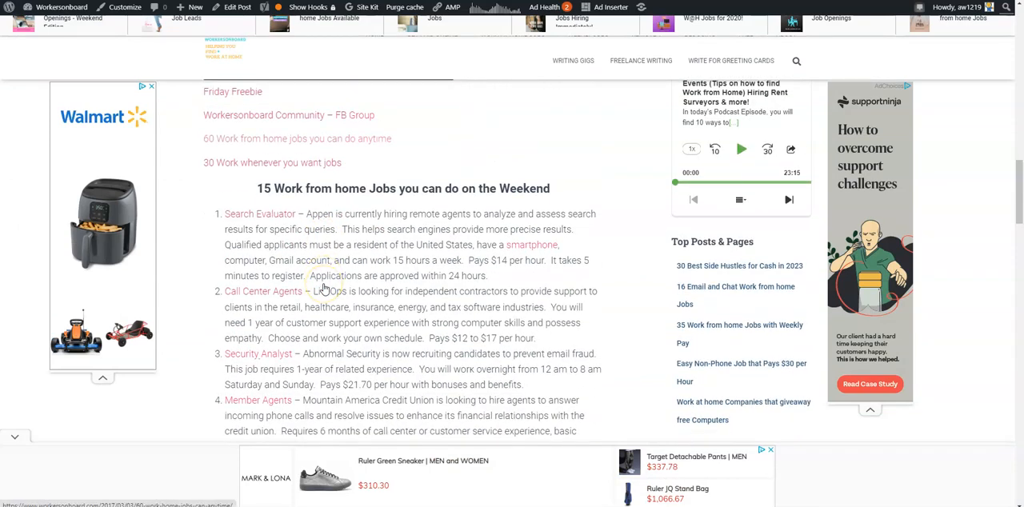
Scroll the weekend jobs list, then reach the 4/28/2023 Friday Work @ Home Job Leads post
scroll("down", 3)
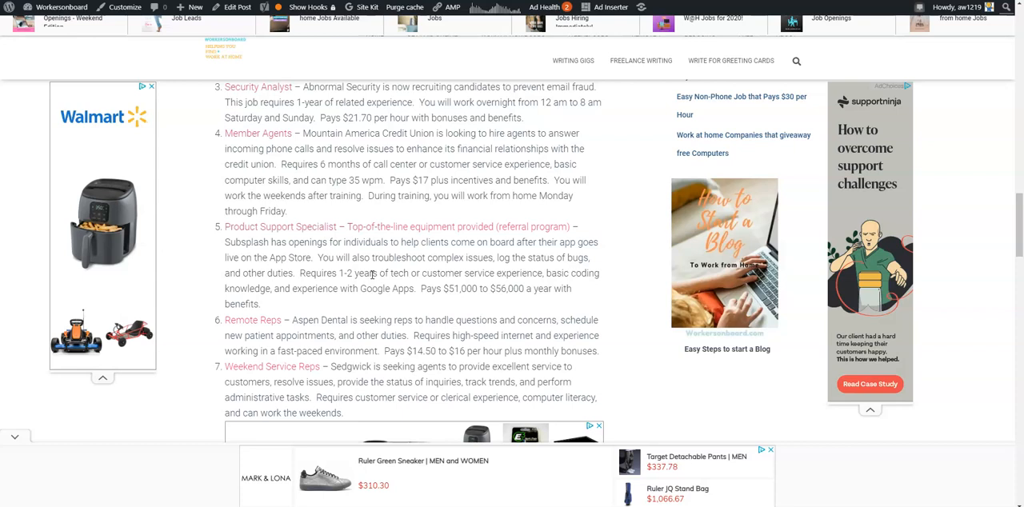
scroll("down", 3)
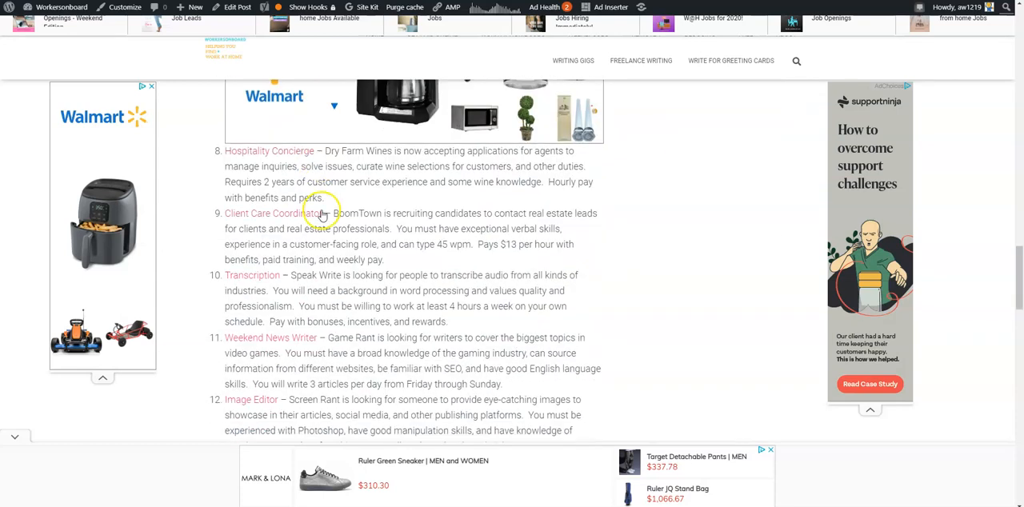
scroll("down", 3)
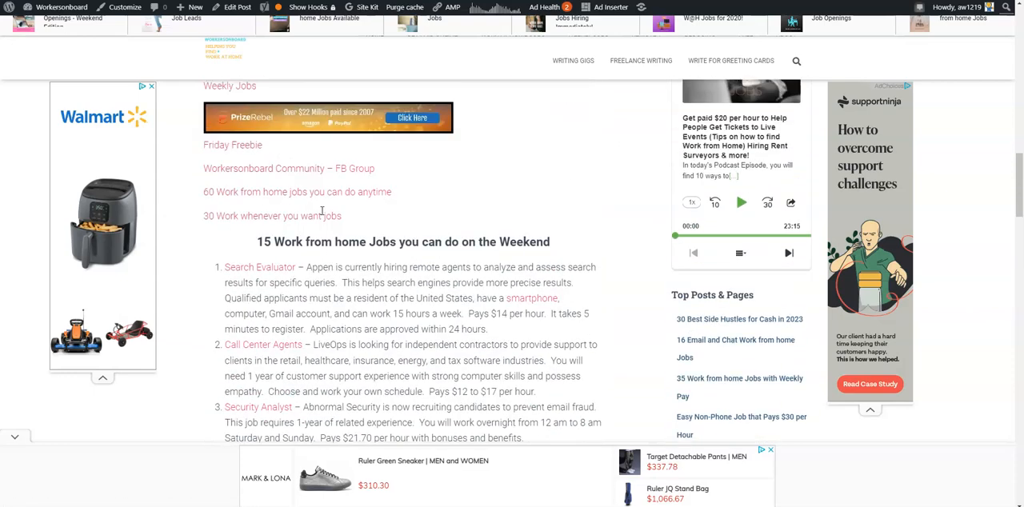
scroll("down", 3)
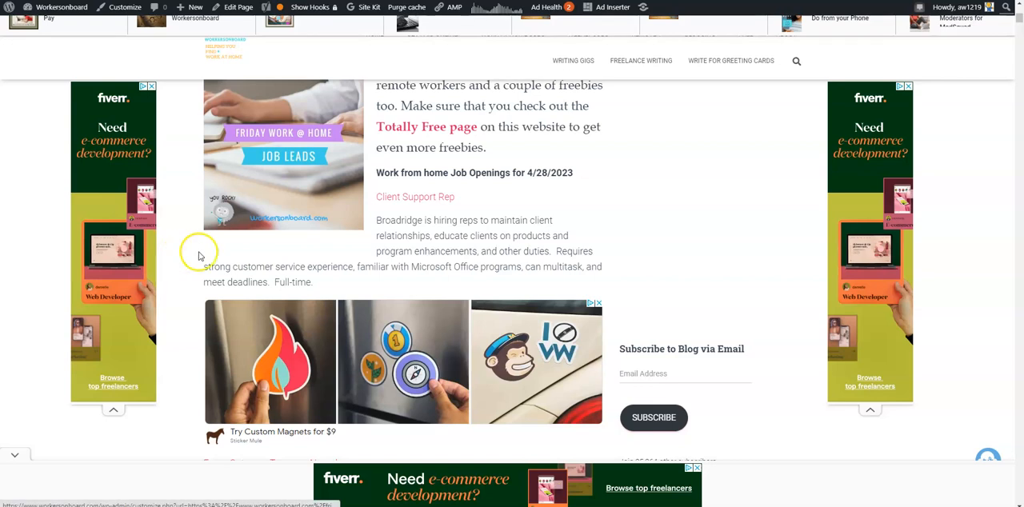
Read the Friday job openings through Data Entry and freebies, back to Exam Category Tagger
scroll("down", 3)
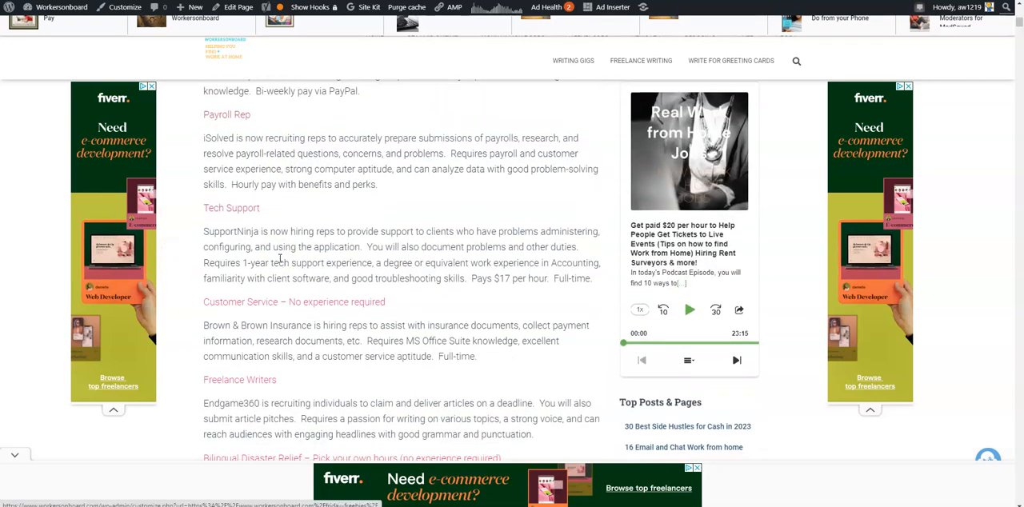
scroll("down", 3)
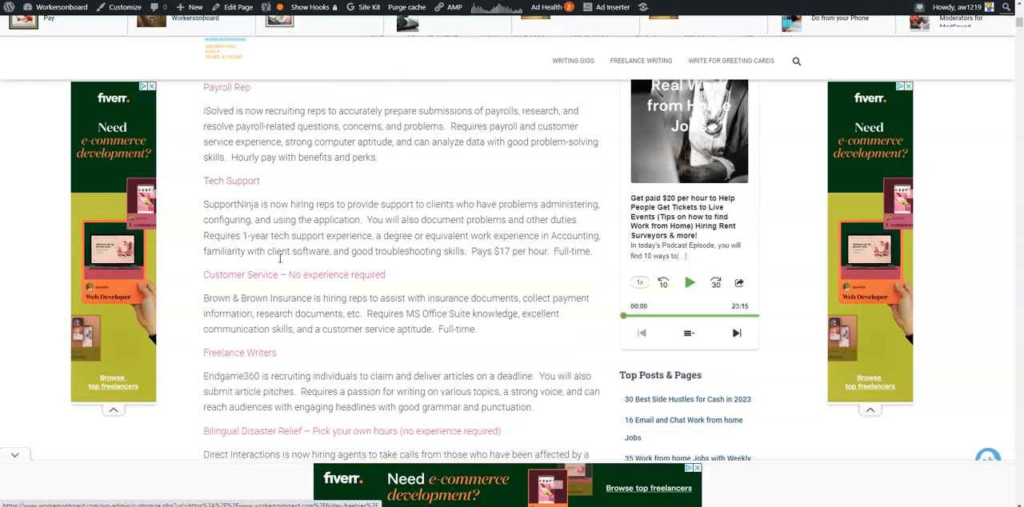
scroll("down", 3)
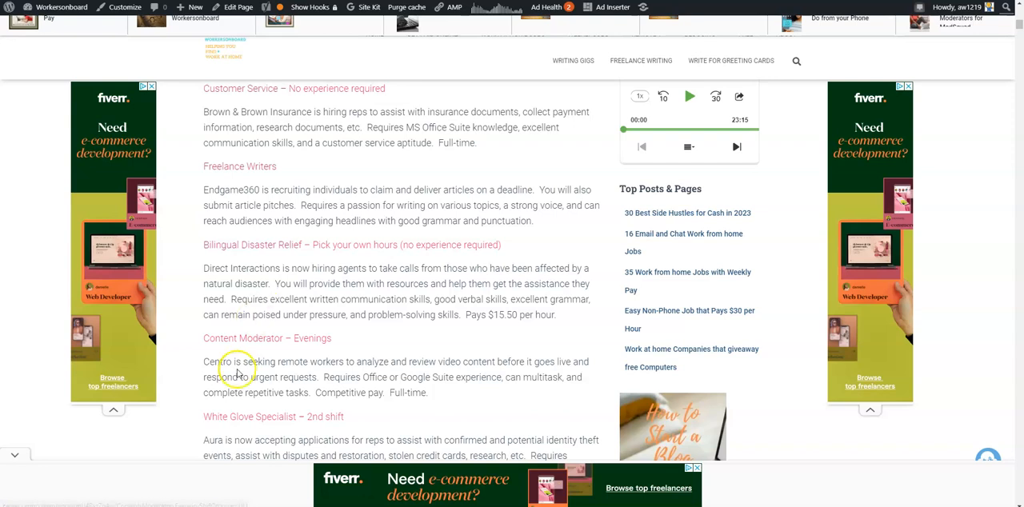
scroll("down", 3)
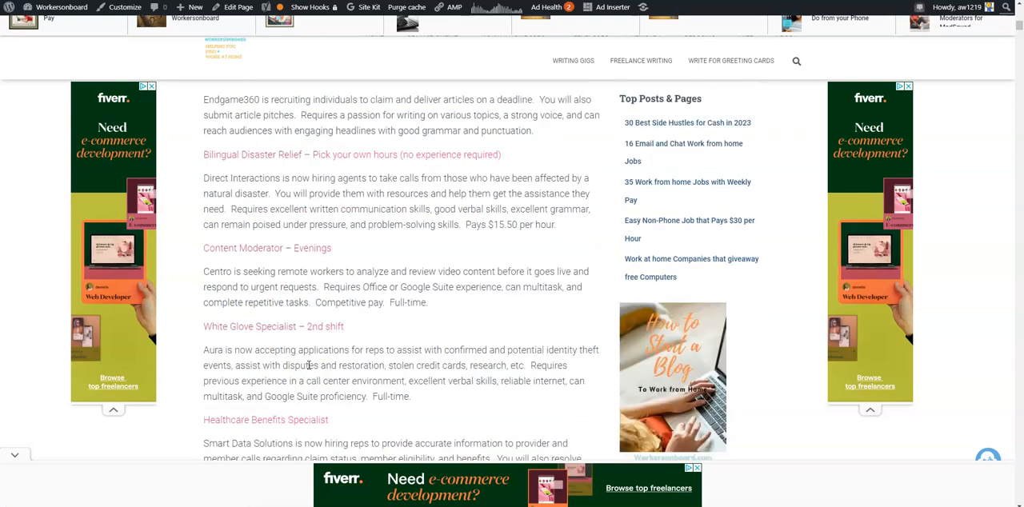
scroll("down", 3)
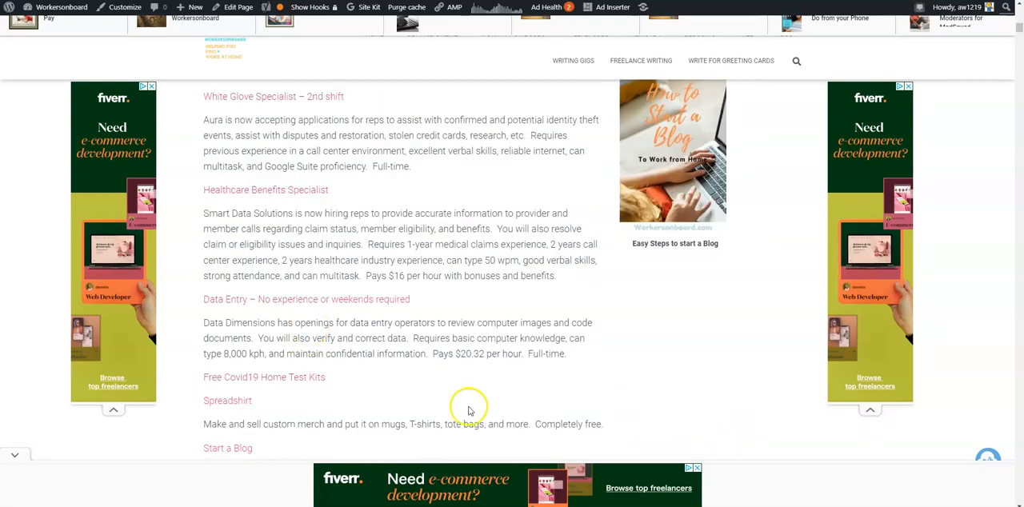
mouse_move(475, 357)
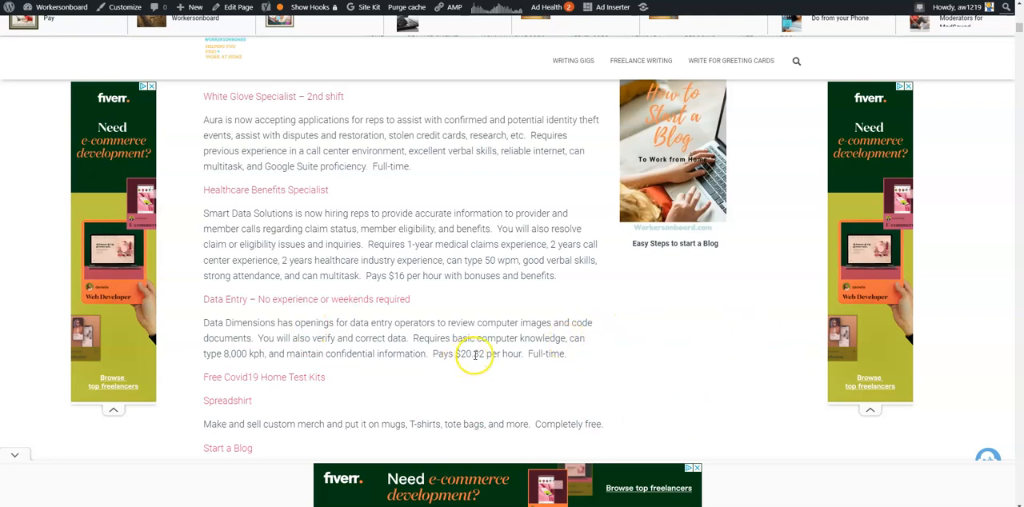
scroll("up", 3)
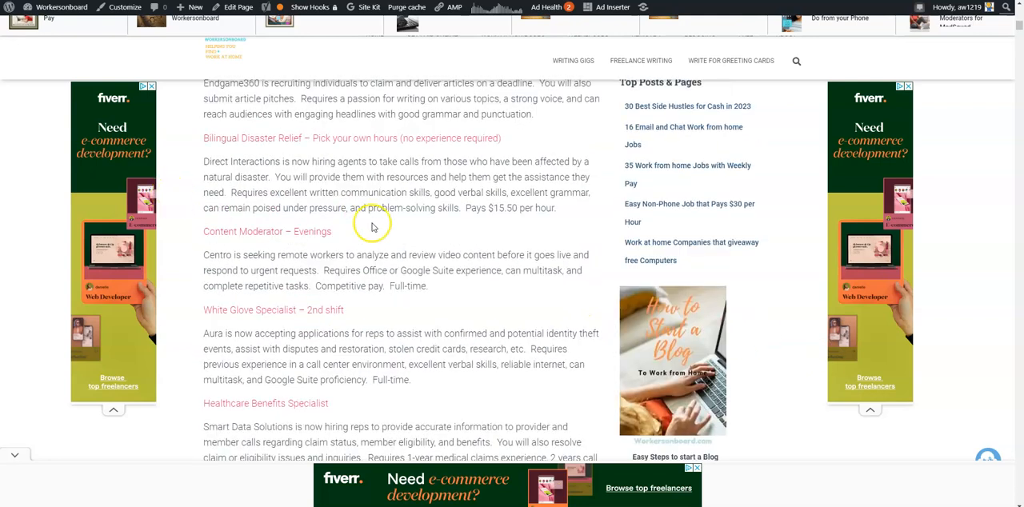
scroll("down", 3)
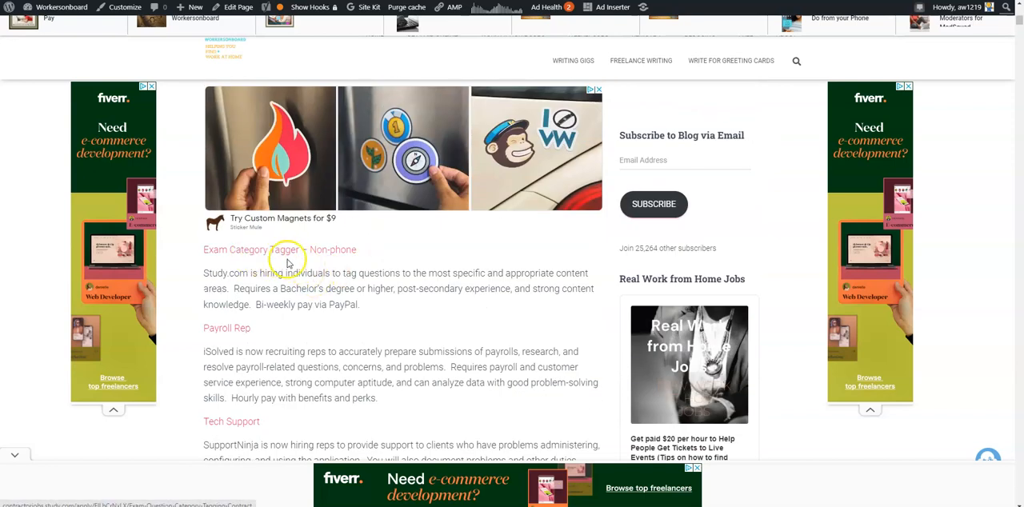
mouse_move(300, 318)
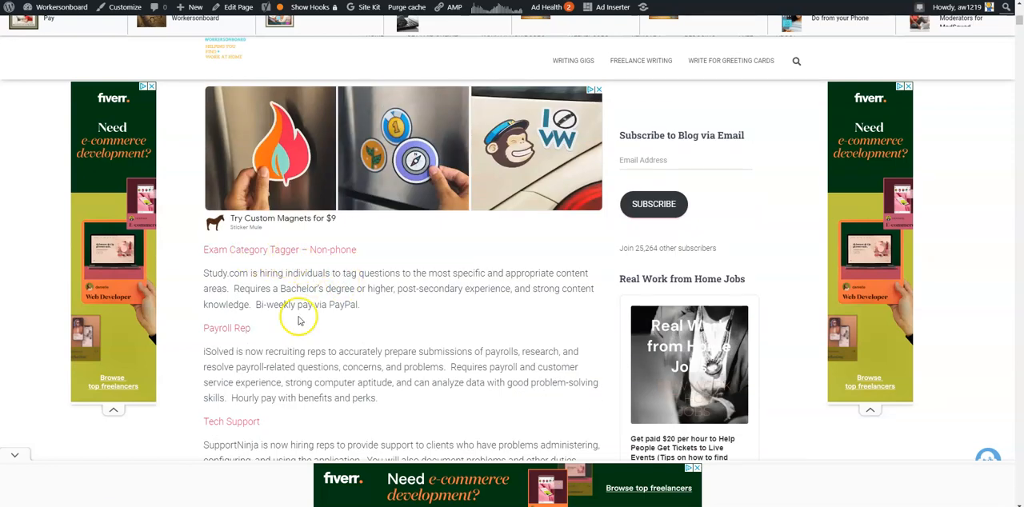
mouse_move(399, 283)
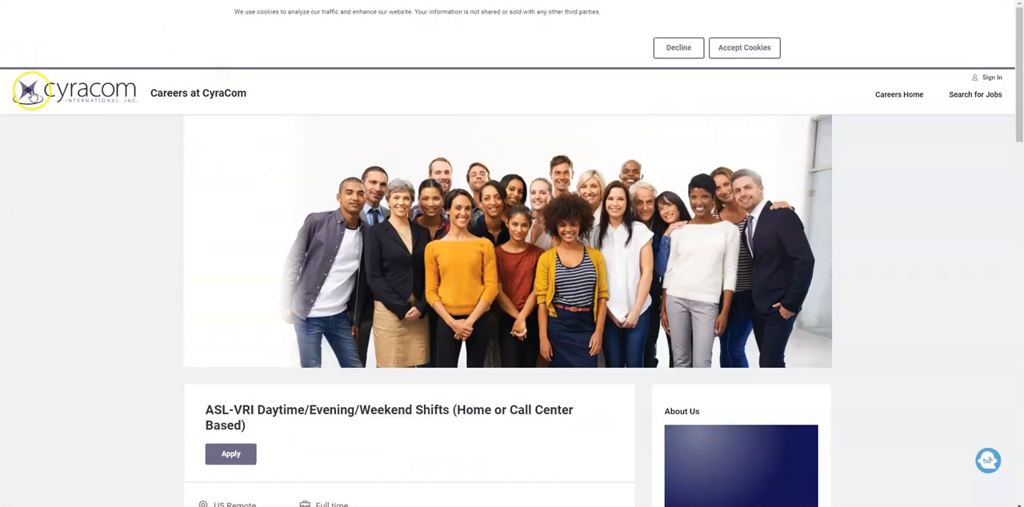
scroll("down", 3)
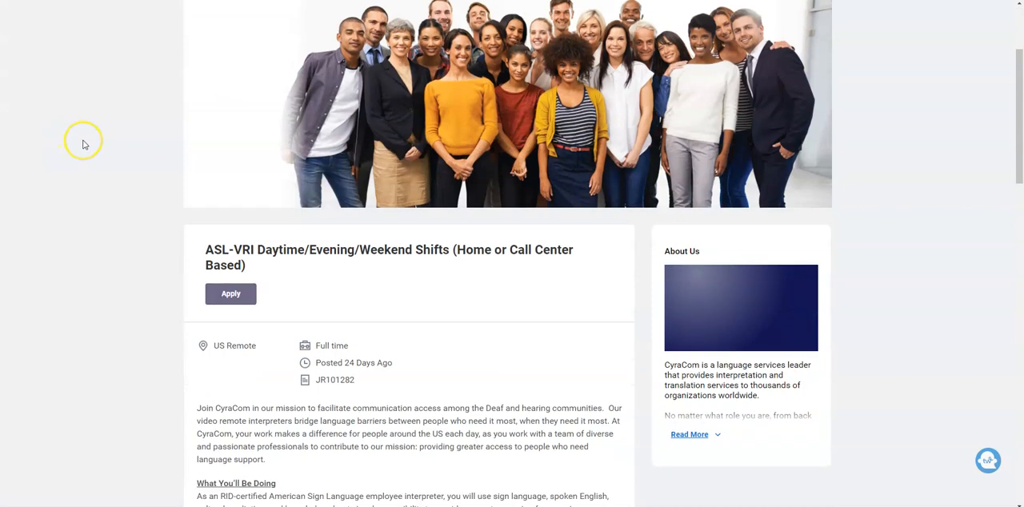
scroll("down", 3)
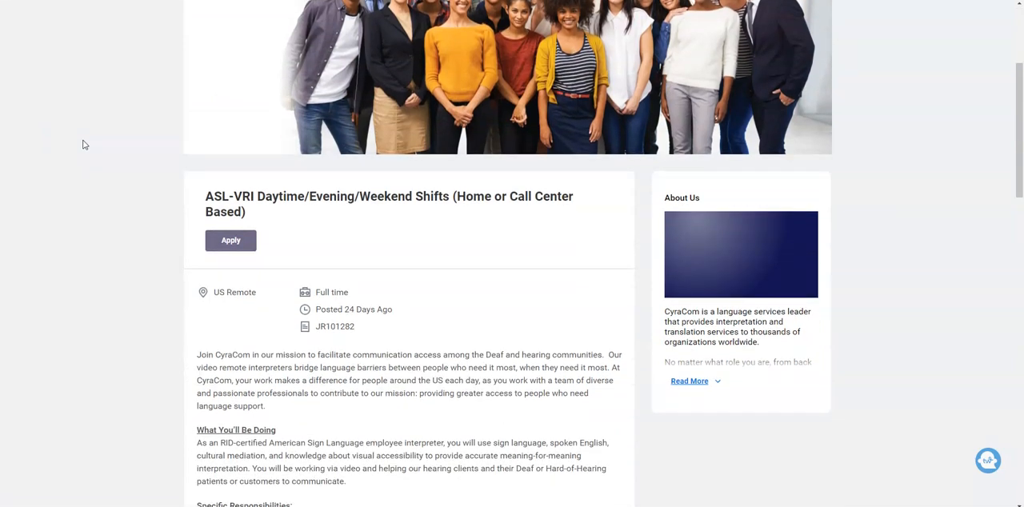
scroll("down", 3)
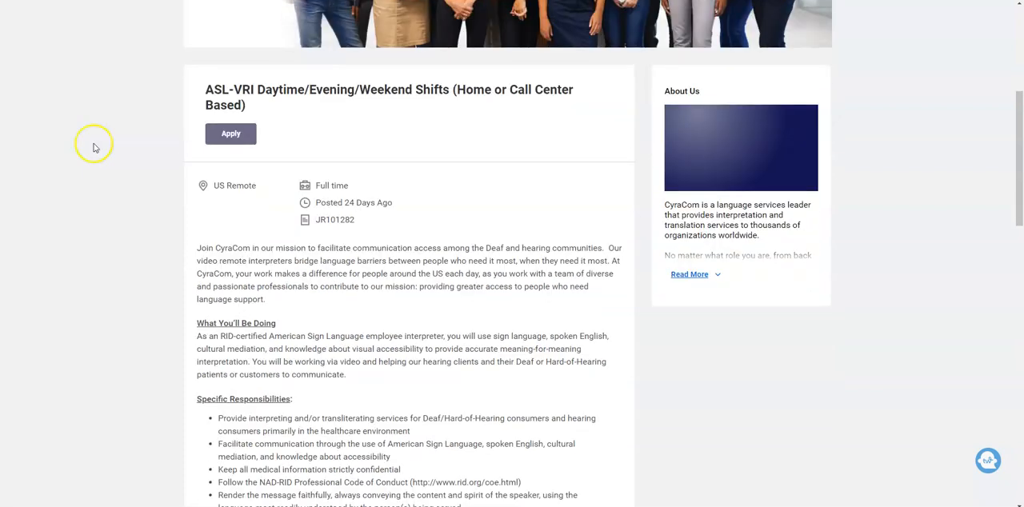
scroll("down", 3)
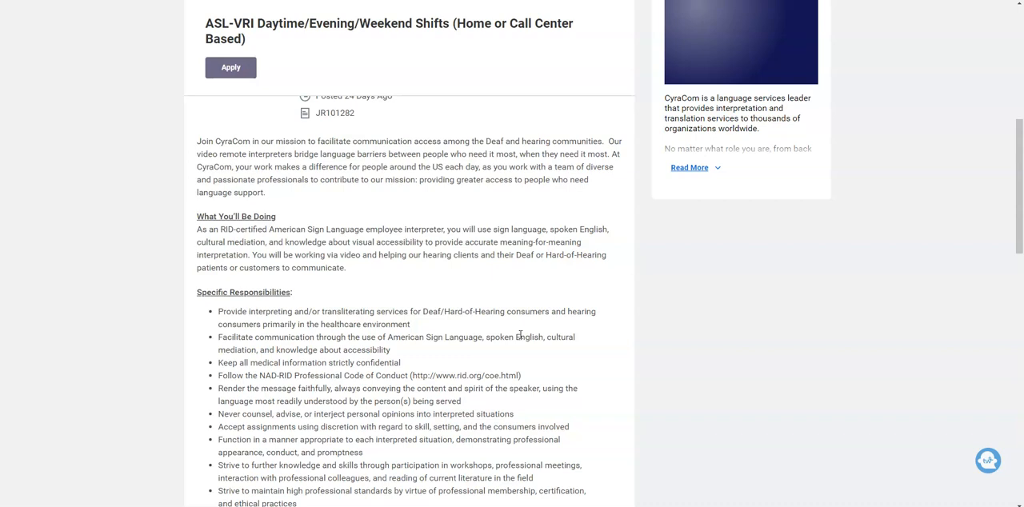
scroll("down", 3)
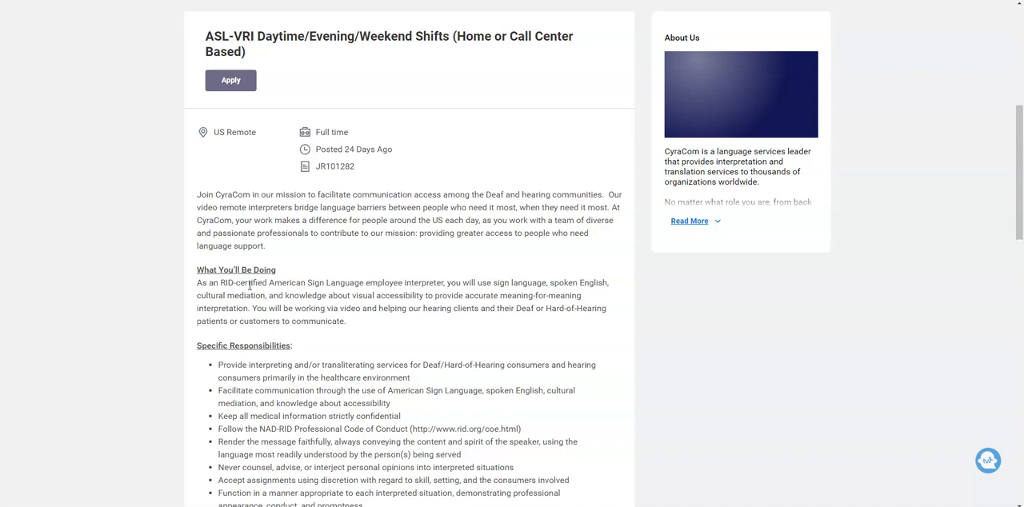
scroll("down", 3)
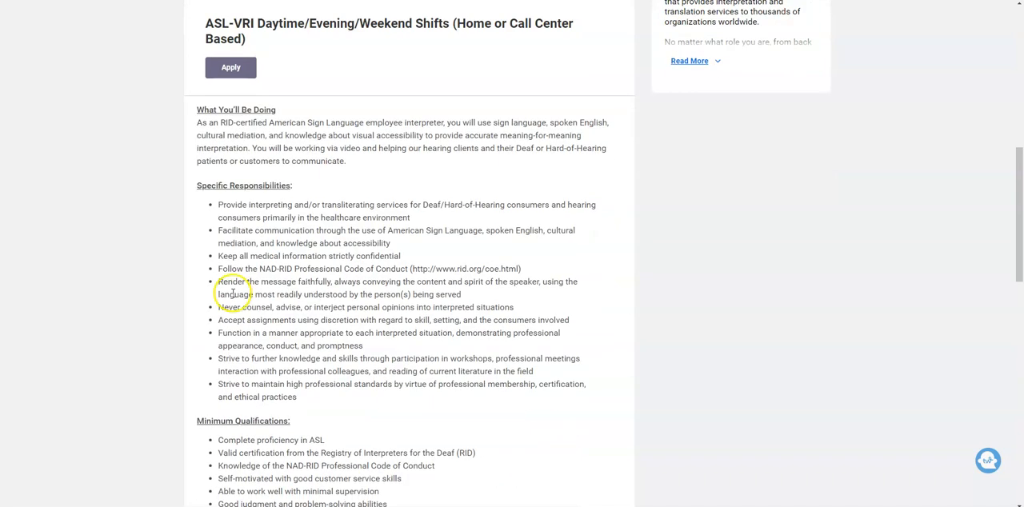
mouse_move(275, 295)
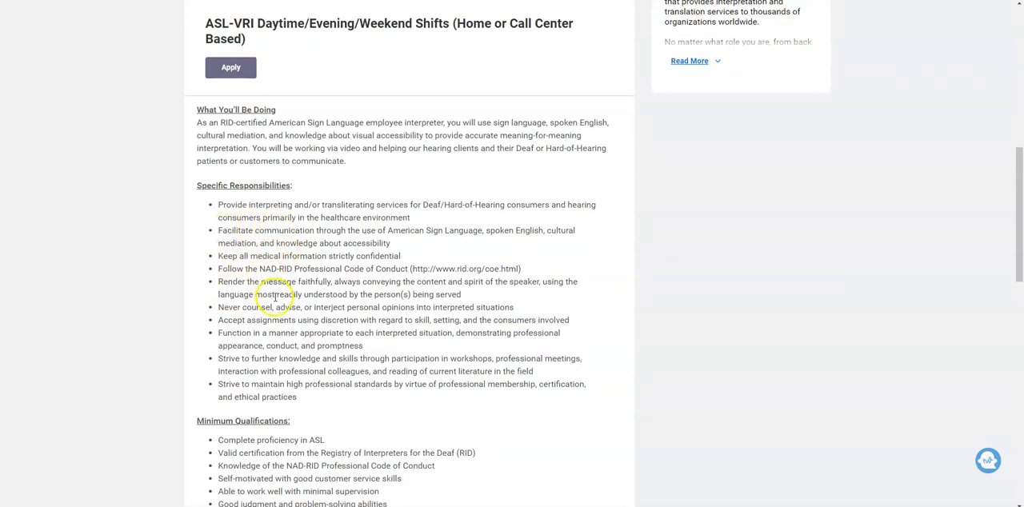
mouse_move(223, 396)
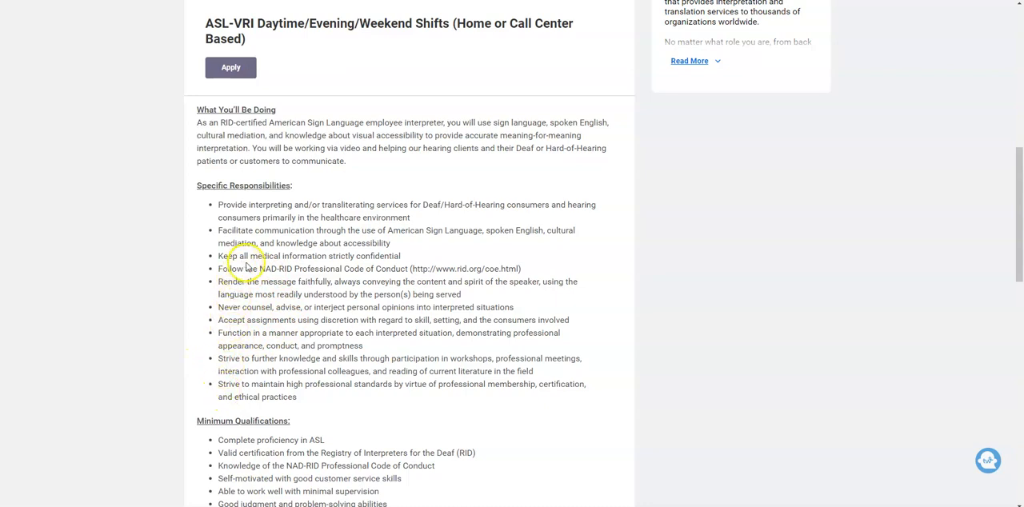
mouse_move(329, 260)
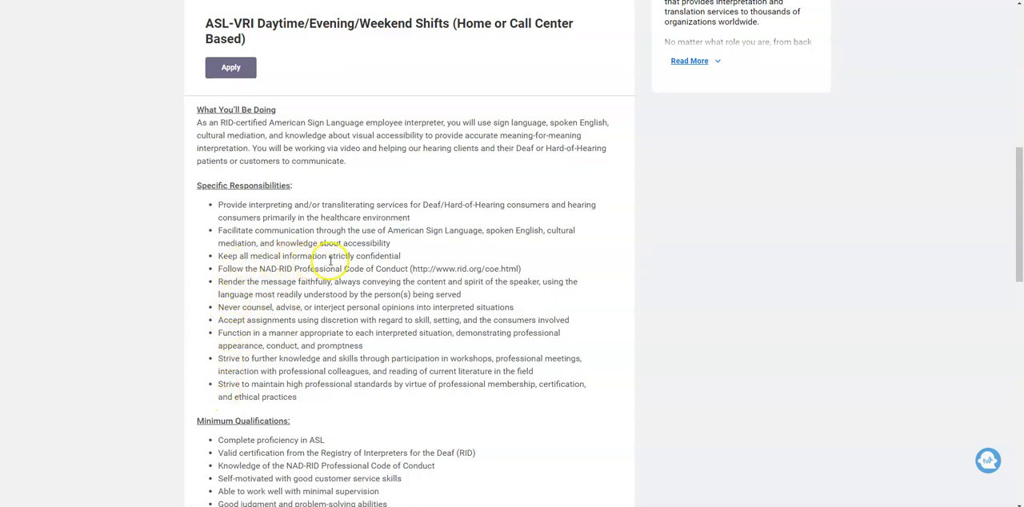
mouse_move(380, 272)
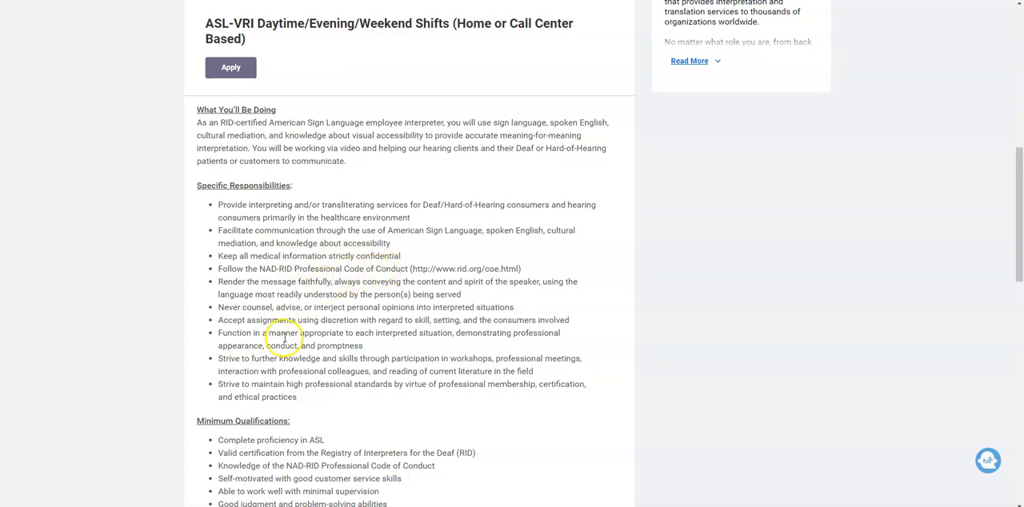
scroll("down", 3)
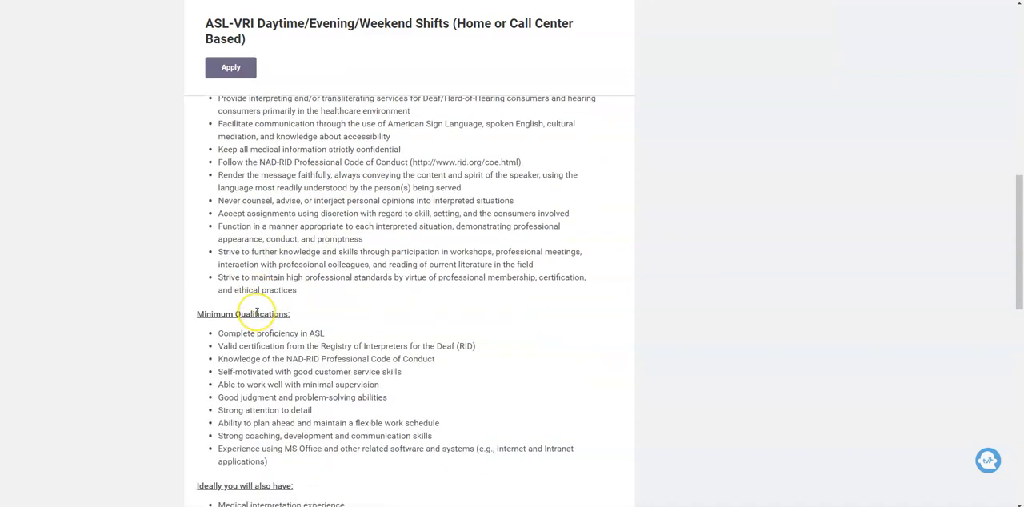
scroll("down", 3)
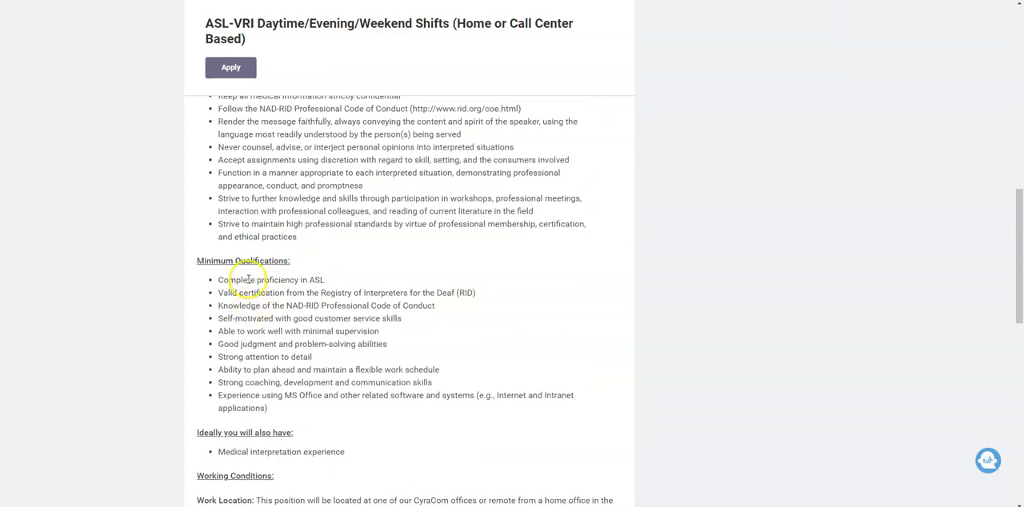
mouse_move(314, 286)
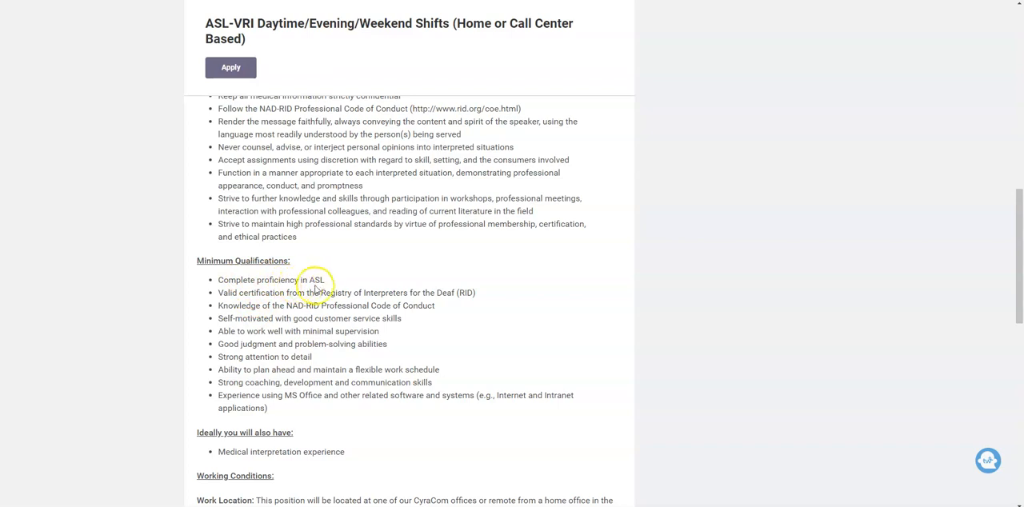
mouse_move(477, 316)
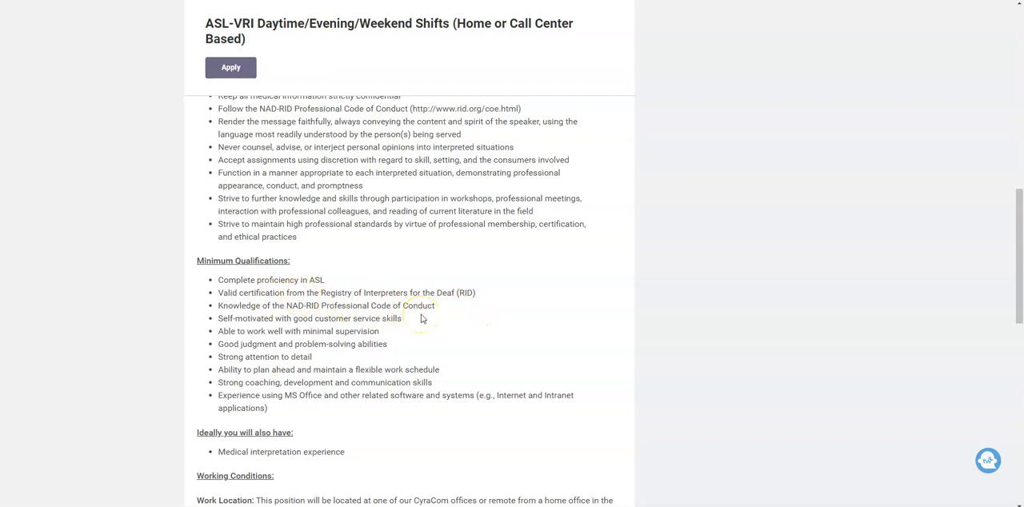
mouse_move(320, 390)
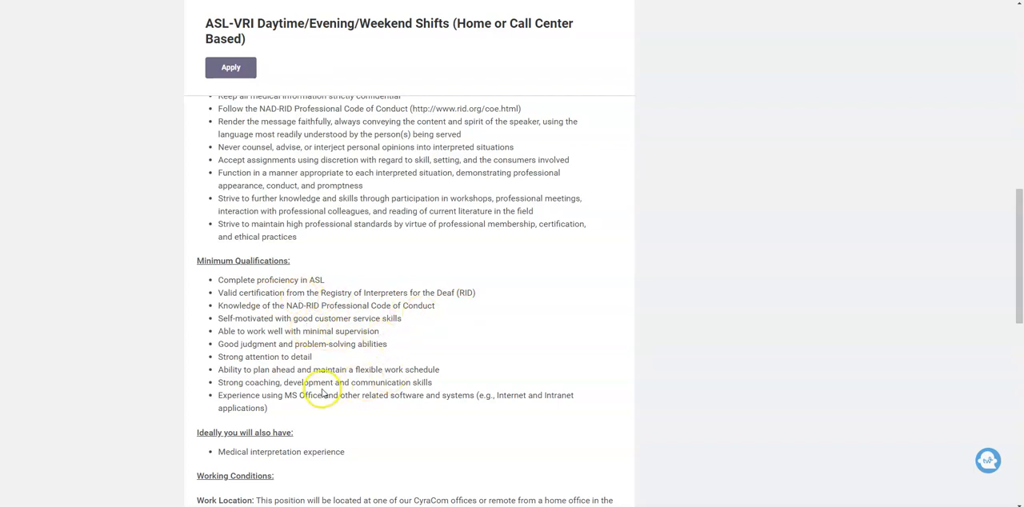
mouse_move(308, 409)
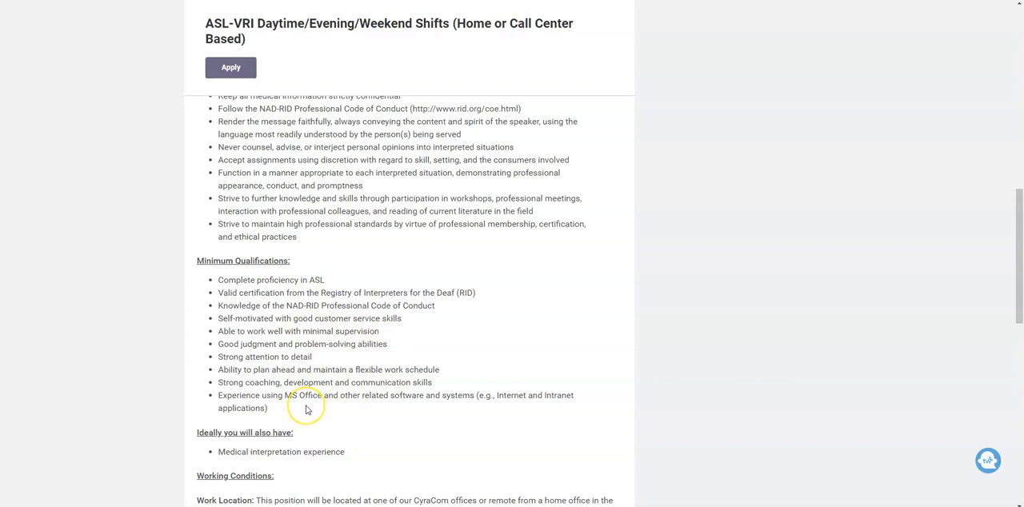
mouse_move(387, 382)
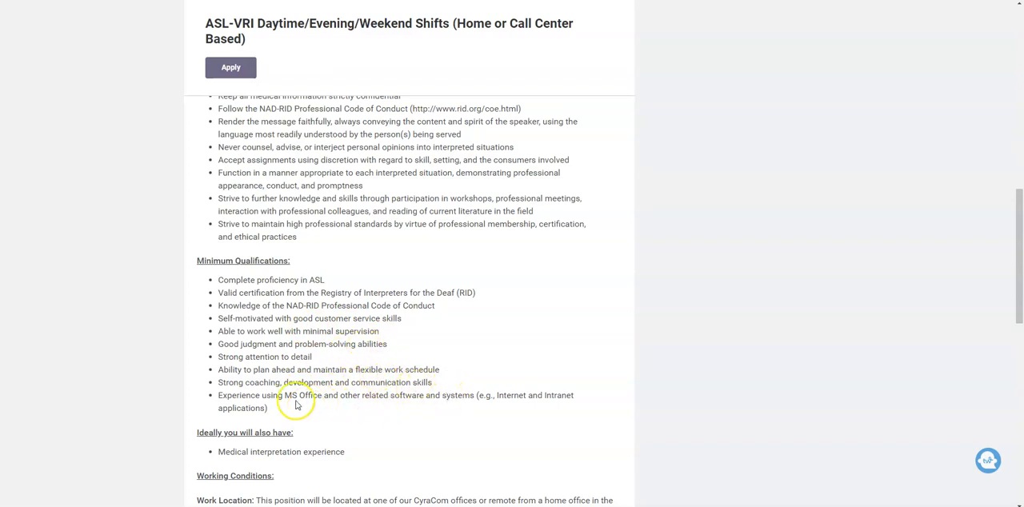
mouse_move(313, 417)
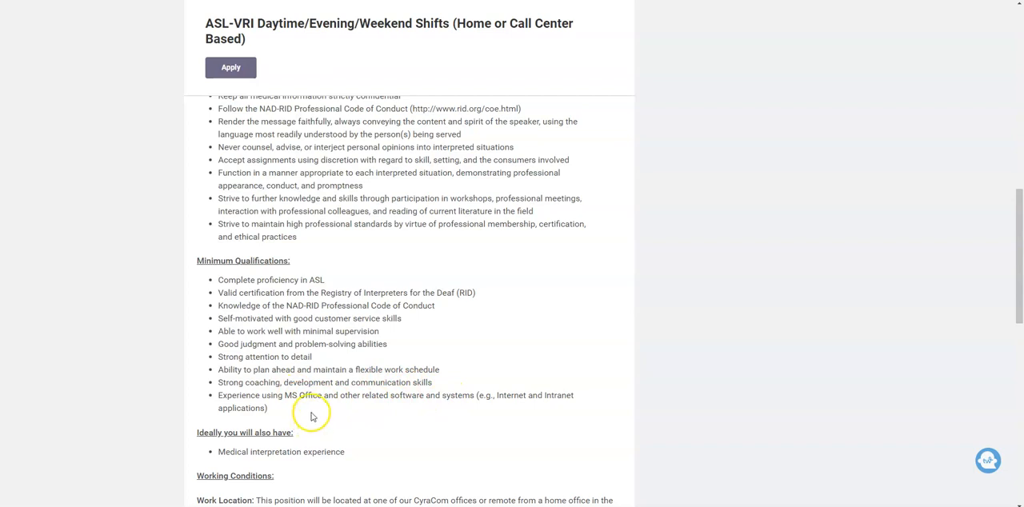
mouse_move(176, 378)
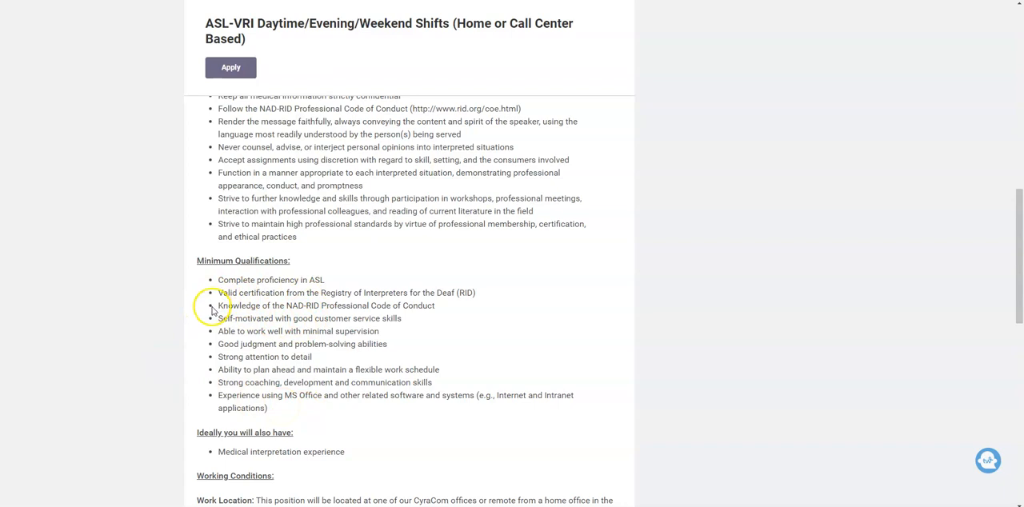
mouse_move(195, 342)
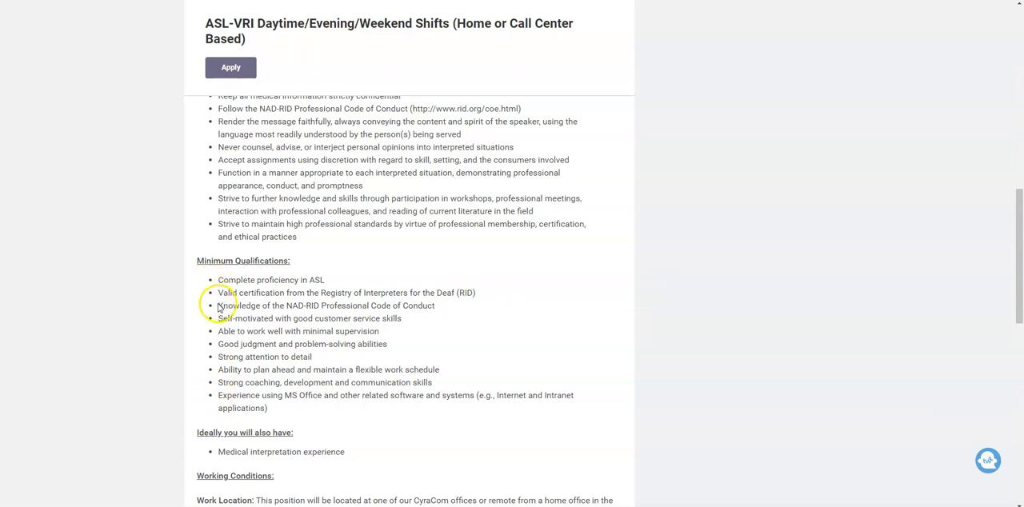
scroll("down", 3)
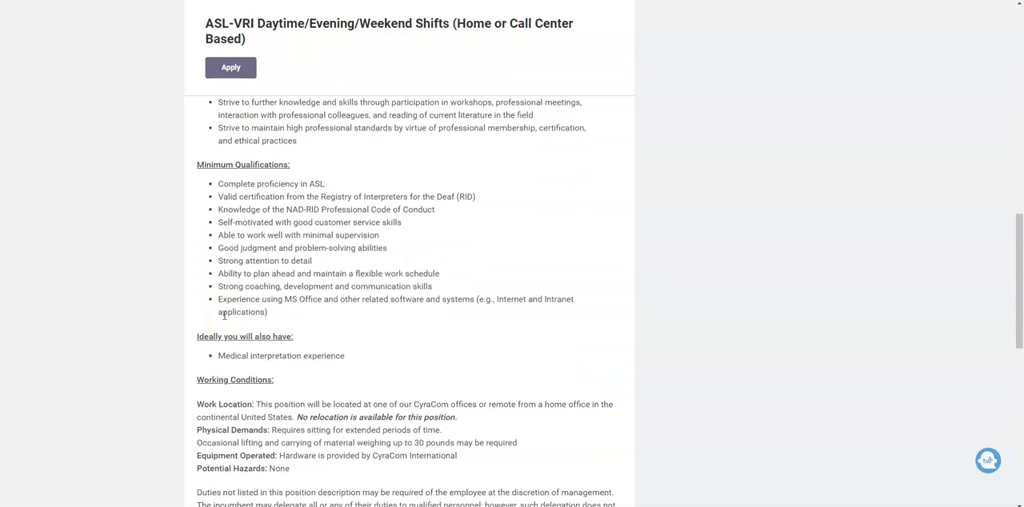
scroll("down", 3)
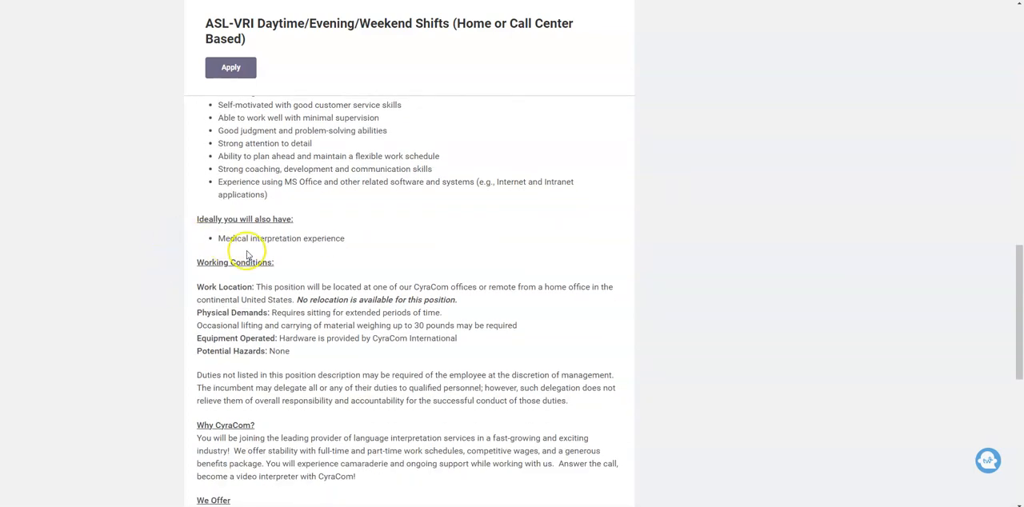
mouse_move(281, 253)
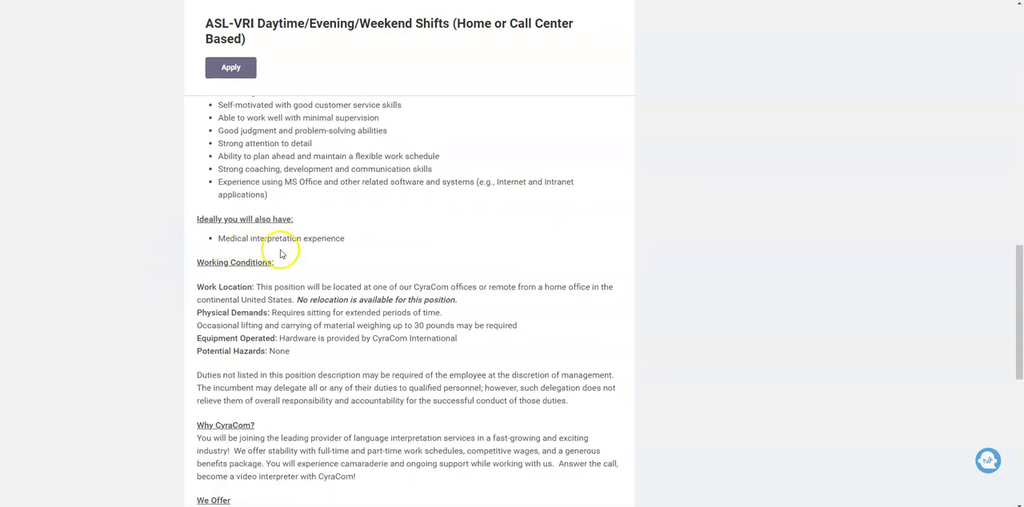
scroll("down", 3)
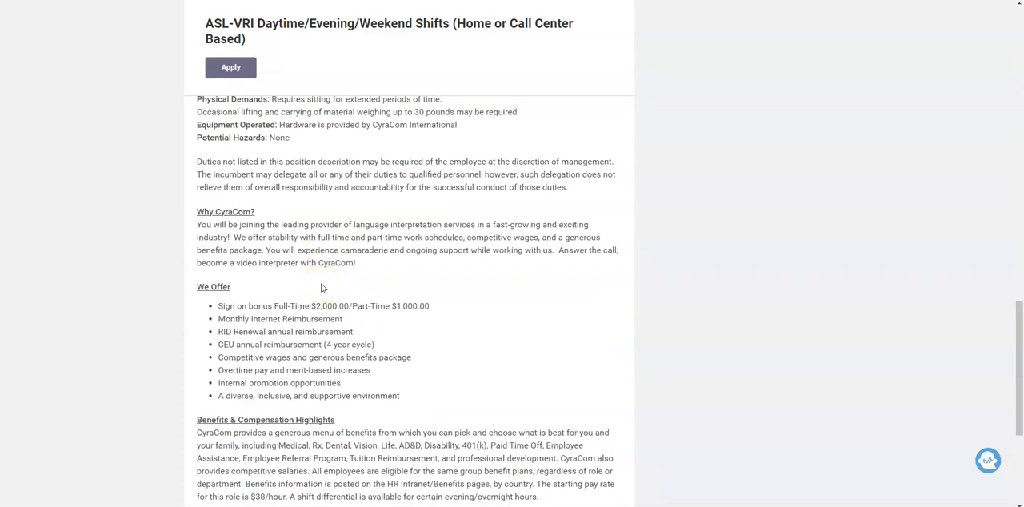
mouse_move(343, 249)
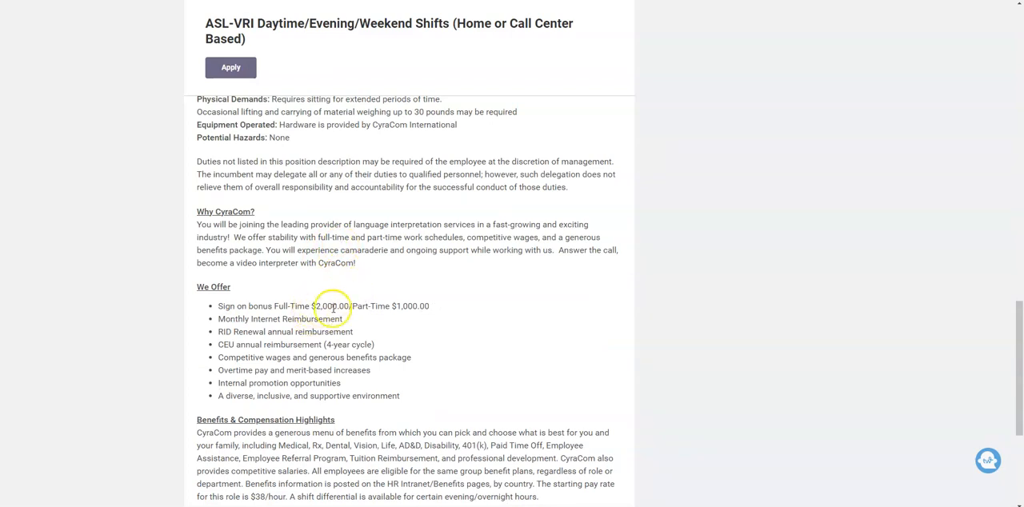
mouse_move(388, 317)
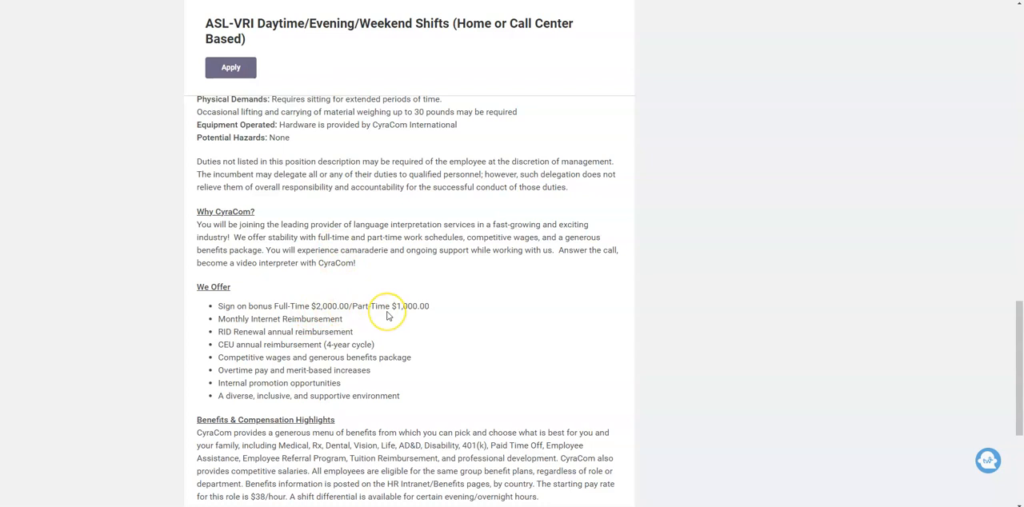
mouse_move(428, 323)
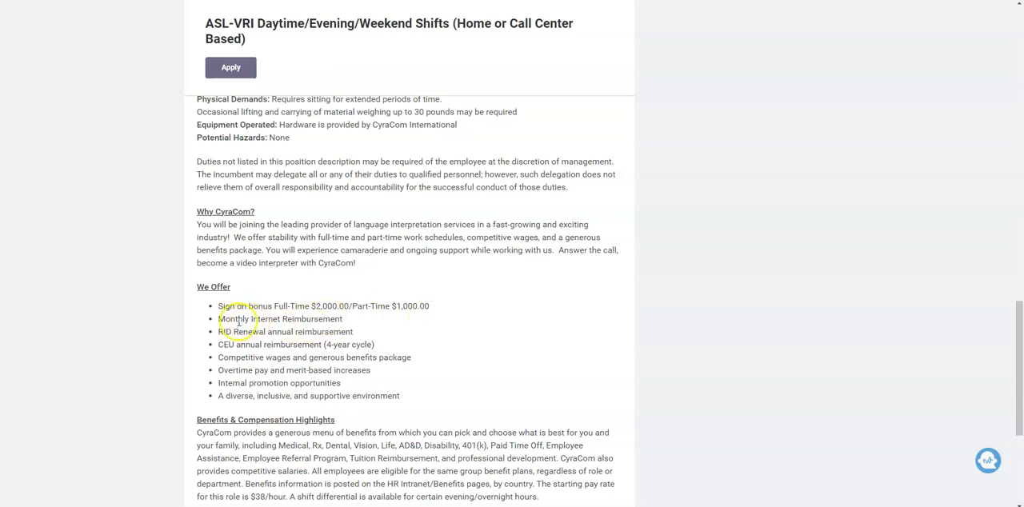
mouse_move(300, 326)
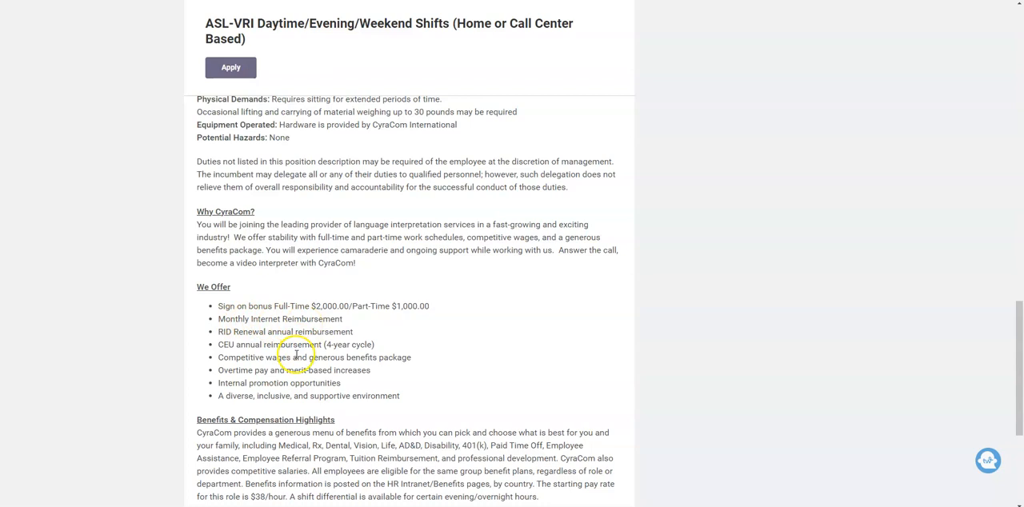
mouse_move(359, 369)
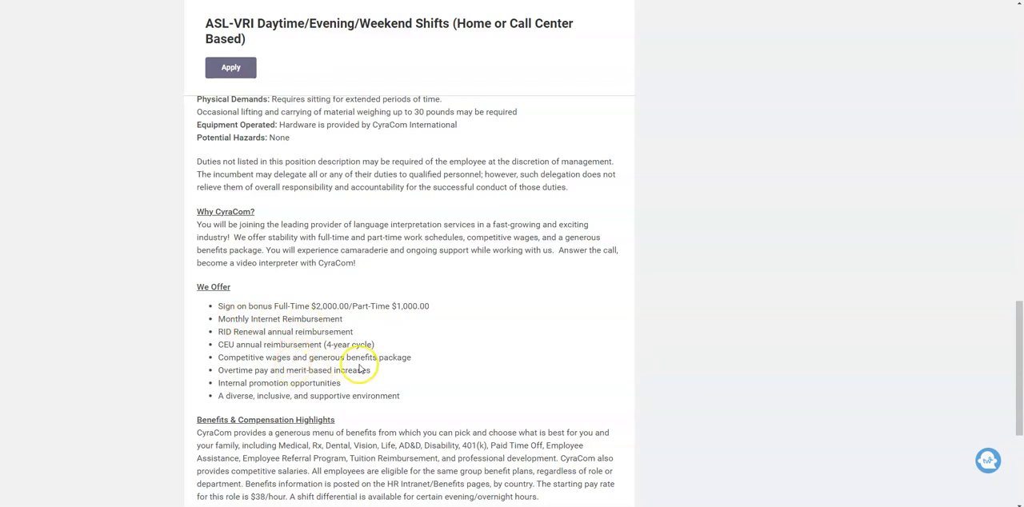
mouse_move(252, 370)
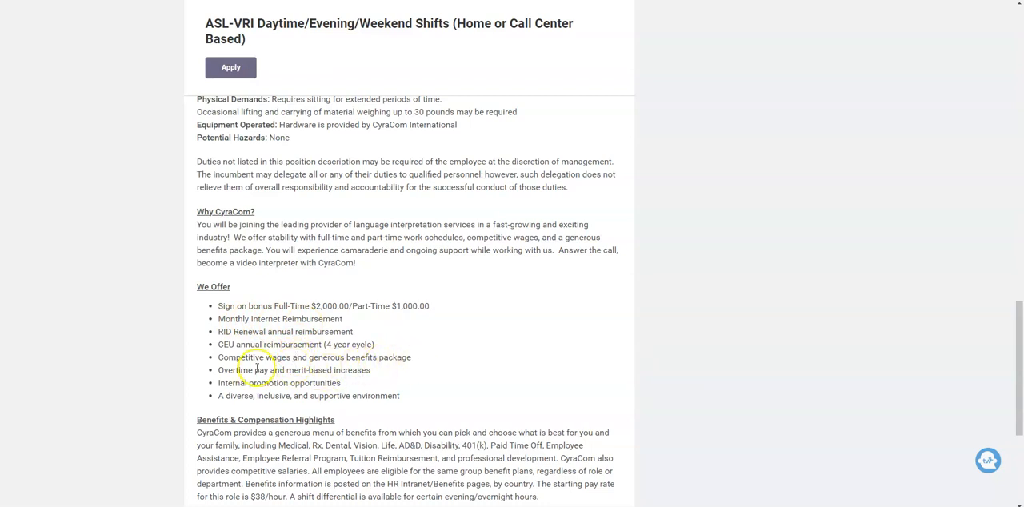
mouse_move(327, 371)
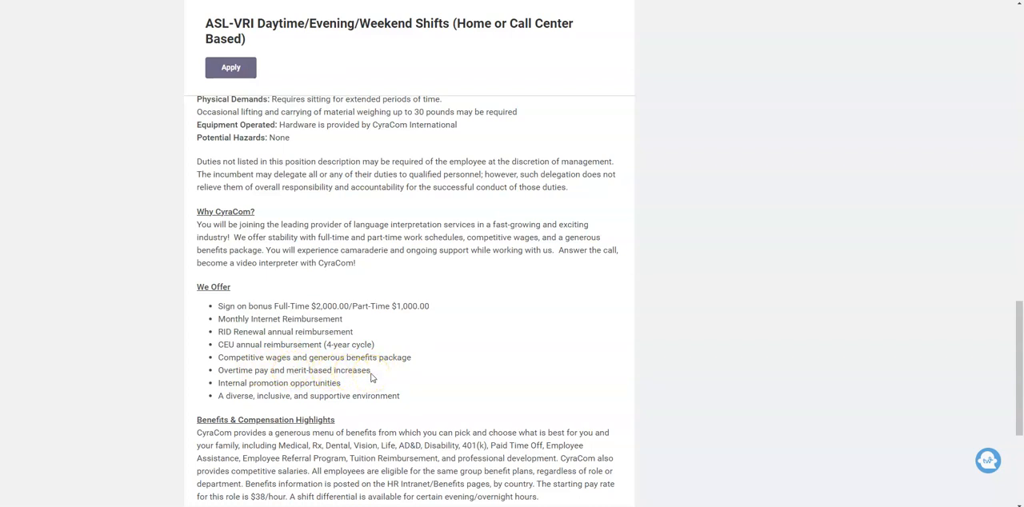
Scroll the CyraCom ASL-VRI posting to Working Conditions and Why CyraCom
scroll("down", 3)
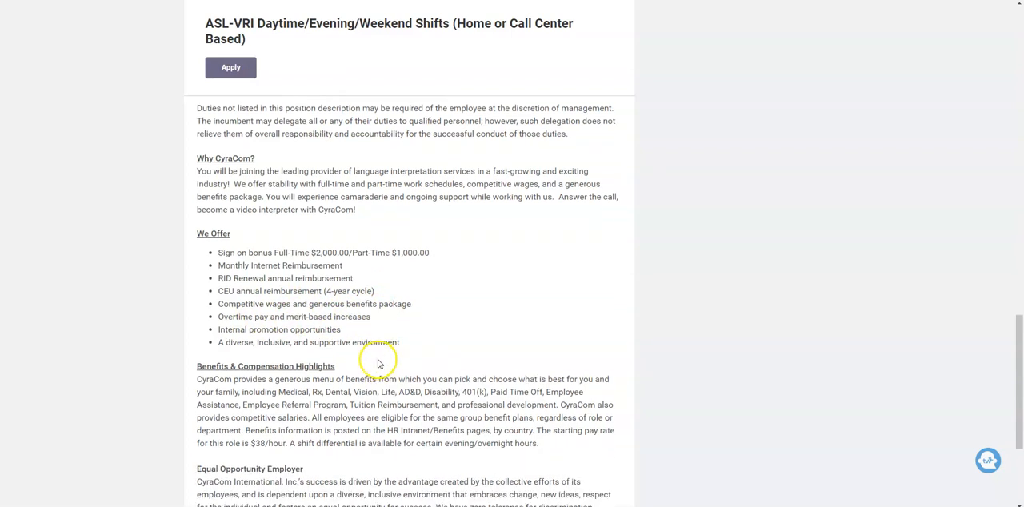
mouse_move(379, 363)
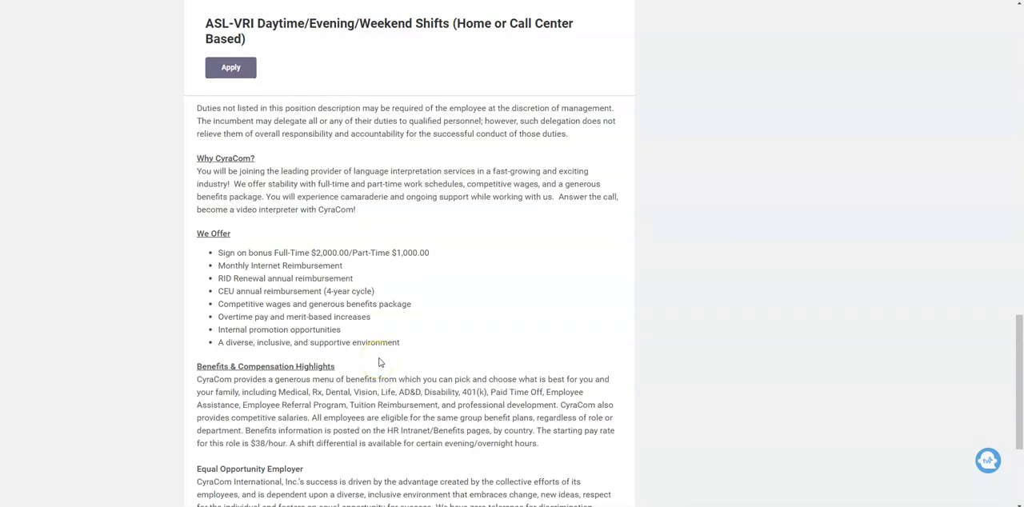
scroll("down", 3)
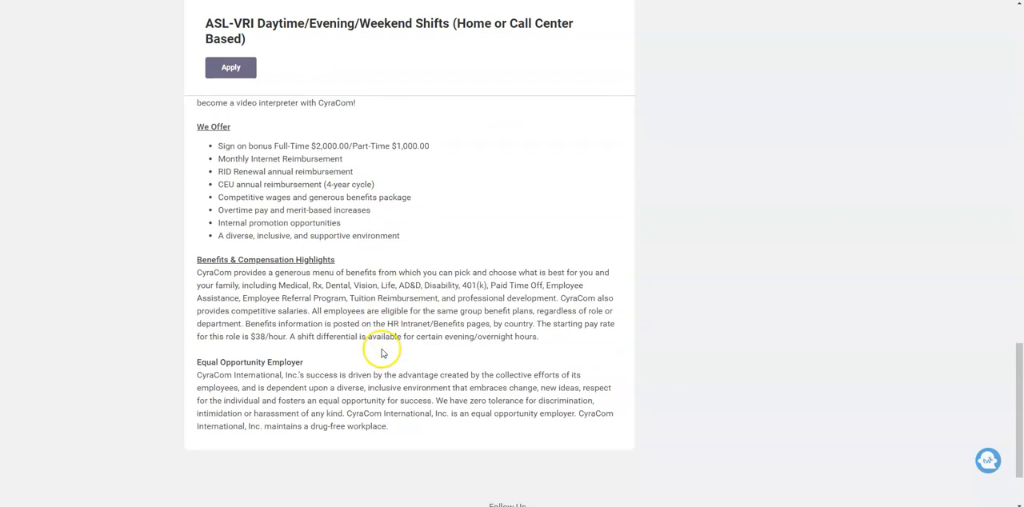
mouse_move(381, 352)
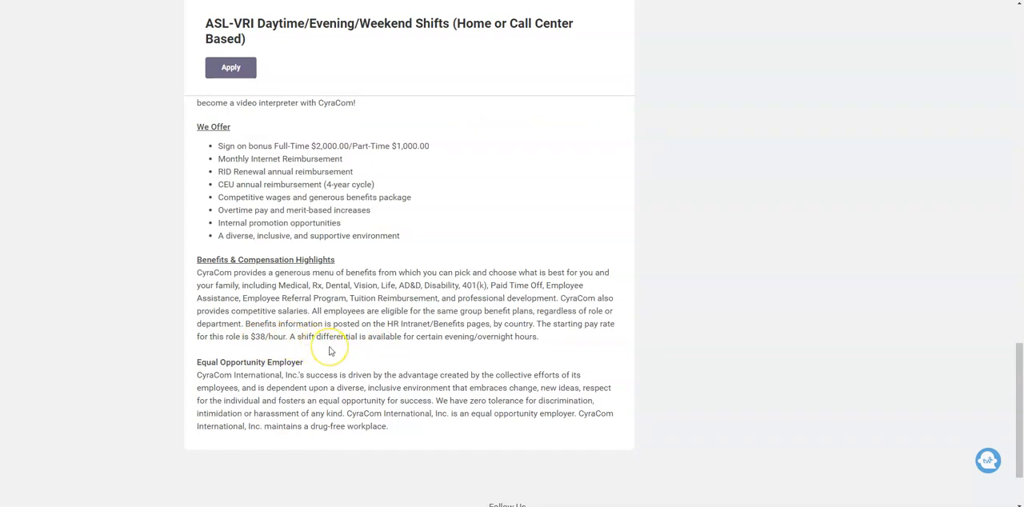
mouse_move(442, 353)
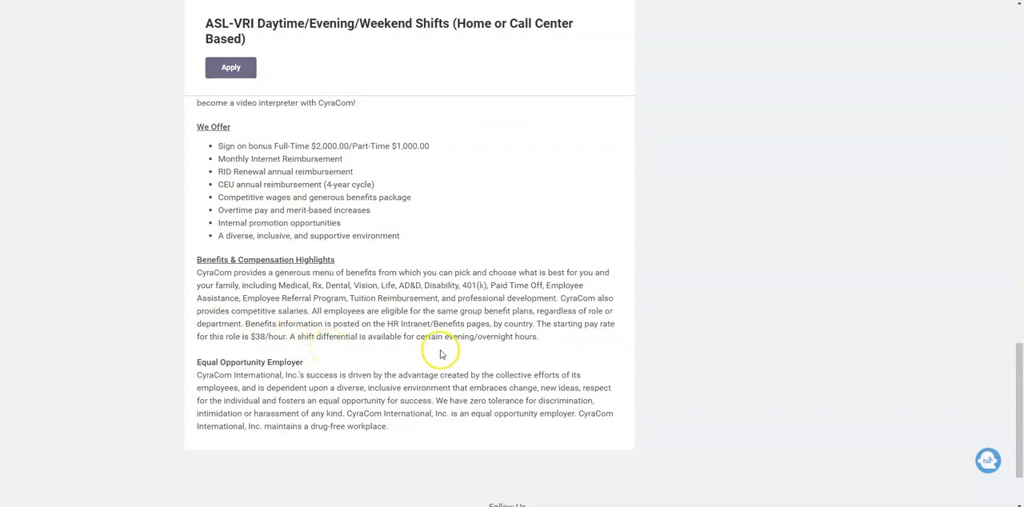
mouse_move(525, 348)
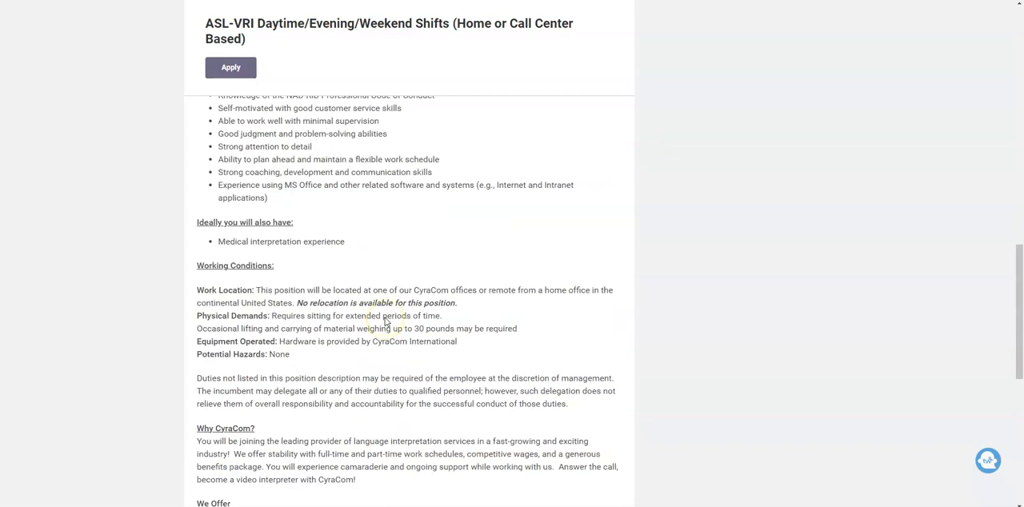
scroll("up", 3)
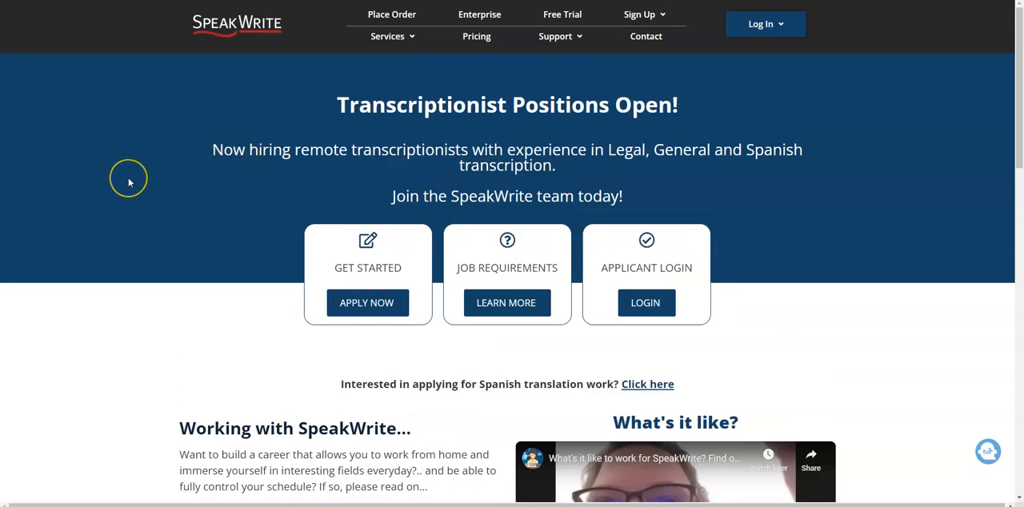
mouse_move(129, 182)
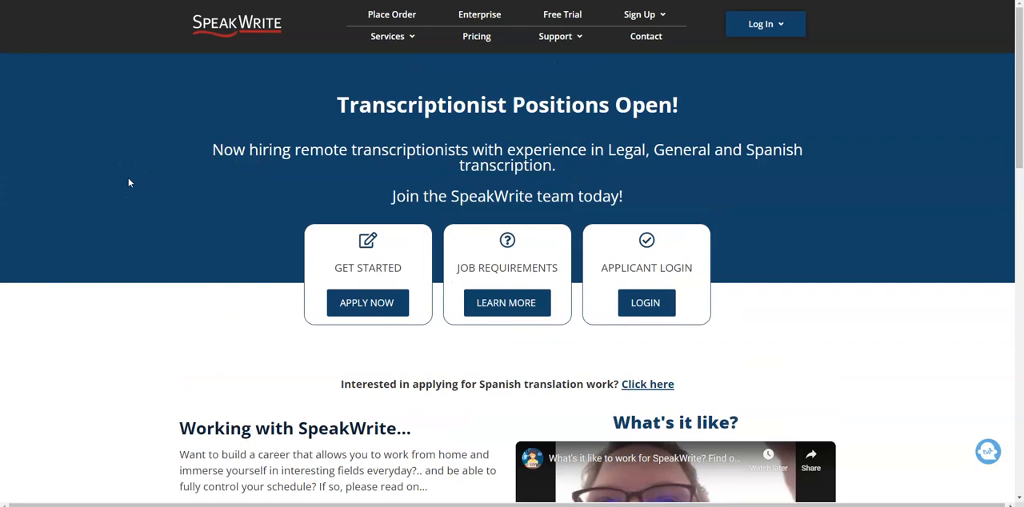
Scroll SpeakWrite's transcriptionist page to What can you earn? showing $450 and $3,400 monthly
scroll("down", 3)
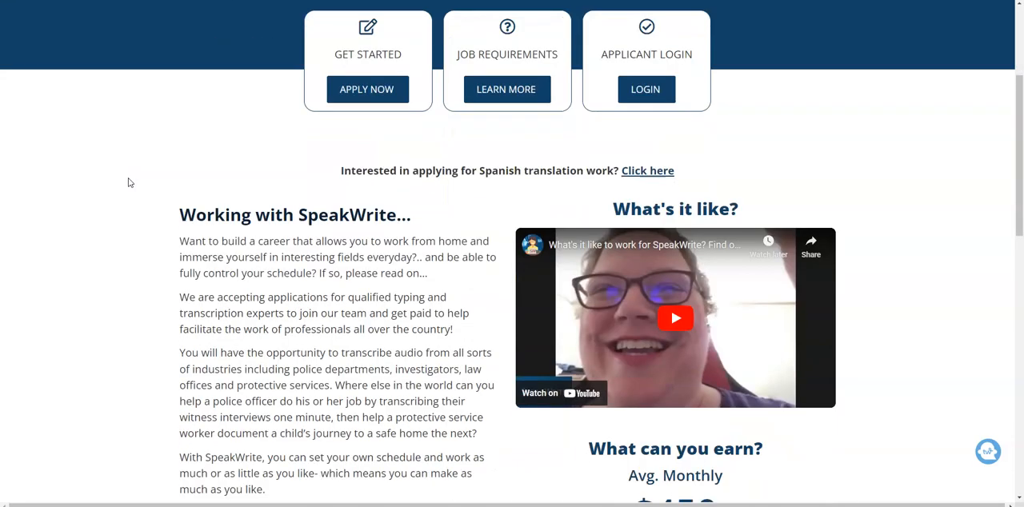
scroll("down", 3)
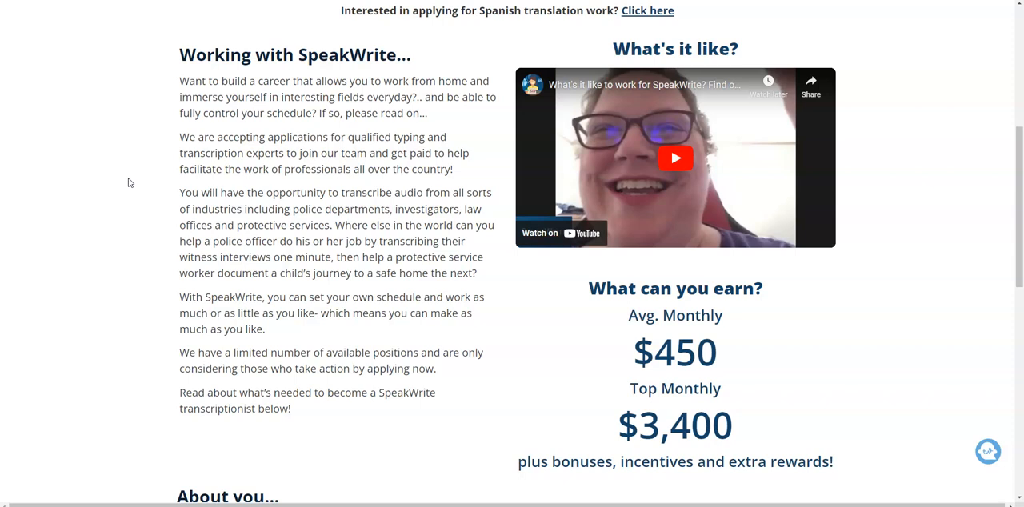
scroll("down", 3)
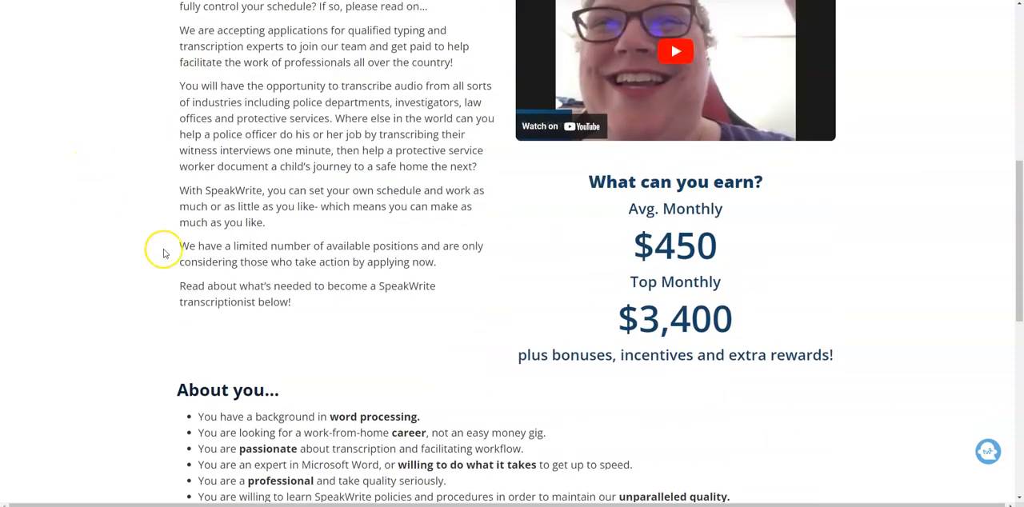
mouse_move(686, 348)
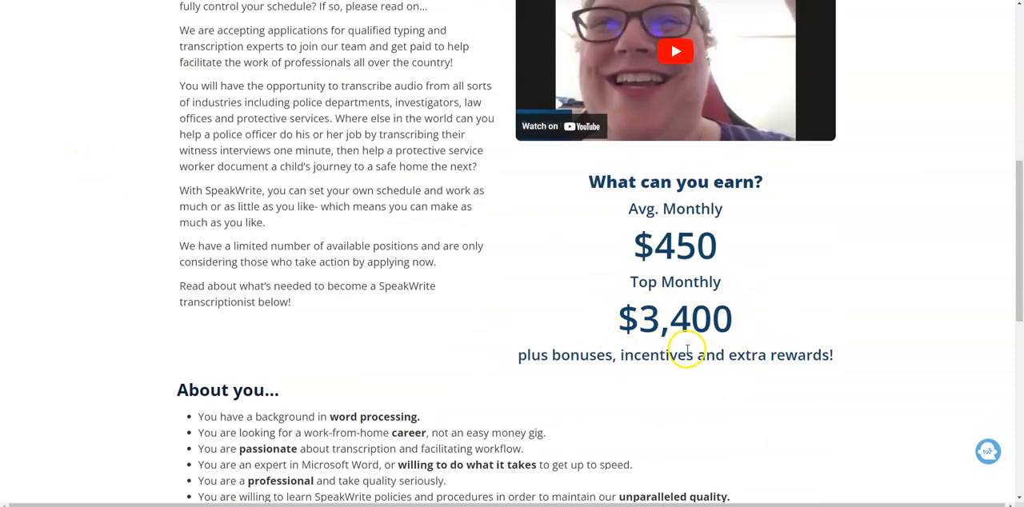
mouse_move(742, 334)
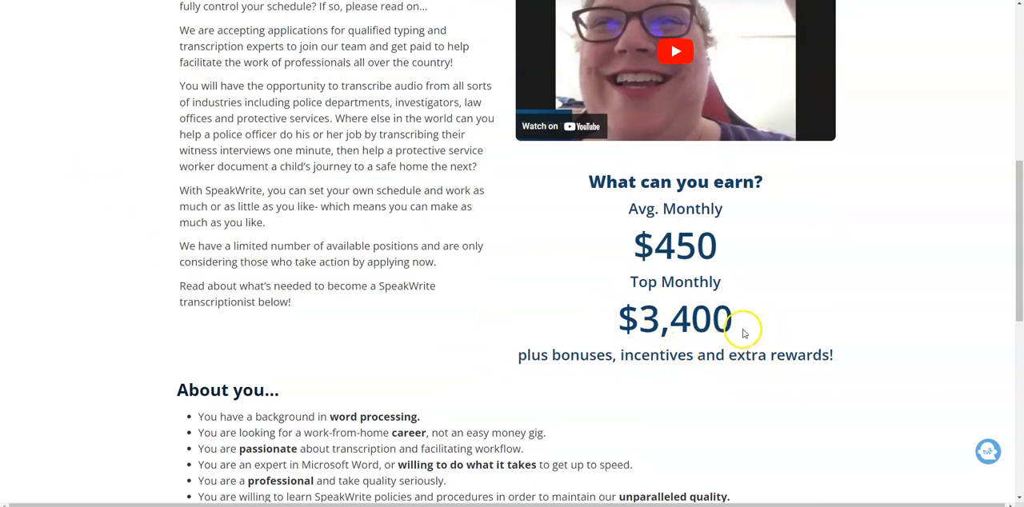
mouse_move(691, 304)
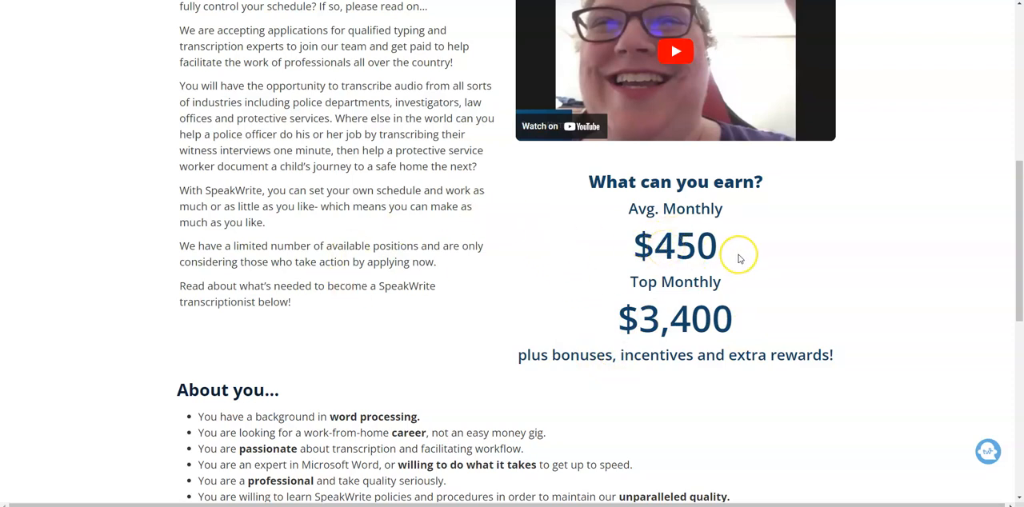
mouse_move(675, 312)
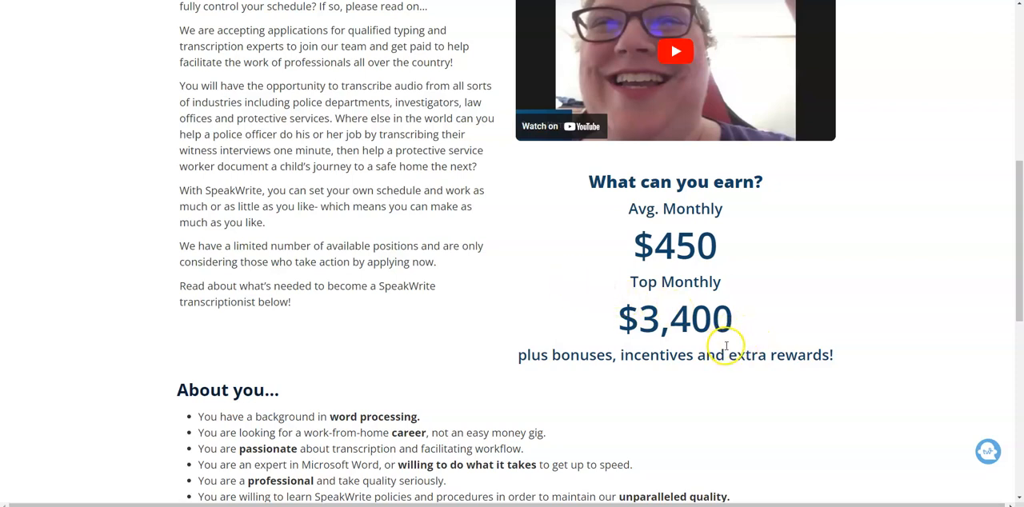
Scroll to the About you list and Need more details? cards, then back to the header
scroll("down", 3)
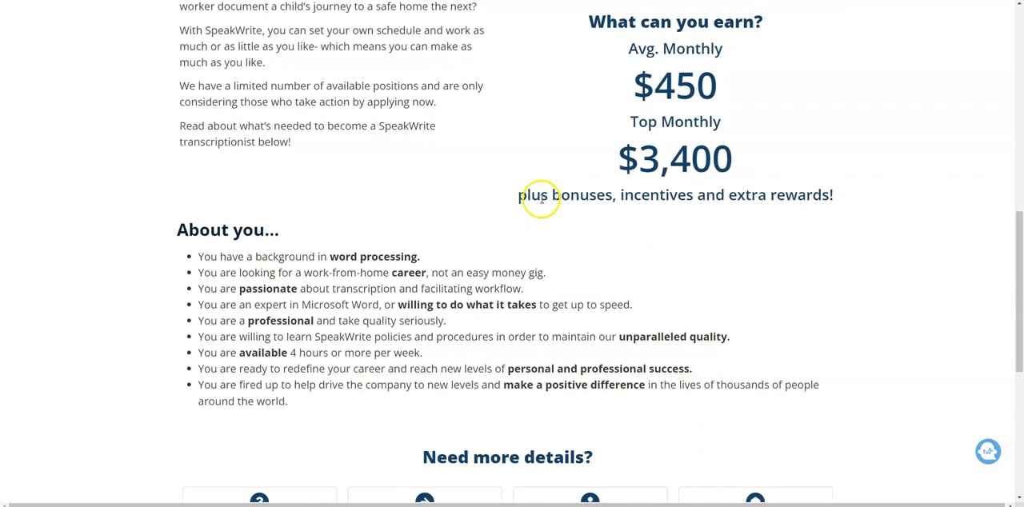
mouse_move(676, 218)
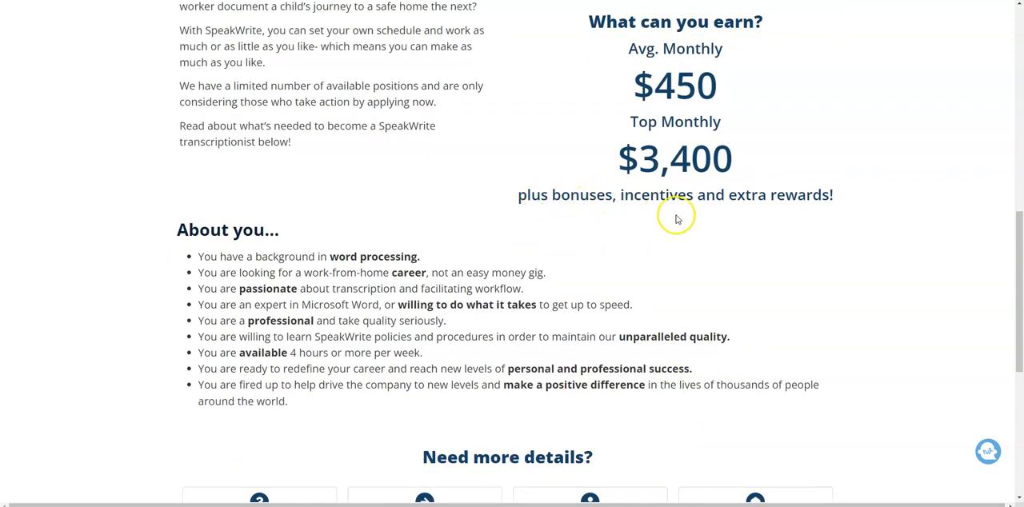
scroll("down", 3)
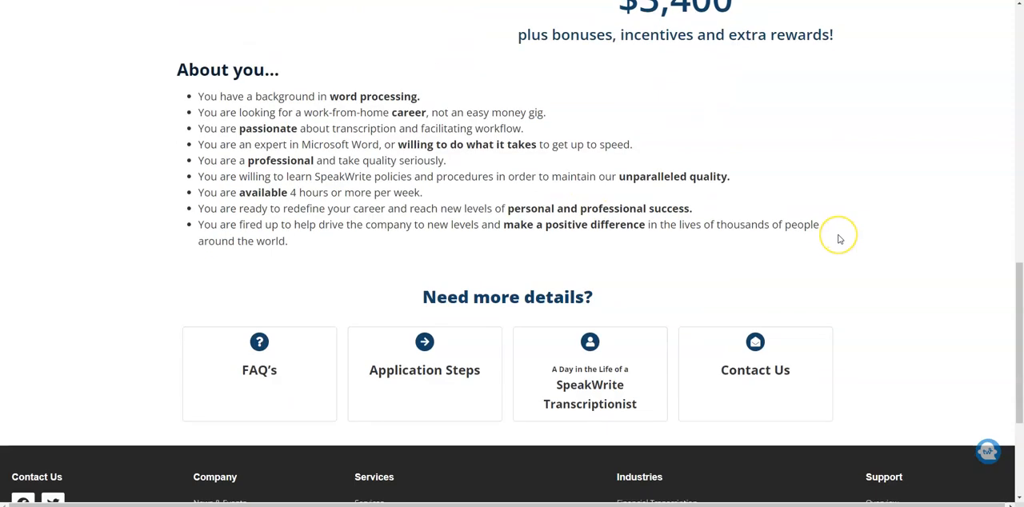
mouse_move(294, 214)
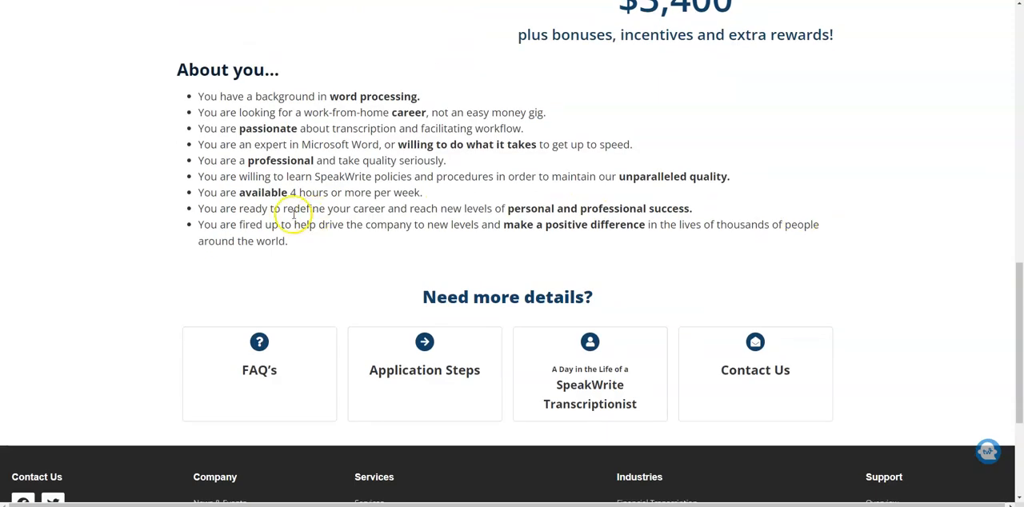
mouse_move(404, 192)
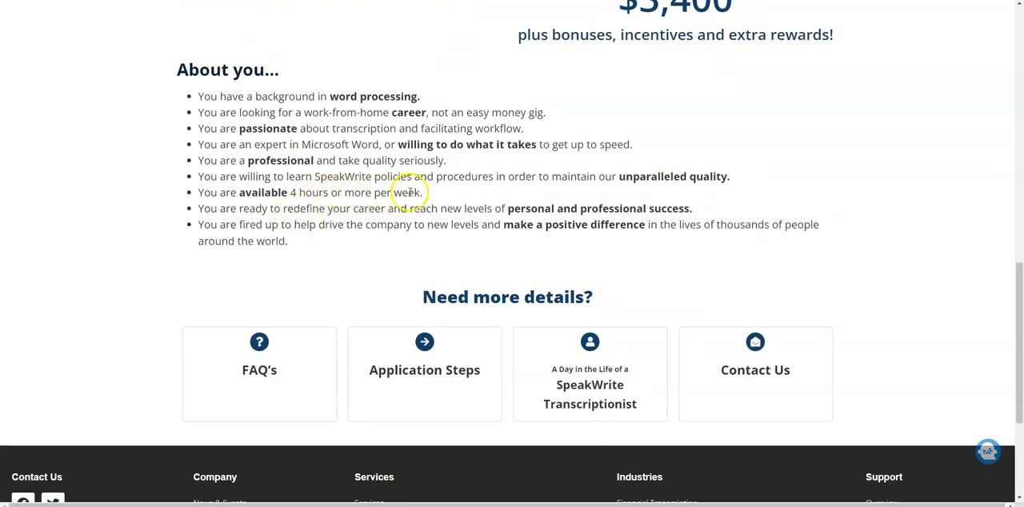
mouse_move(324, 96)
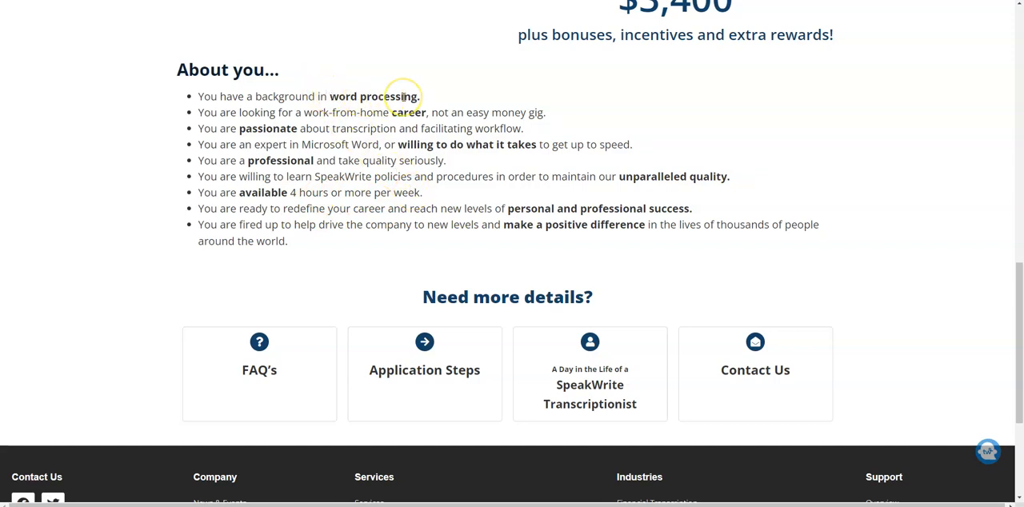
mouse_move(368, 153)
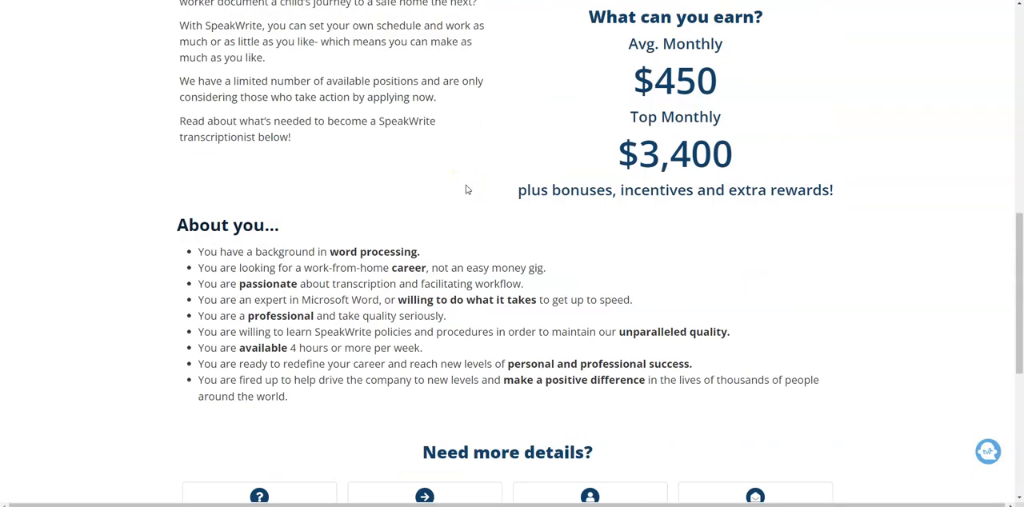
scroll("up", 3)
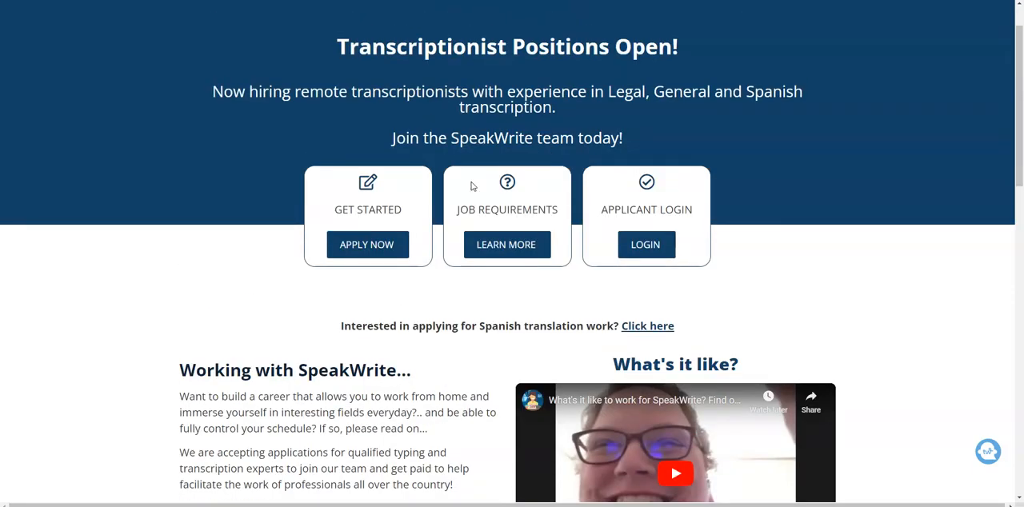
scroll("down", 3)
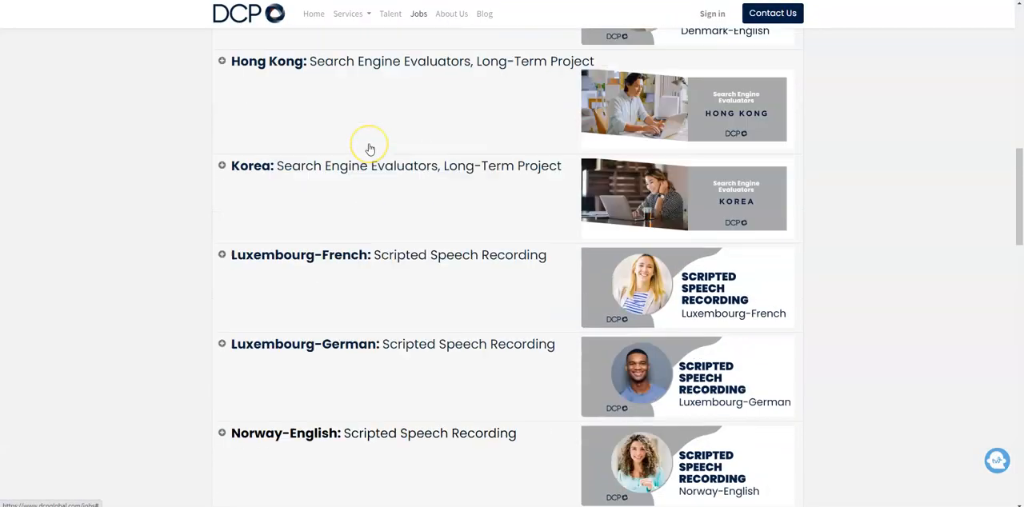
Scroll DCP's Active AI Systems Training Gigs to the United States Scripted Voice Recording gig
scroll("up", 3)
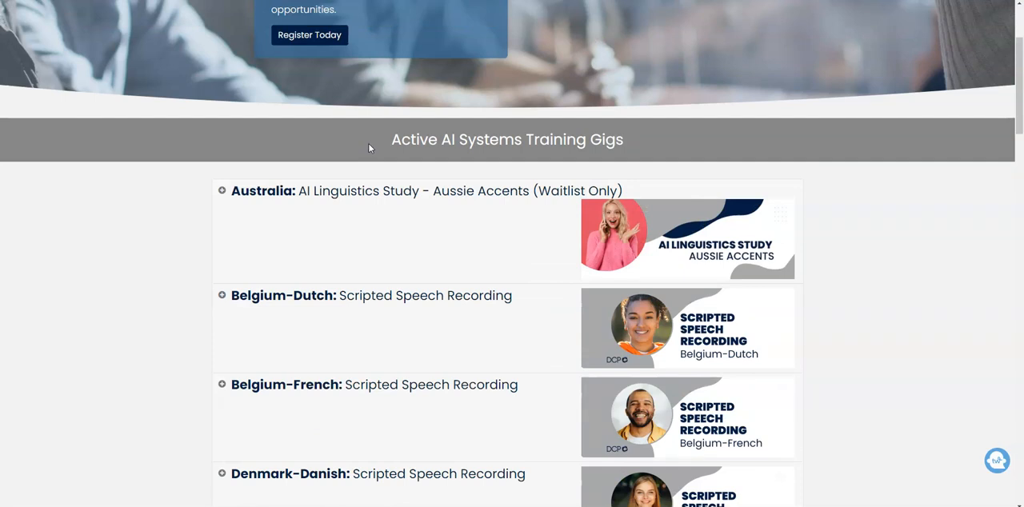
scroll("down", 3)
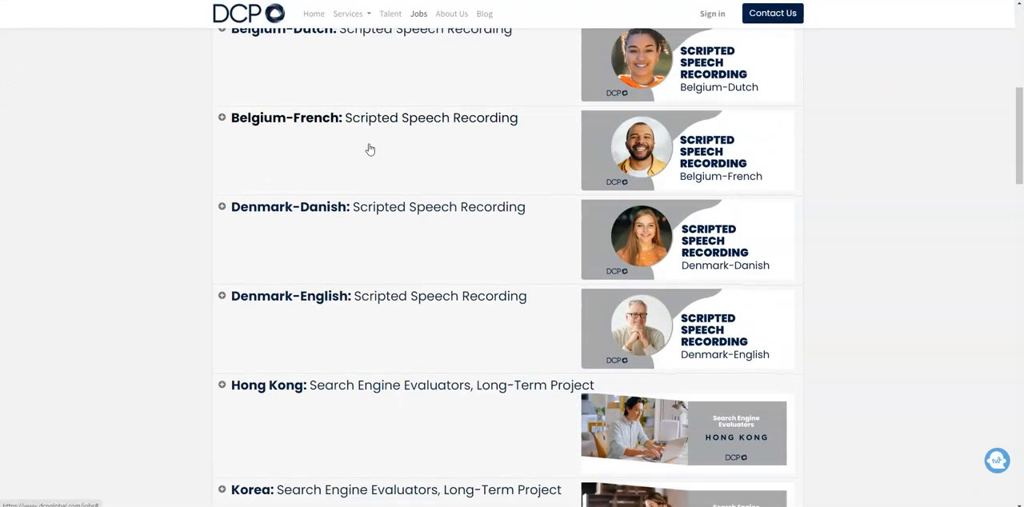
scroll("down", 3)
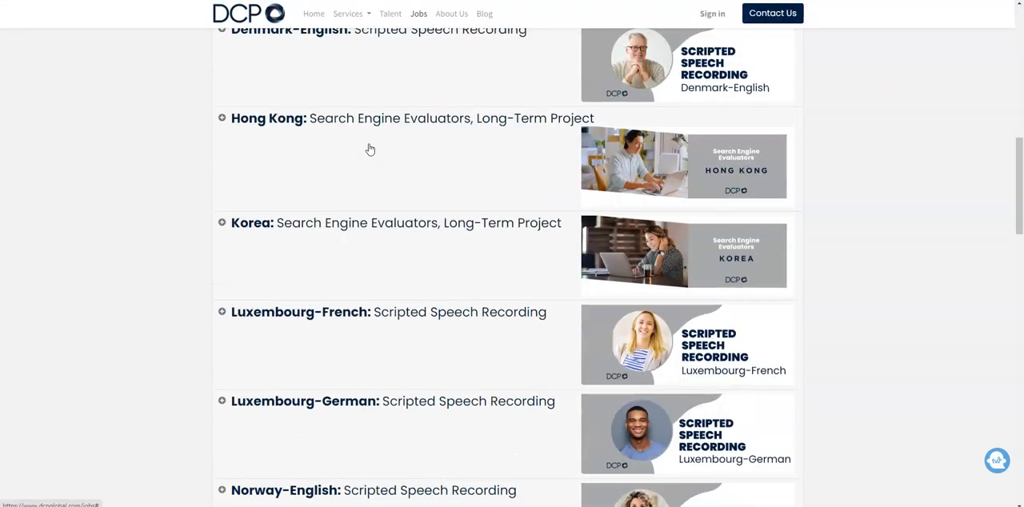
scroll("down", 3)
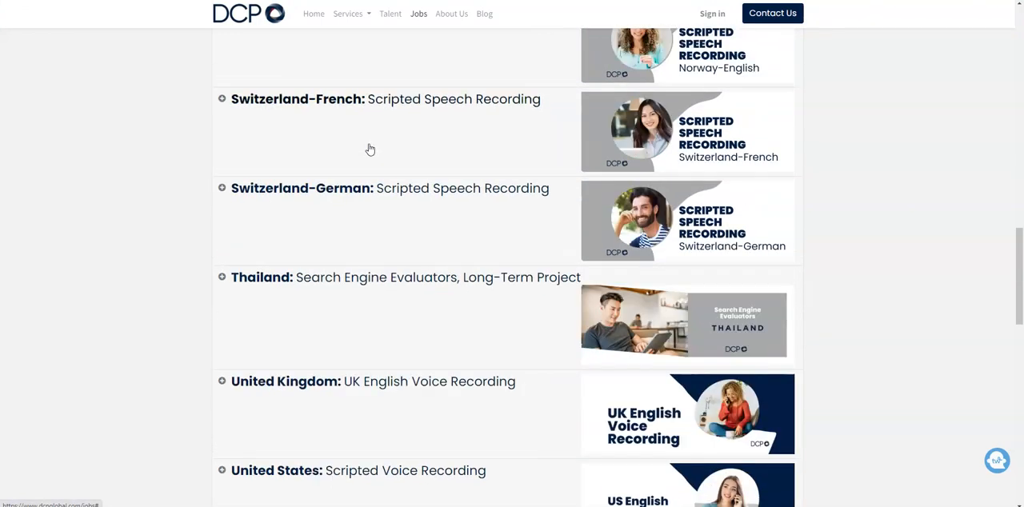
scroll("down", 3)
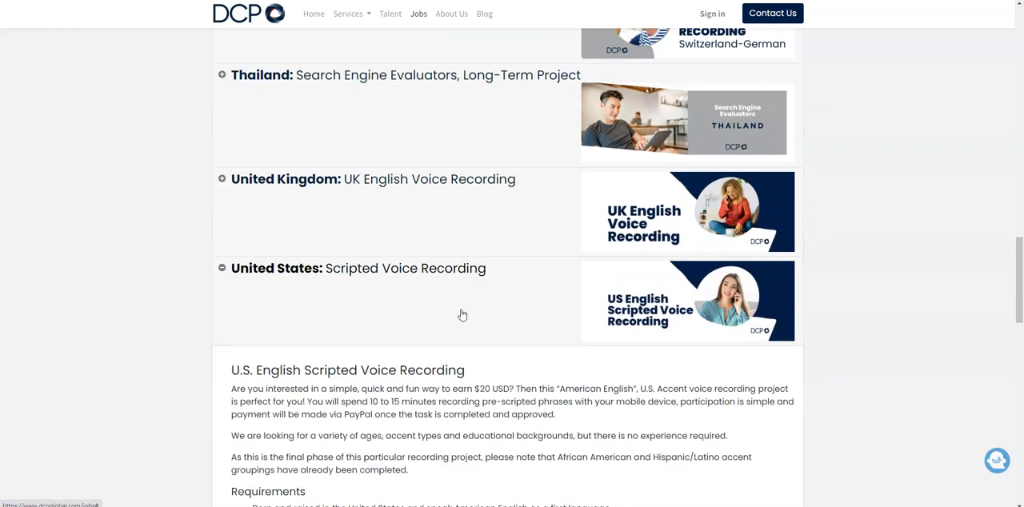
Read the US Scripted Voice Recording gig's requirements and duties down to Register Now
scroll("down", 3)
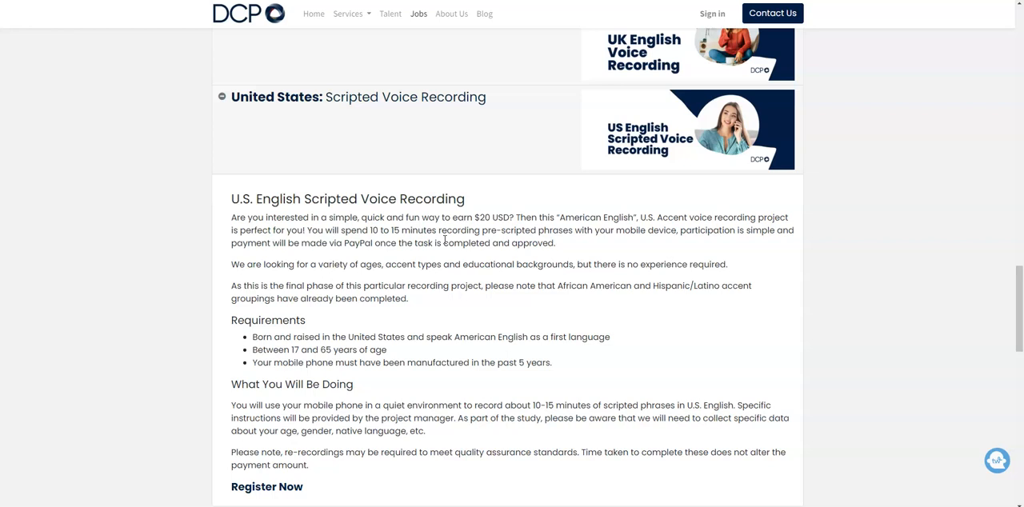
scroll("down", 3)
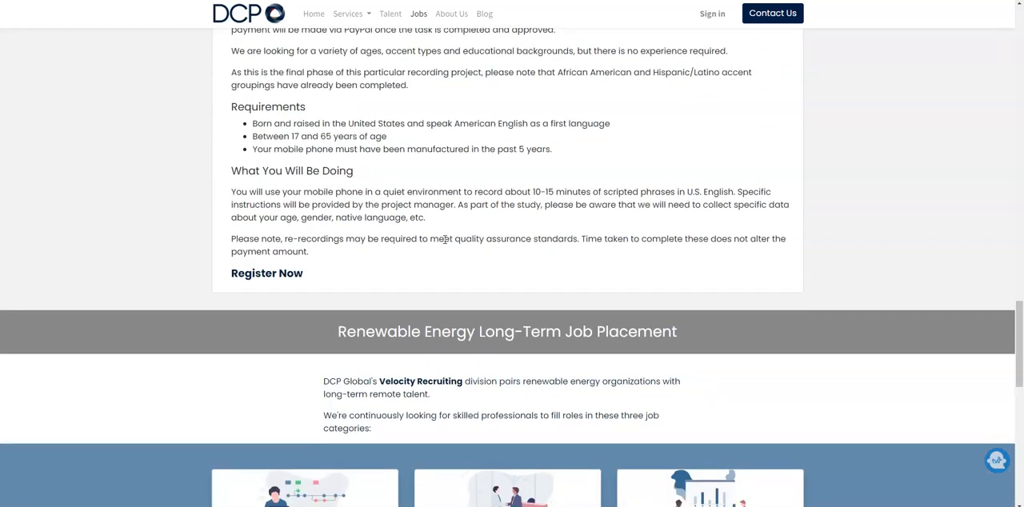
mouse_move(296, 140)
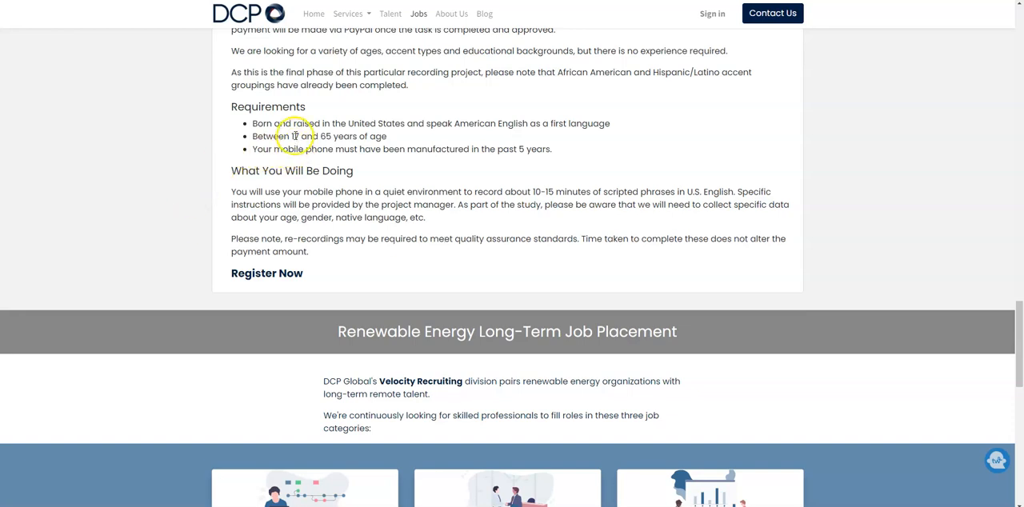
mouse_move(440, 149)
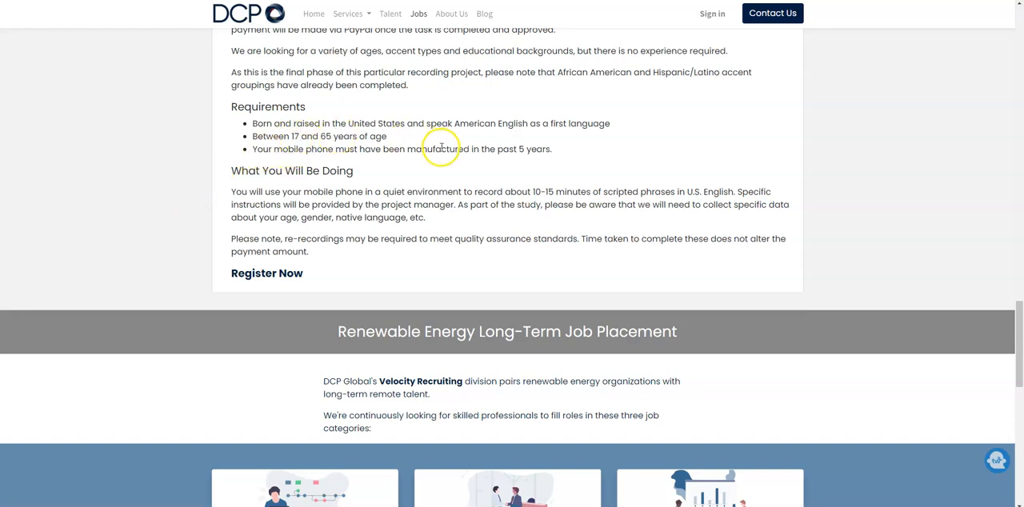
mouse_move(512, 152)
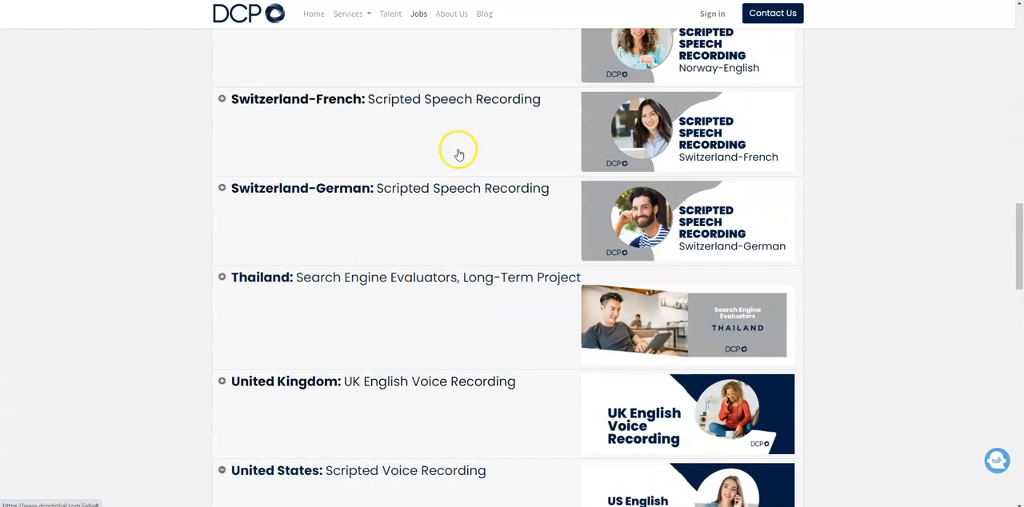
Scroll DCP's gig list back up to the Australia entry and down again
scroll("up", 3)
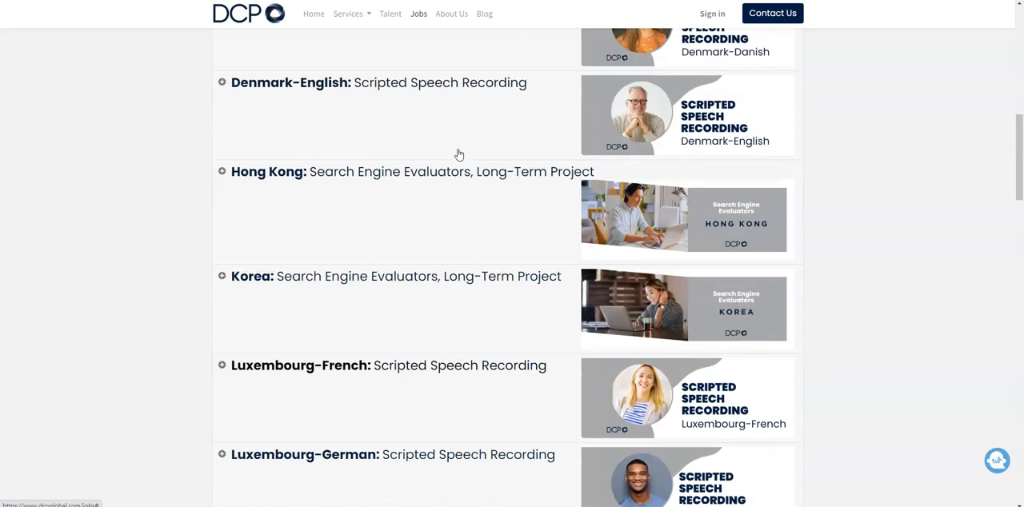
scroll("up", 3)
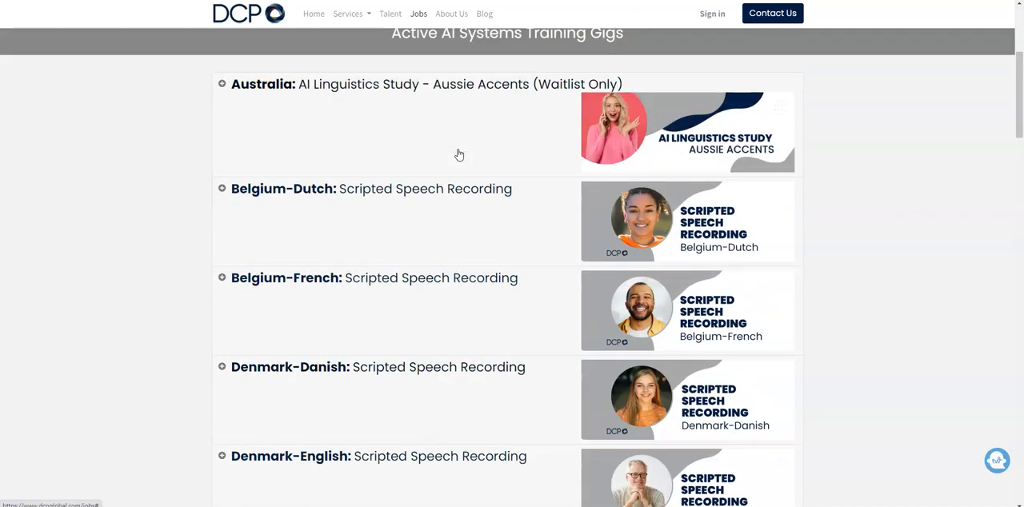
scroll("down", 3)
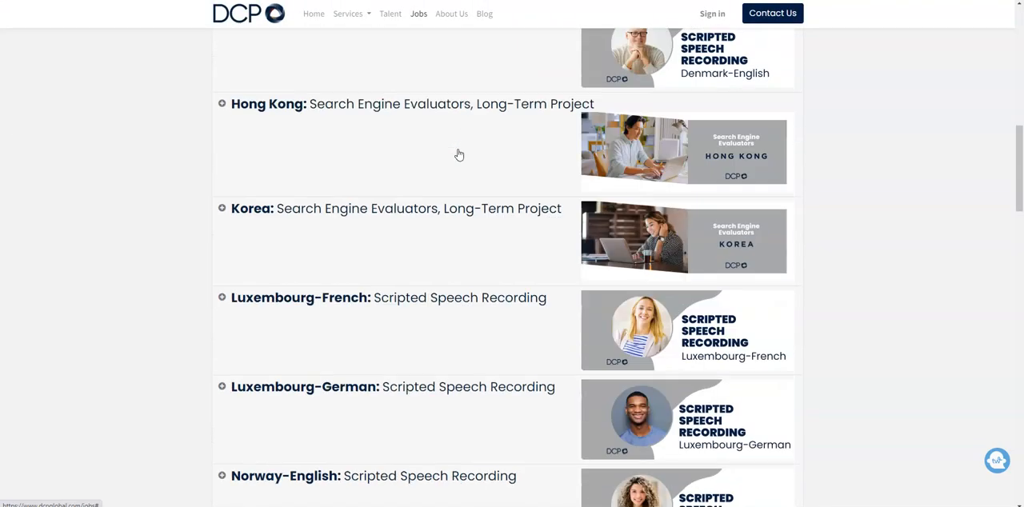
scroll("down", 3)
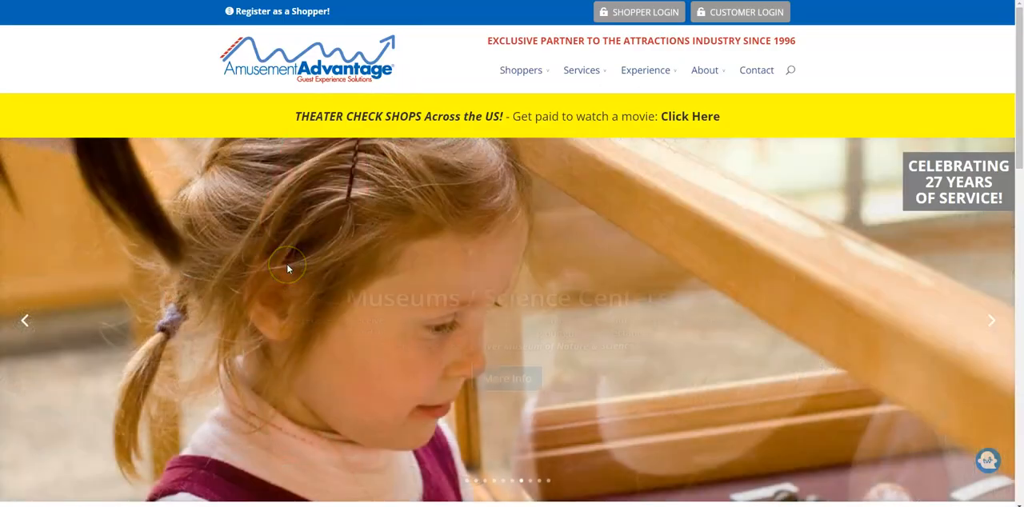
Open Amusement Advantage's Theater Check Shops page from the yellow 'Across the US!' banner
left_click(581, 69)
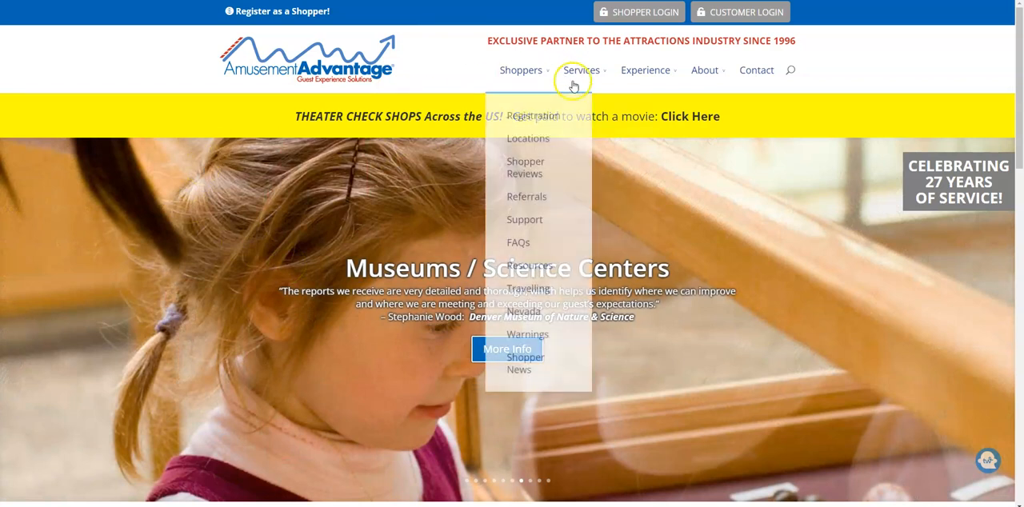
mouse_move(707, 117)
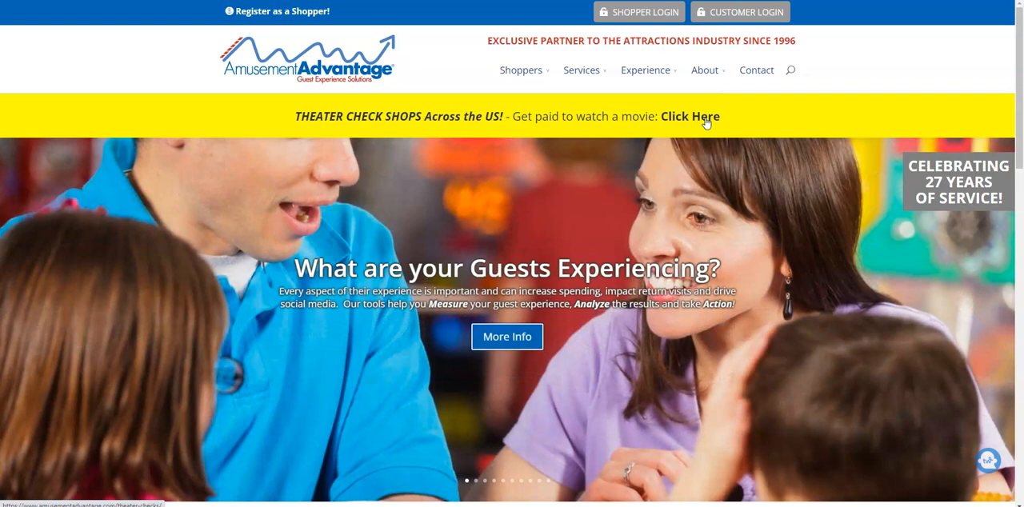
mouse_move(377, 190)
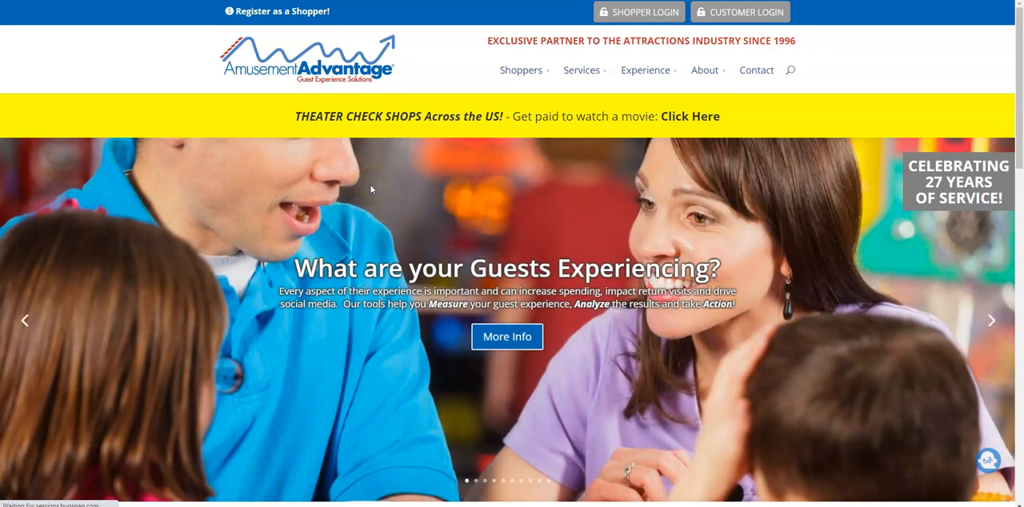
left_click(700, 116)
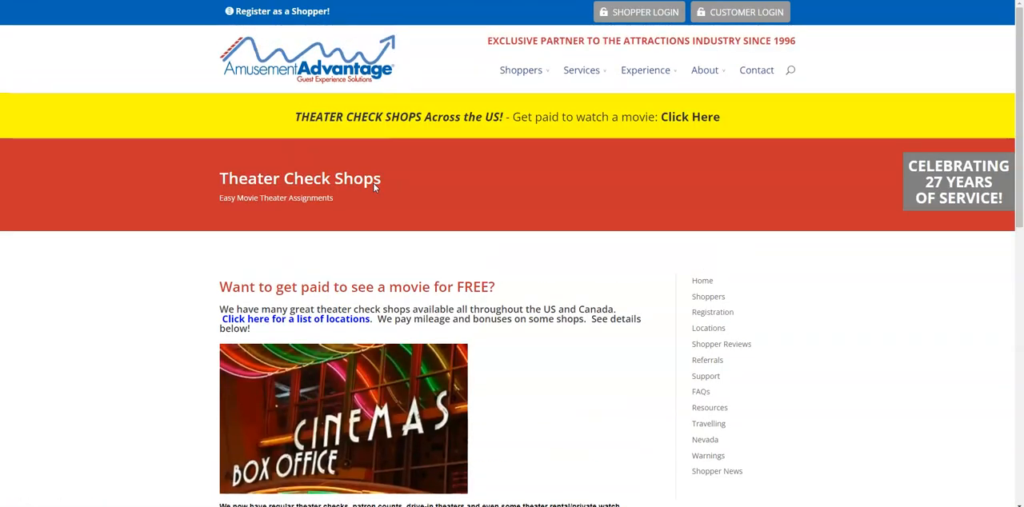
Read theater check shop requirements and areas down to Pay / Expenses ($20-$40 per showing)
scroll("down", 3)
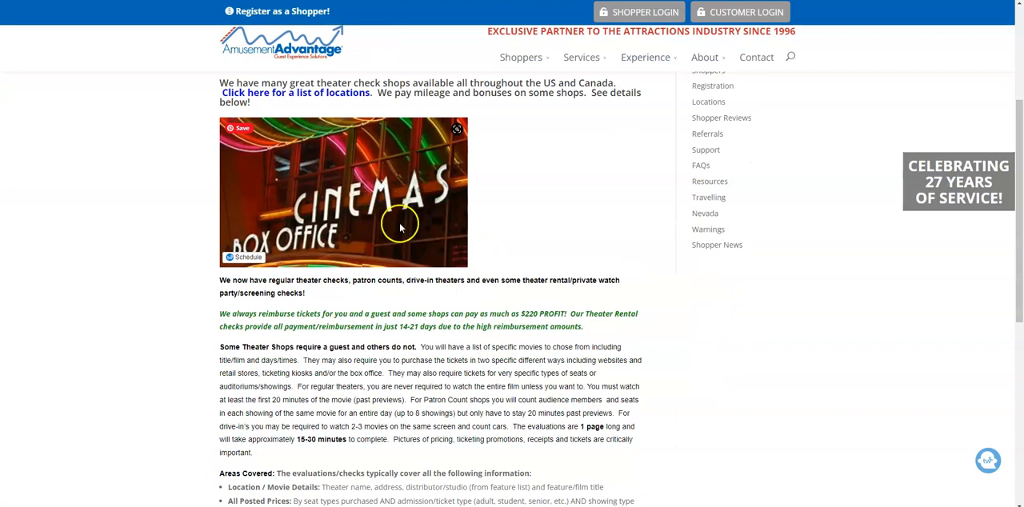
mouse_move(548, 303)
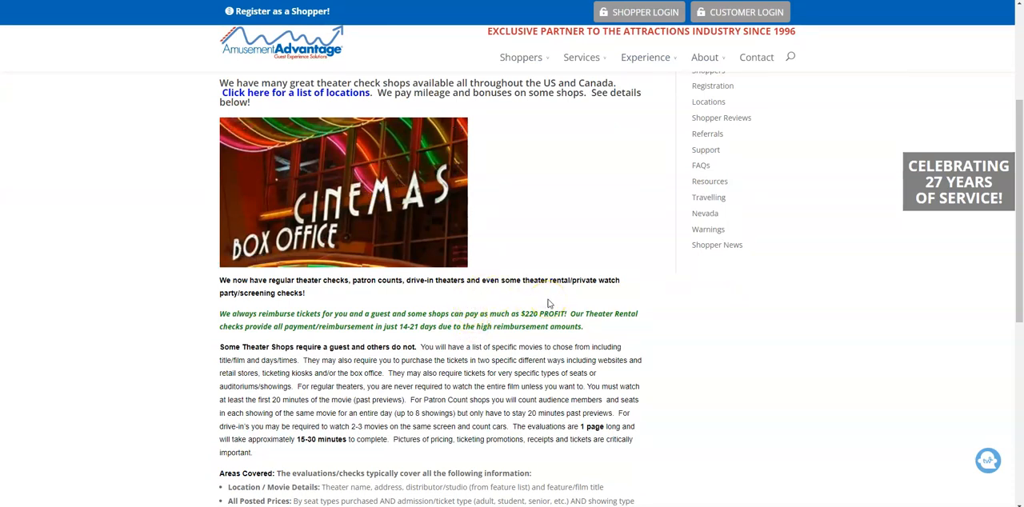
mouse_move(551, 280)
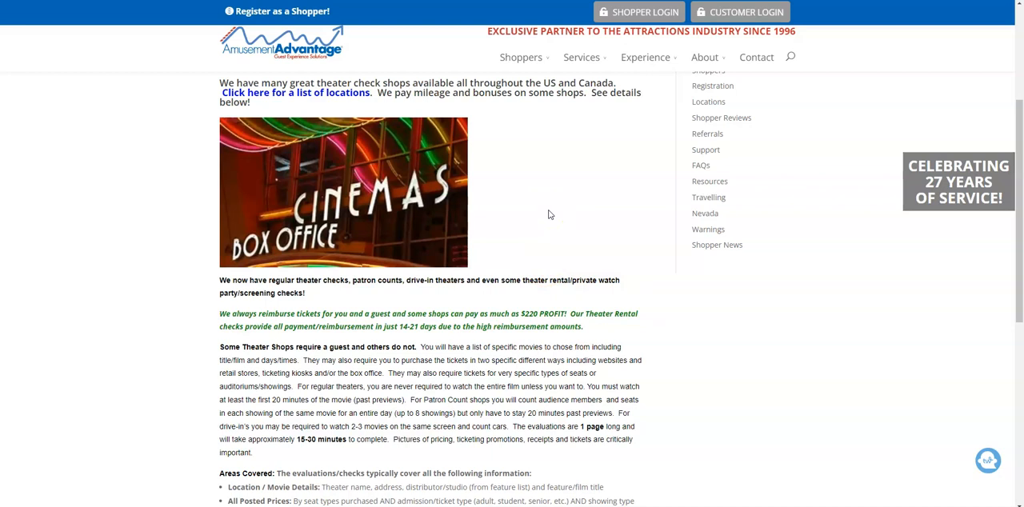
scroll("down", 3)
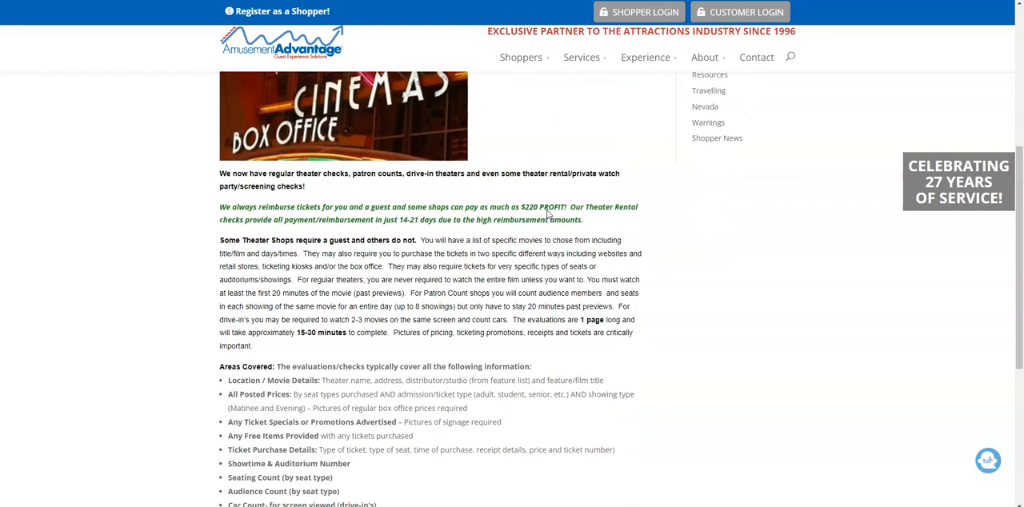
scroll("down", 3)
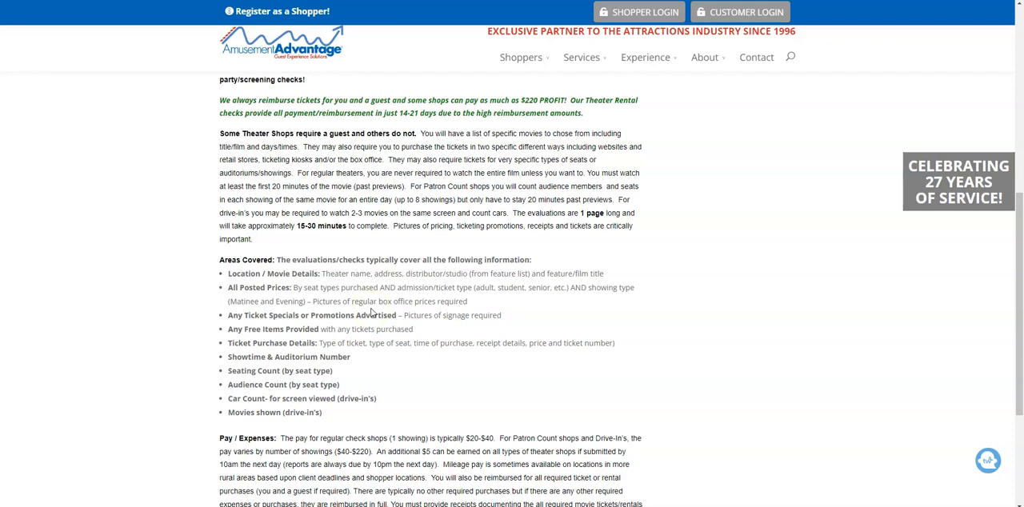
scroll("down", 3)
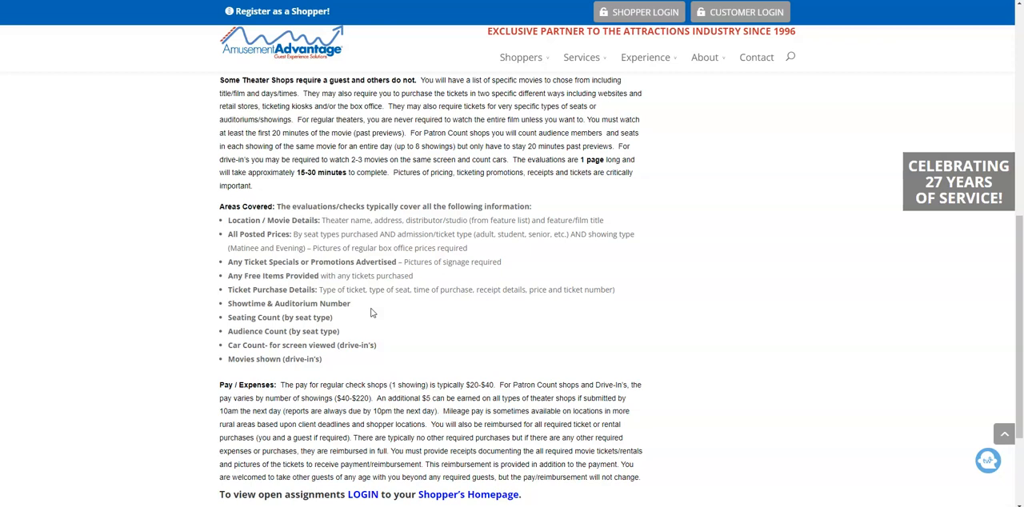
scroll("down", 3)
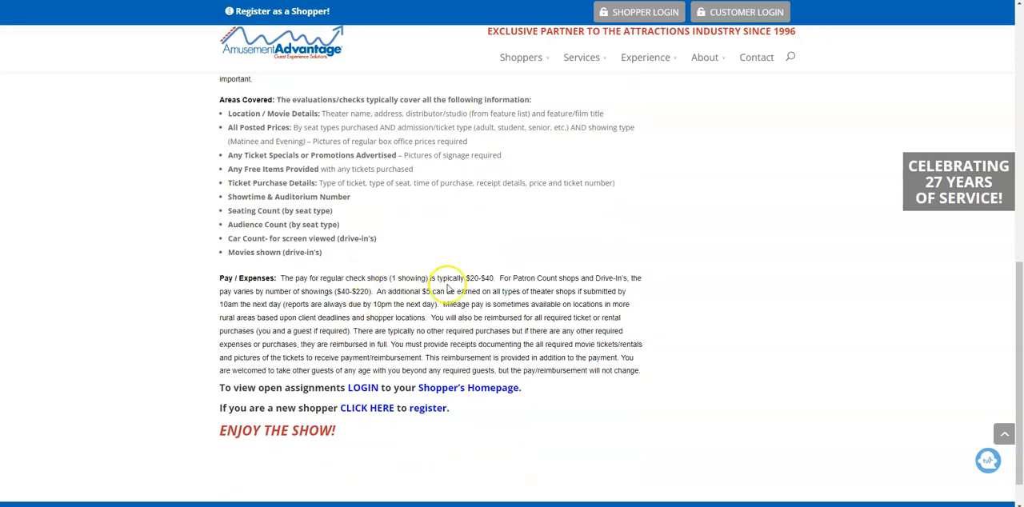
mouse_move(472, 288)
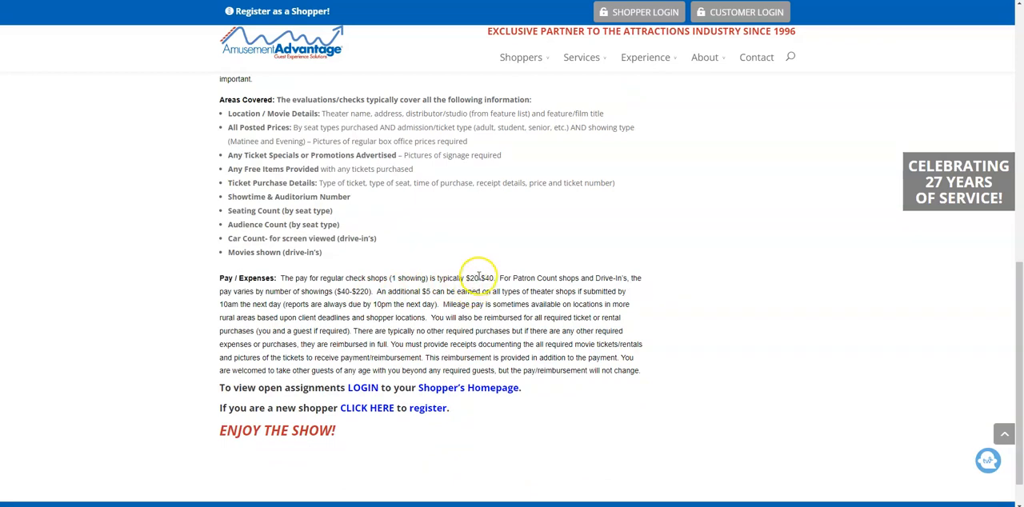
mouse_move(562, 291)
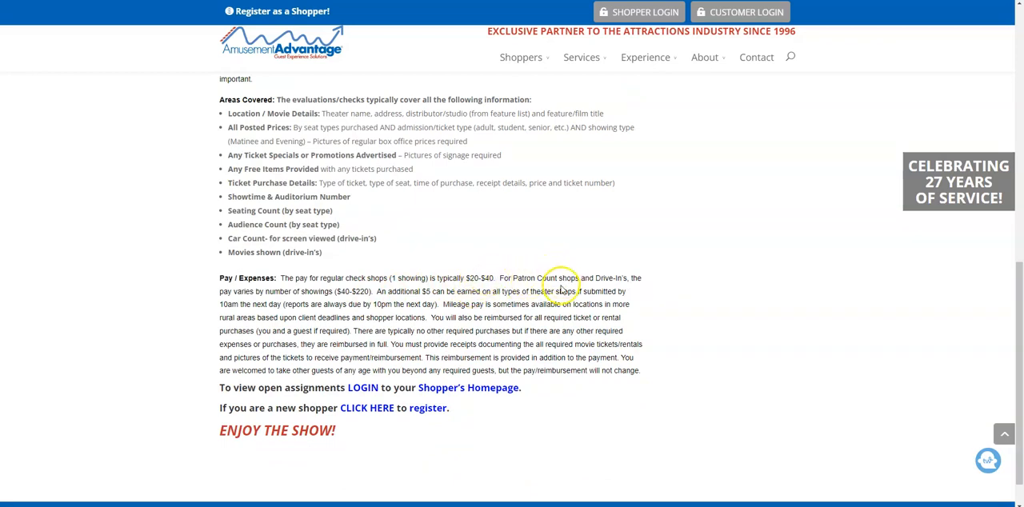
mouse_move(606, 278)
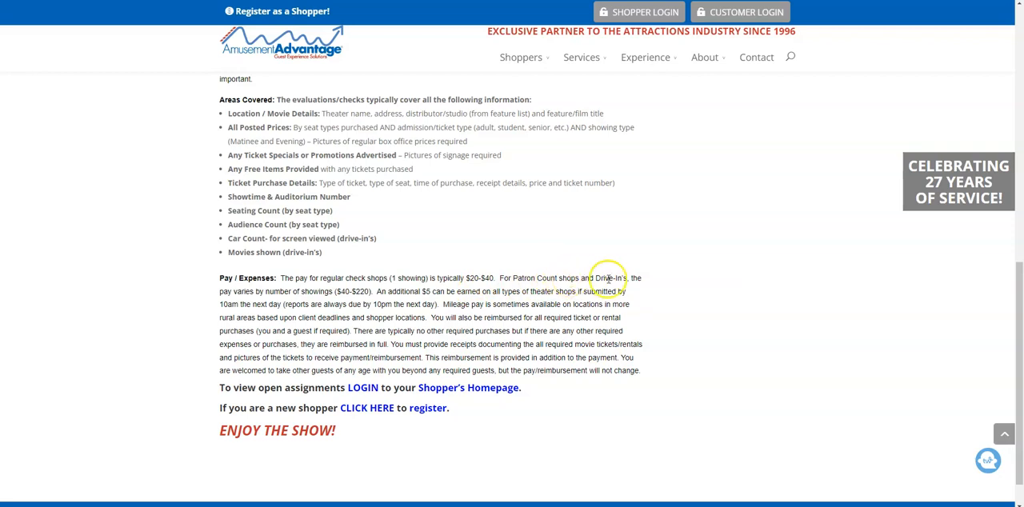
mouse_move(330, 293)
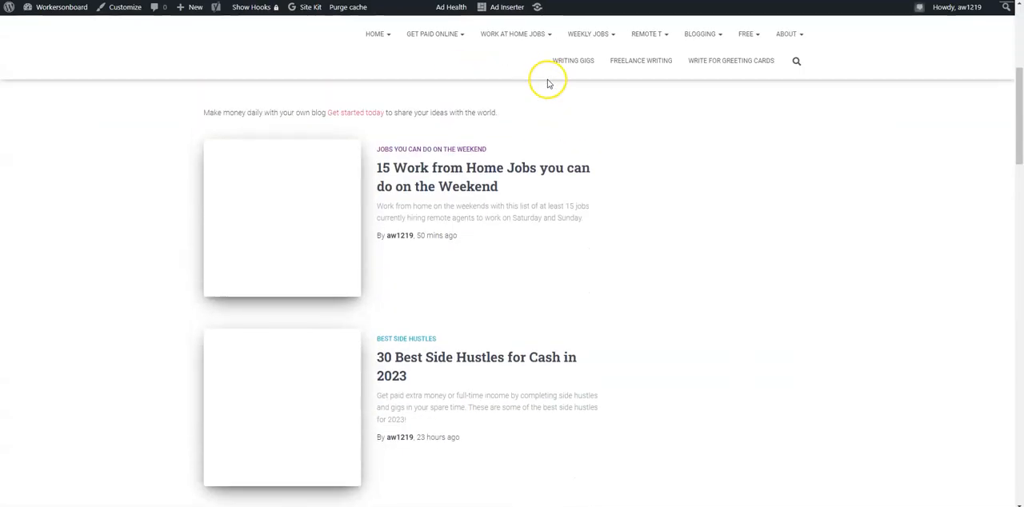
Open the '30 Best Side Hustles for Cash in 2023' post from Workersonboard's blog list
scroll("down", 3)
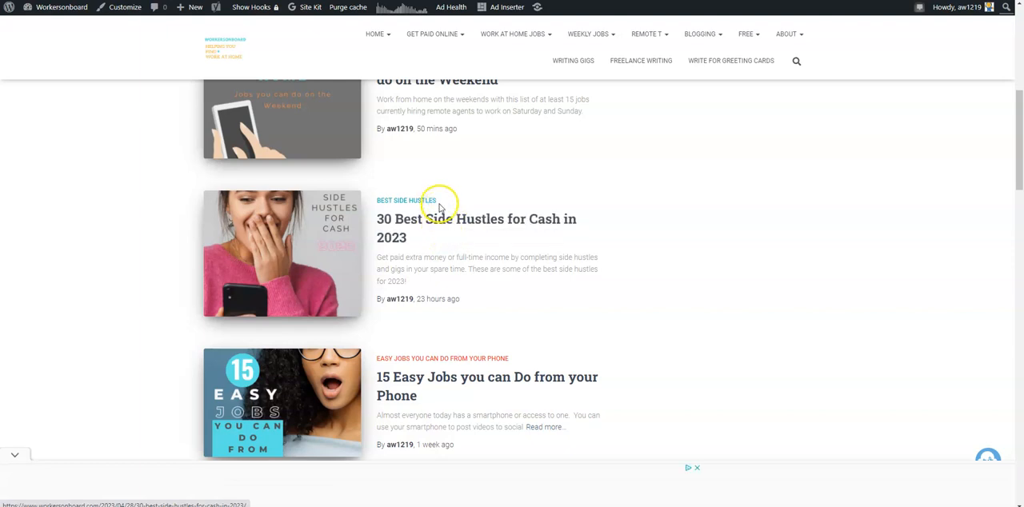
scroll("down", 3)
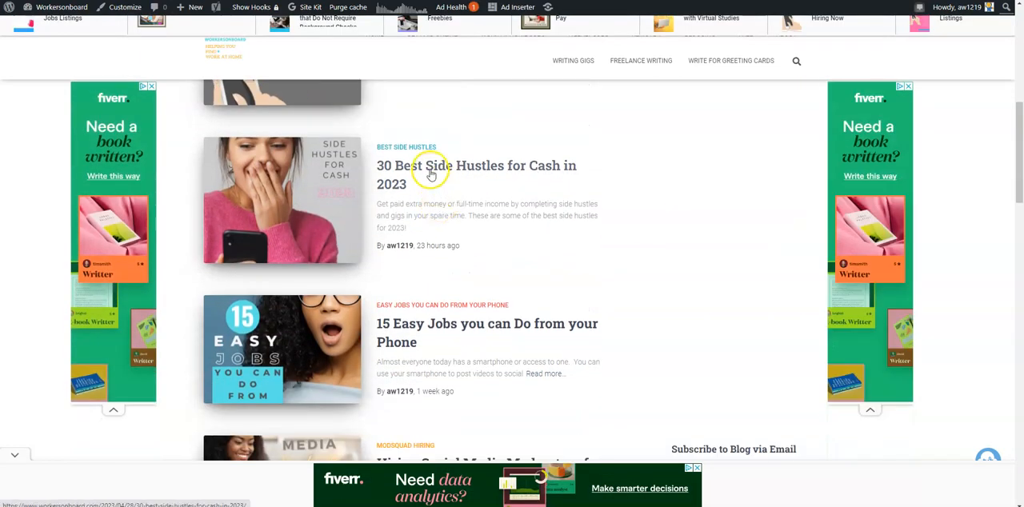
left_click(432, 165)
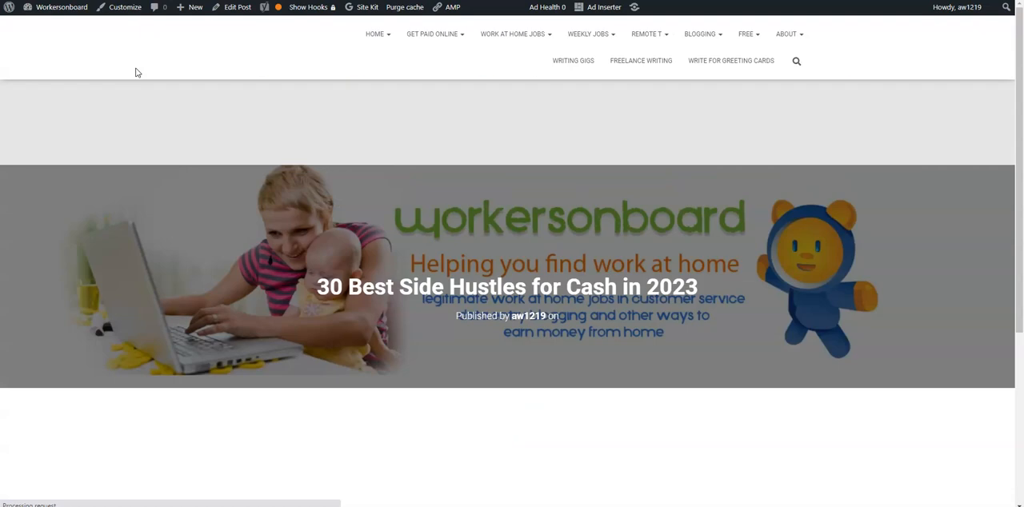
Read side hustle items 10–16: Airbnb, podcasts, blogging, groceries, YouTube, Spreadshop, LEO
scroll("down", 3)
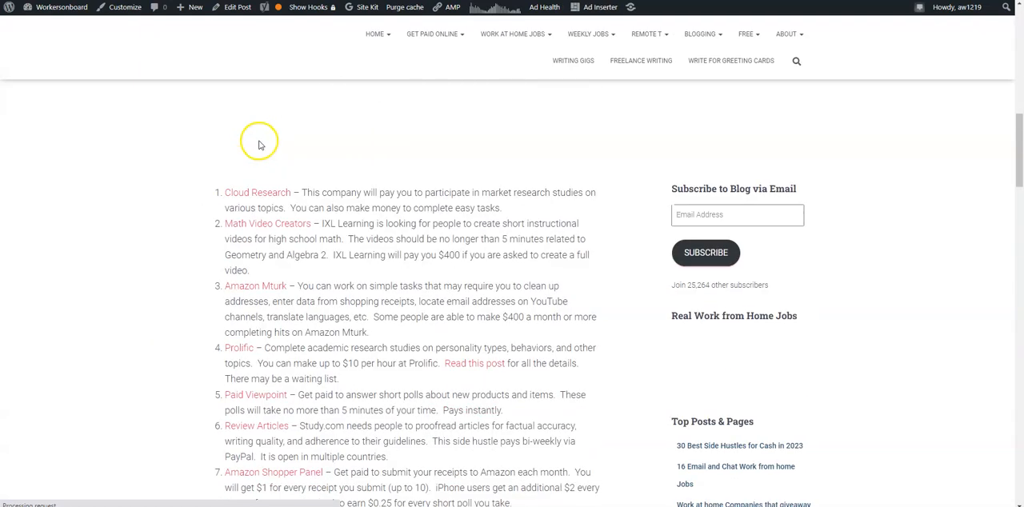
scroll("down", 3)
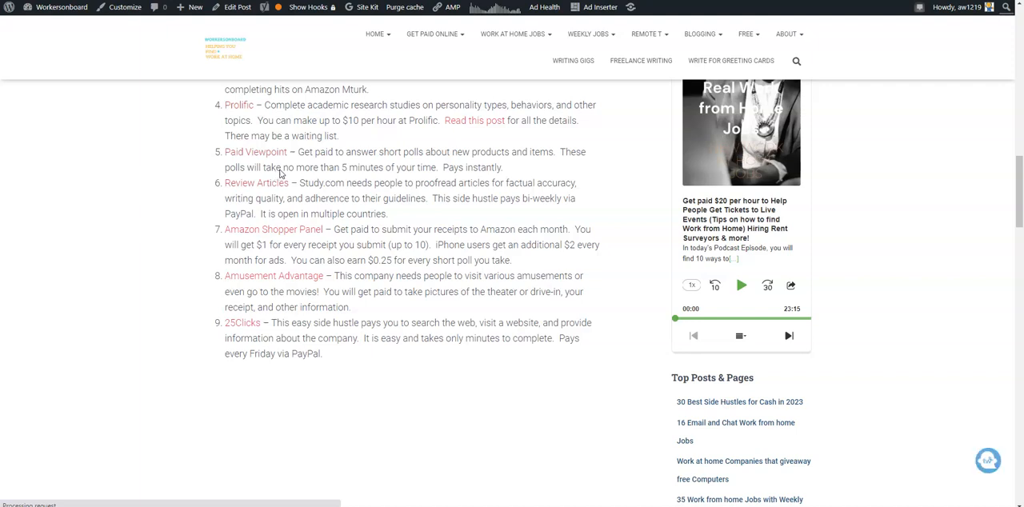
scroll("down", 3)
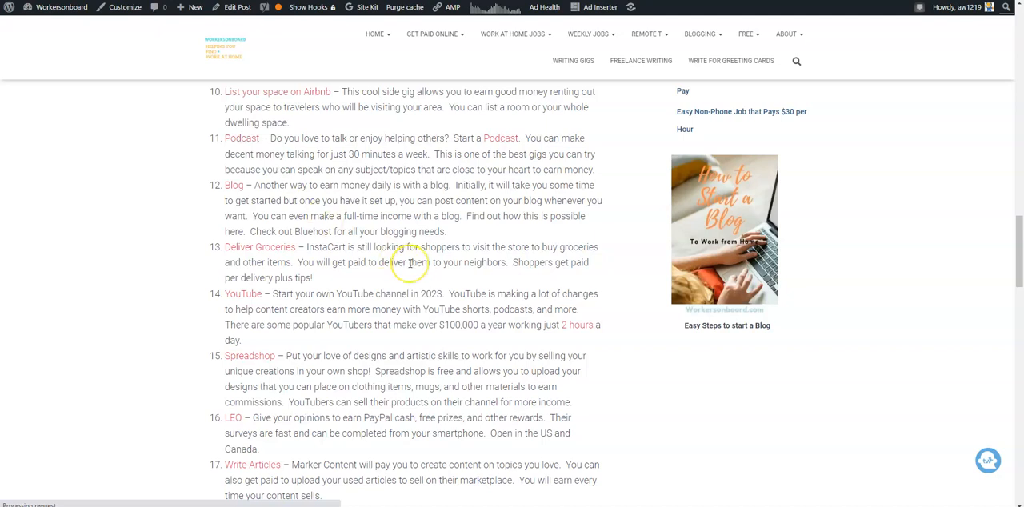
scroll("down", 3)
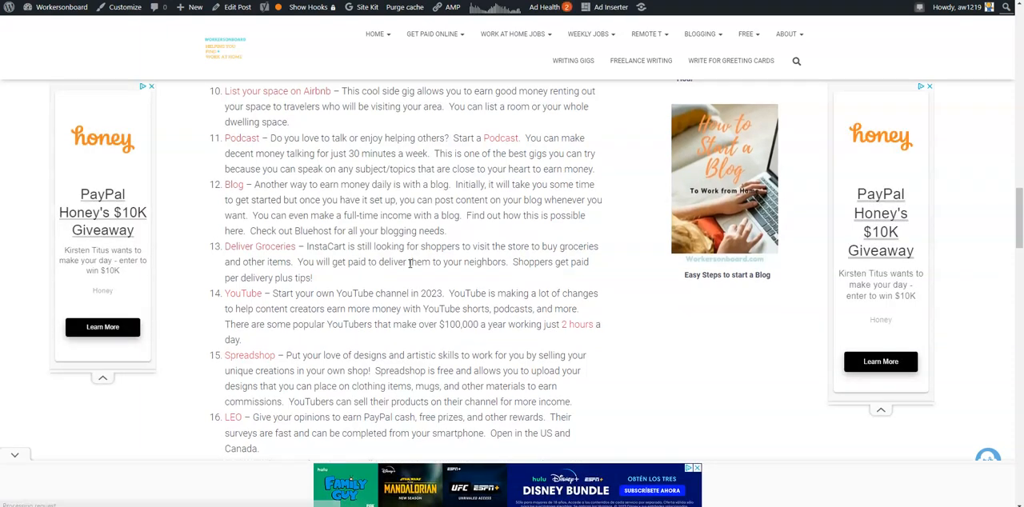
mouse_move(603, 268)
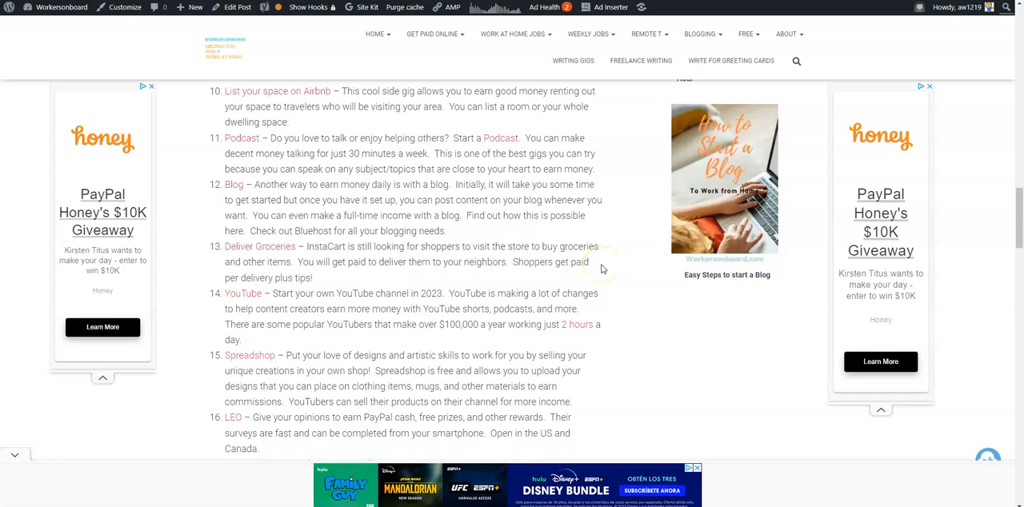